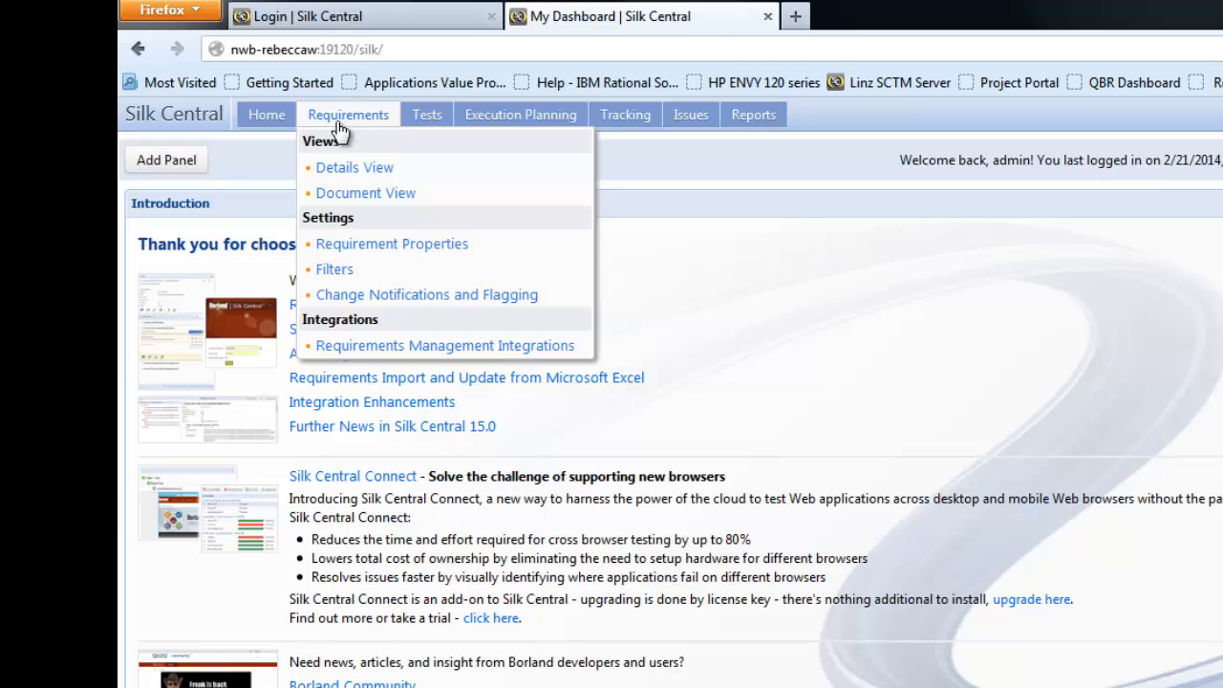
mouse_move(306, 132)
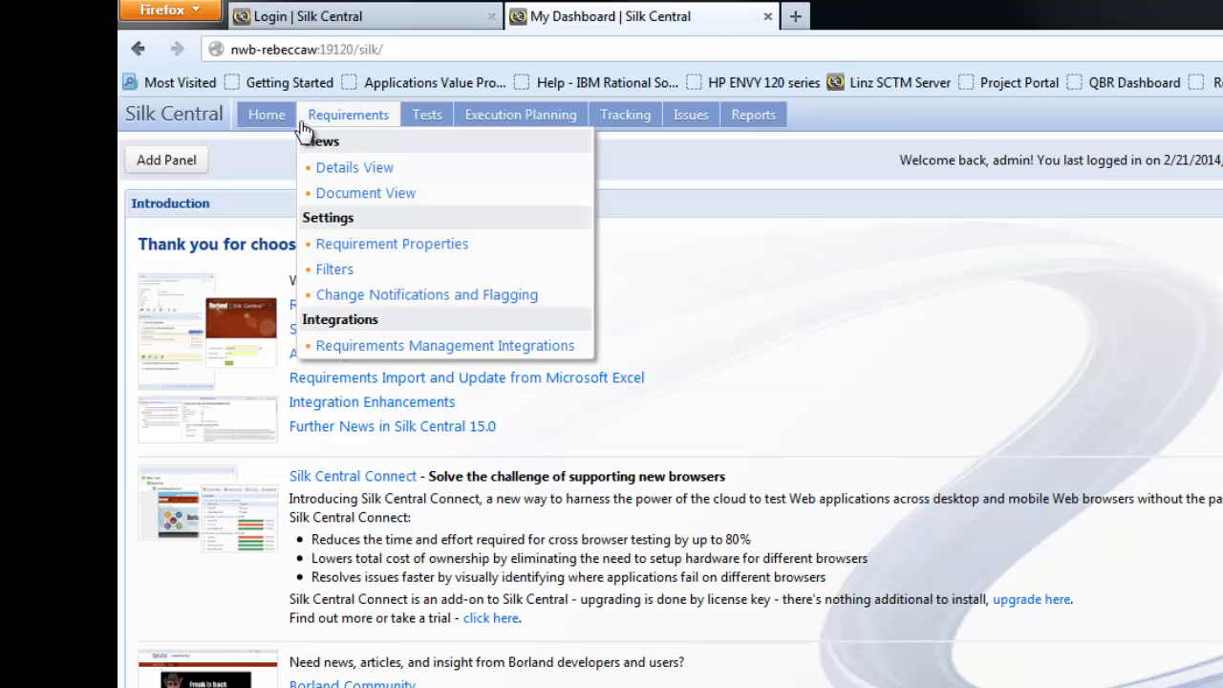
mouse_move(335, 125)
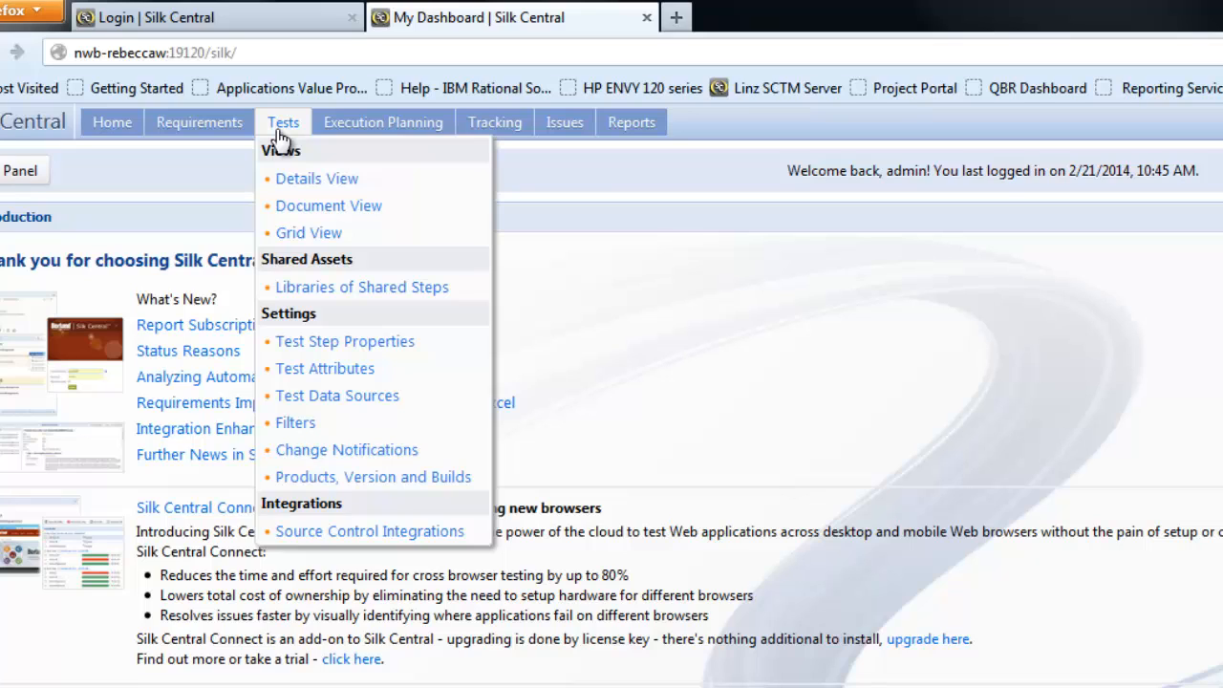
Open Requirements and expand Web Shop, Customer Administration and Product Browser in the tree.
click(199, 122)
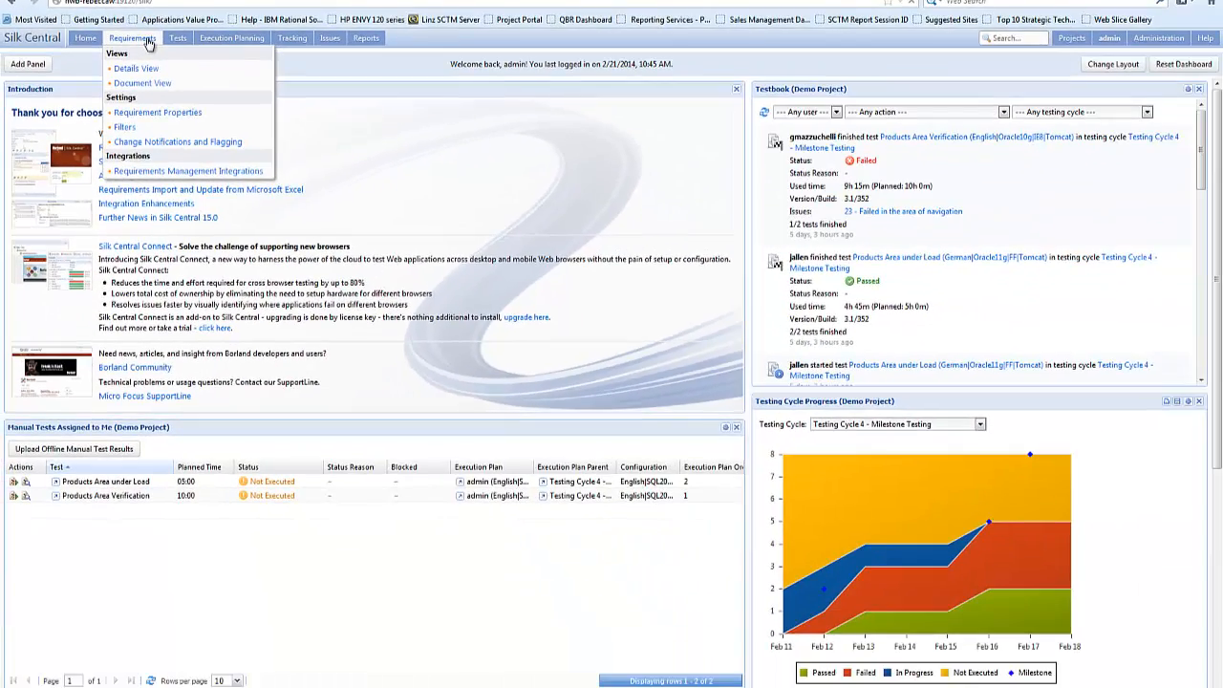
click(137, 68)
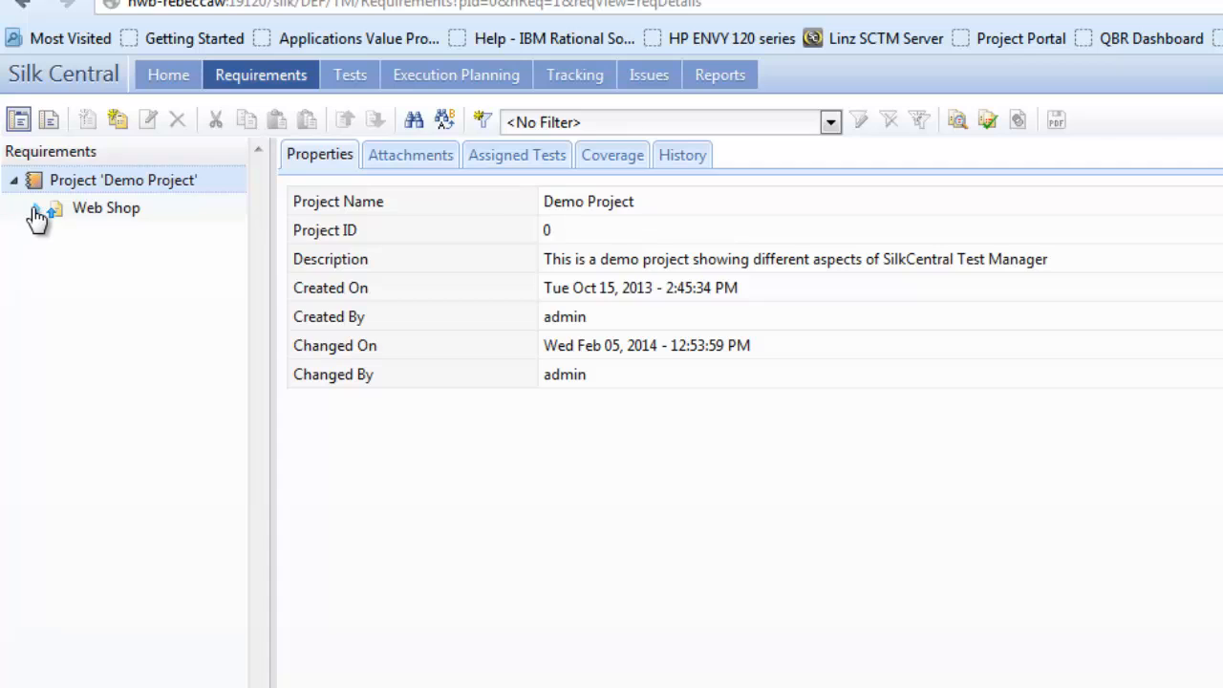
click(38, 209)
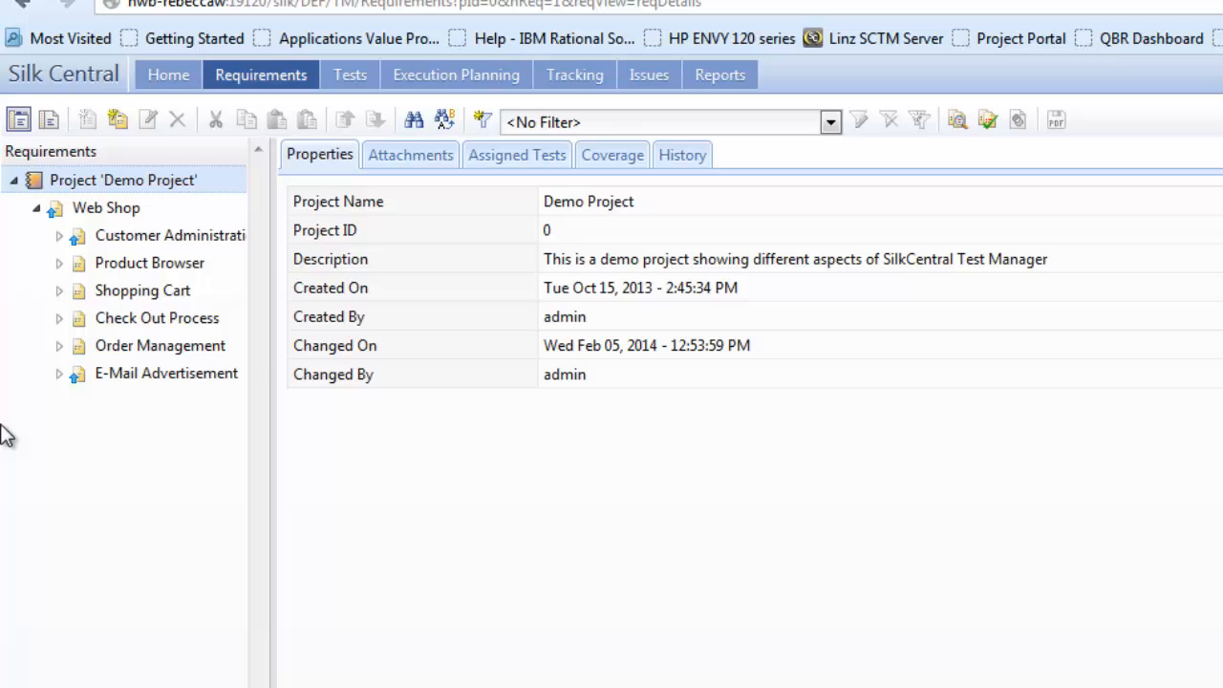
click(59, 235)
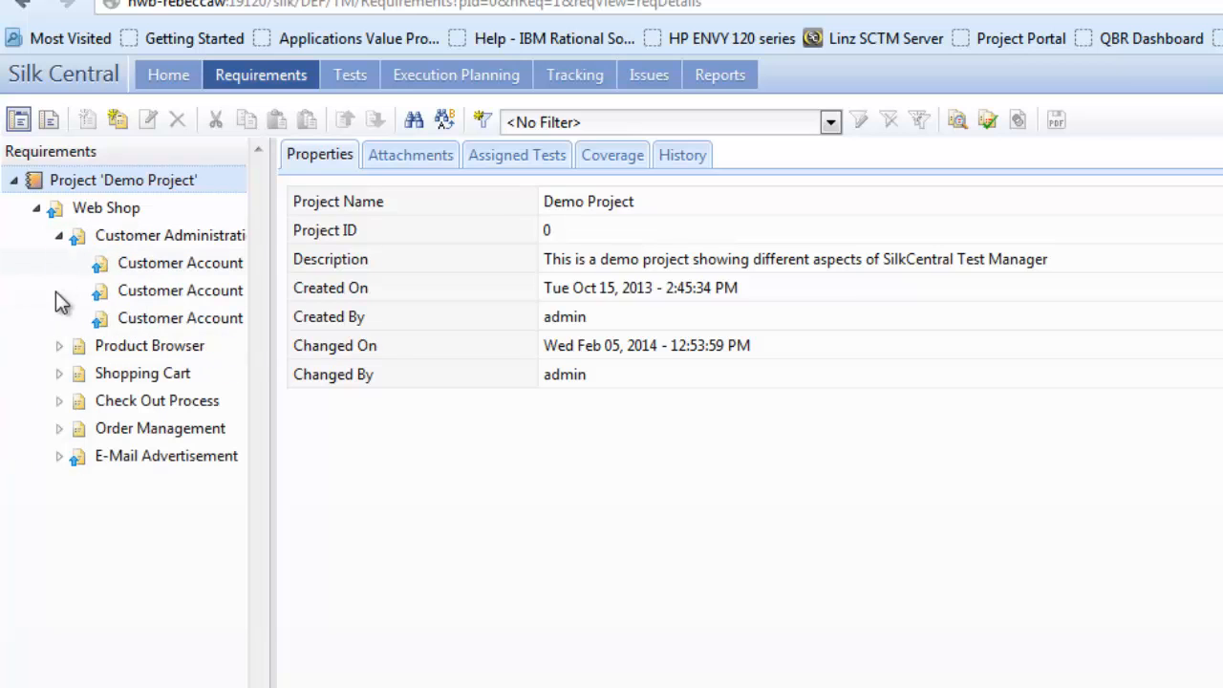
click(58, 345)
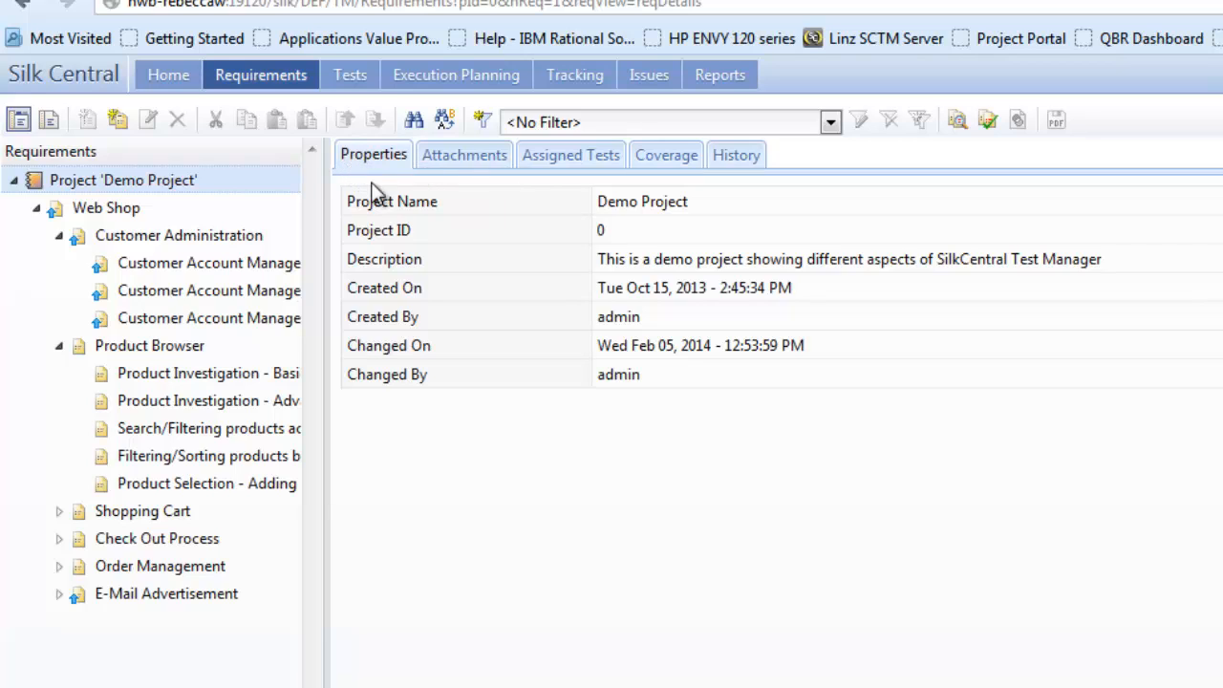
mouse_move(549, 613)
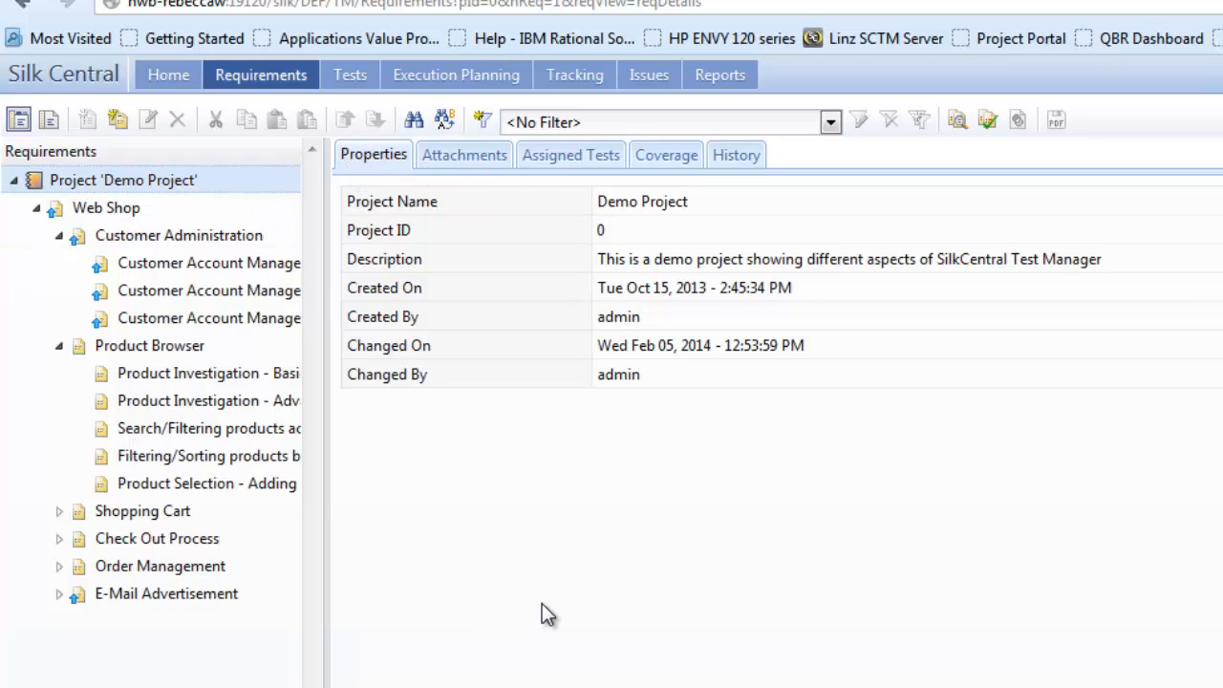
mouse_move(377, 161)
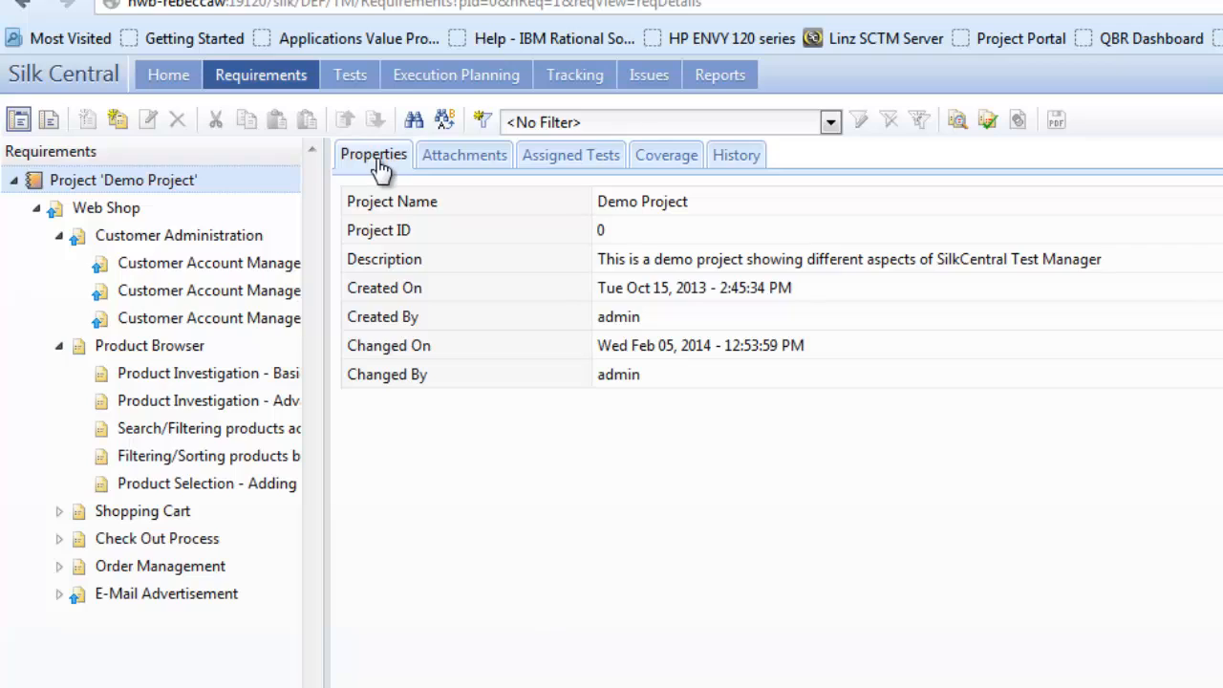
mouse_move(540, 160)
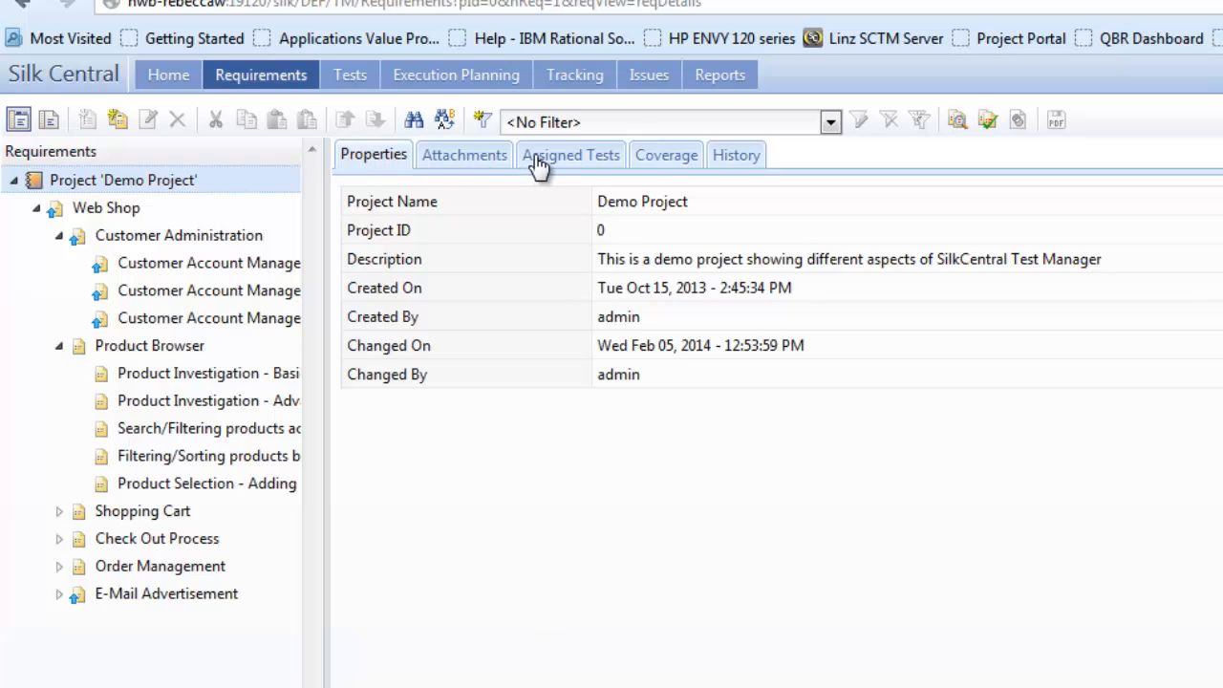
mouse_move(373, 155)
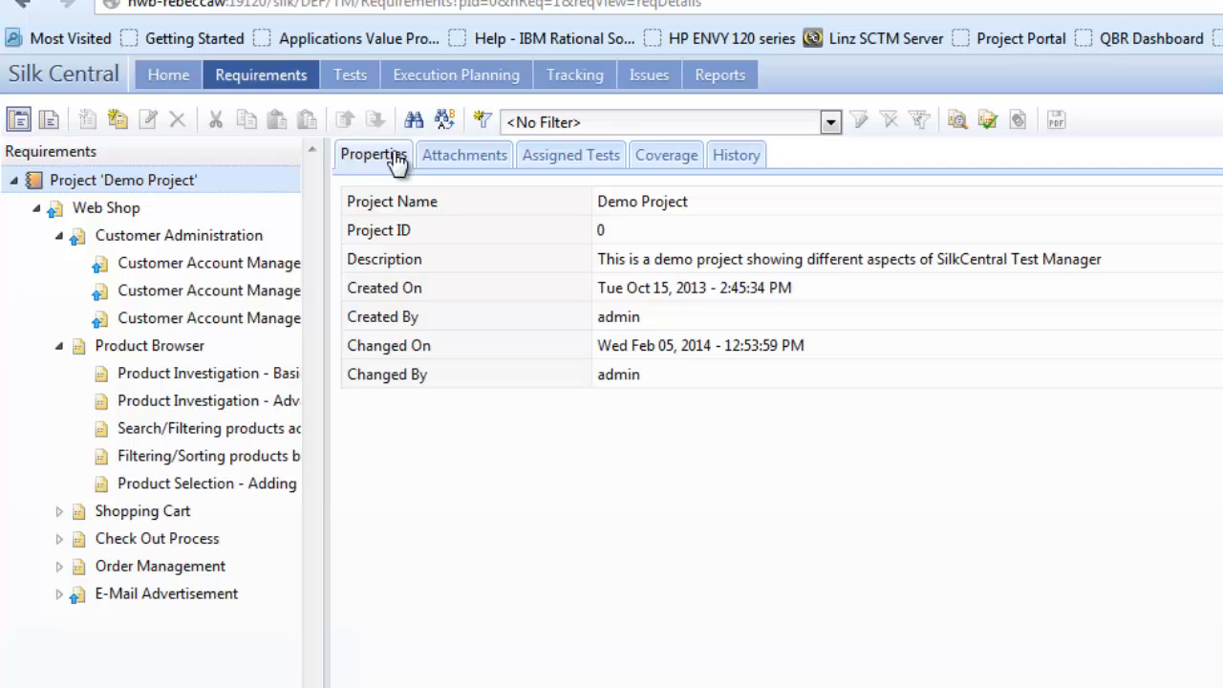
Review the project's assigned tests, coverage and history, then Web Shop's four assigned tests.
click(571, 154)
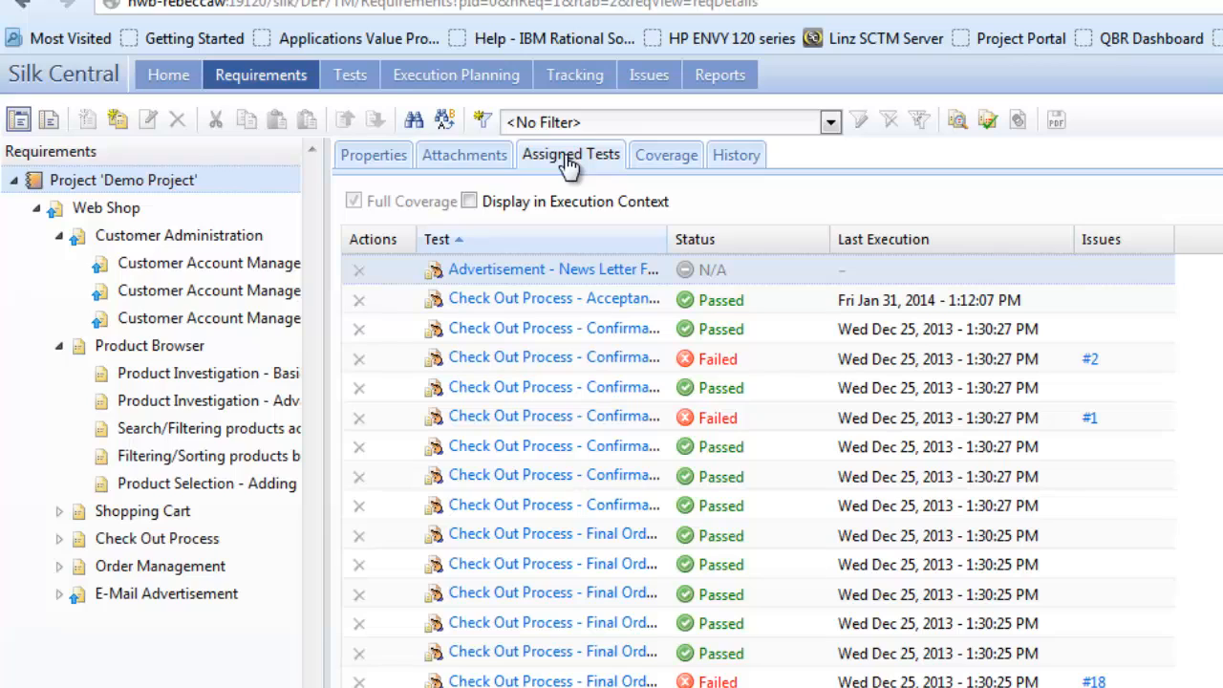
mouse_move(666, 155)
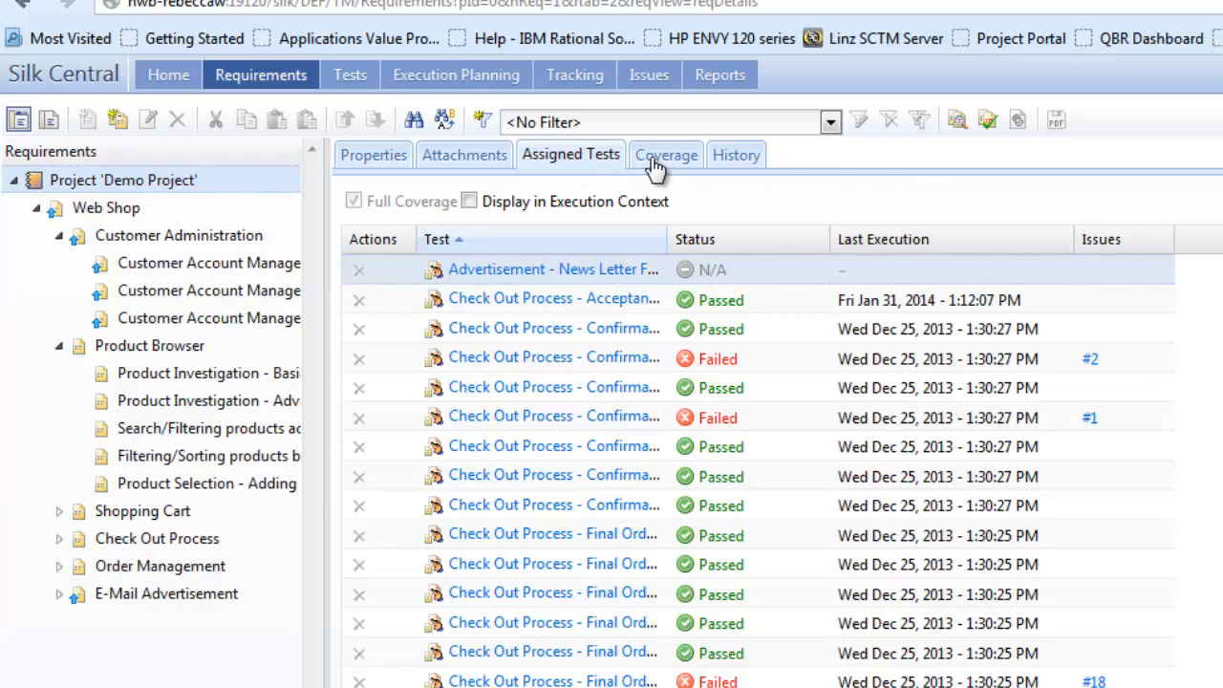
mouse_move(666, 162)
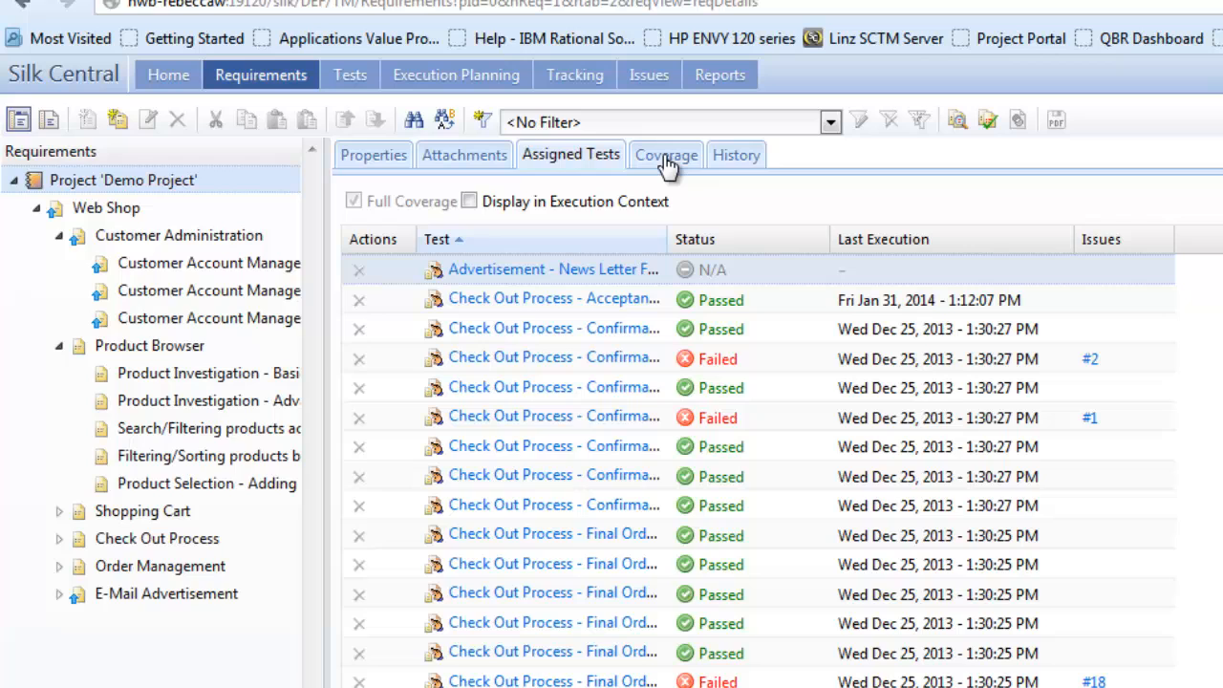
click(666, 154)
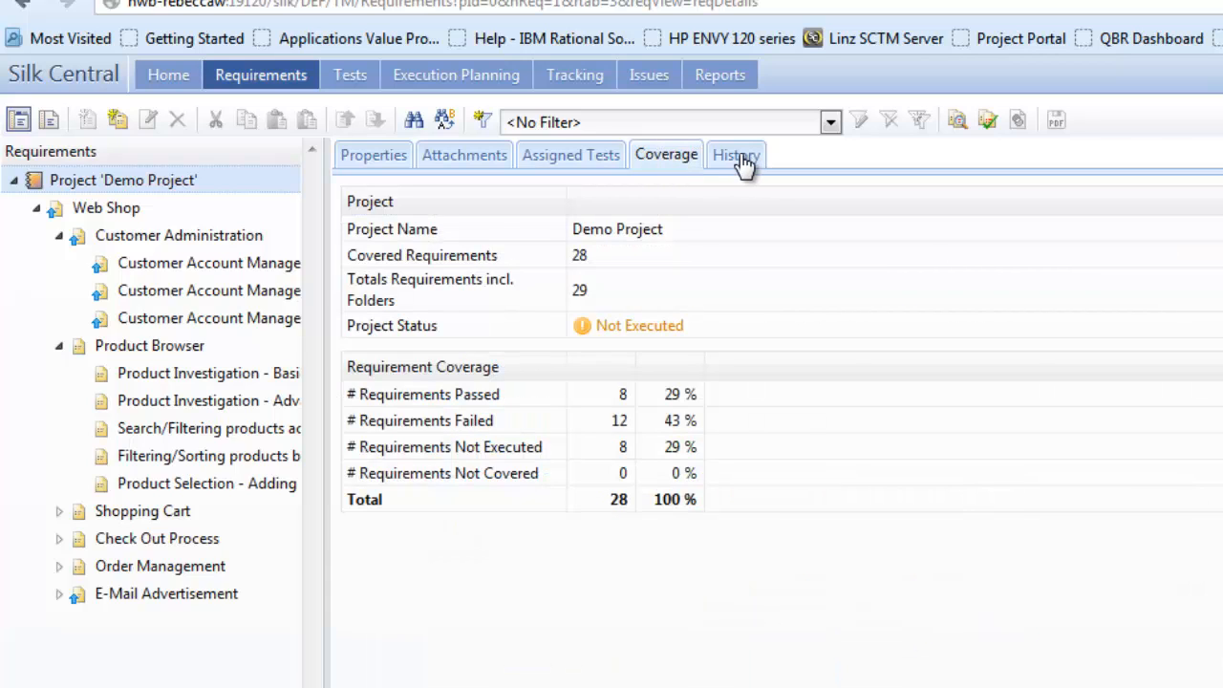
click(736, 154)
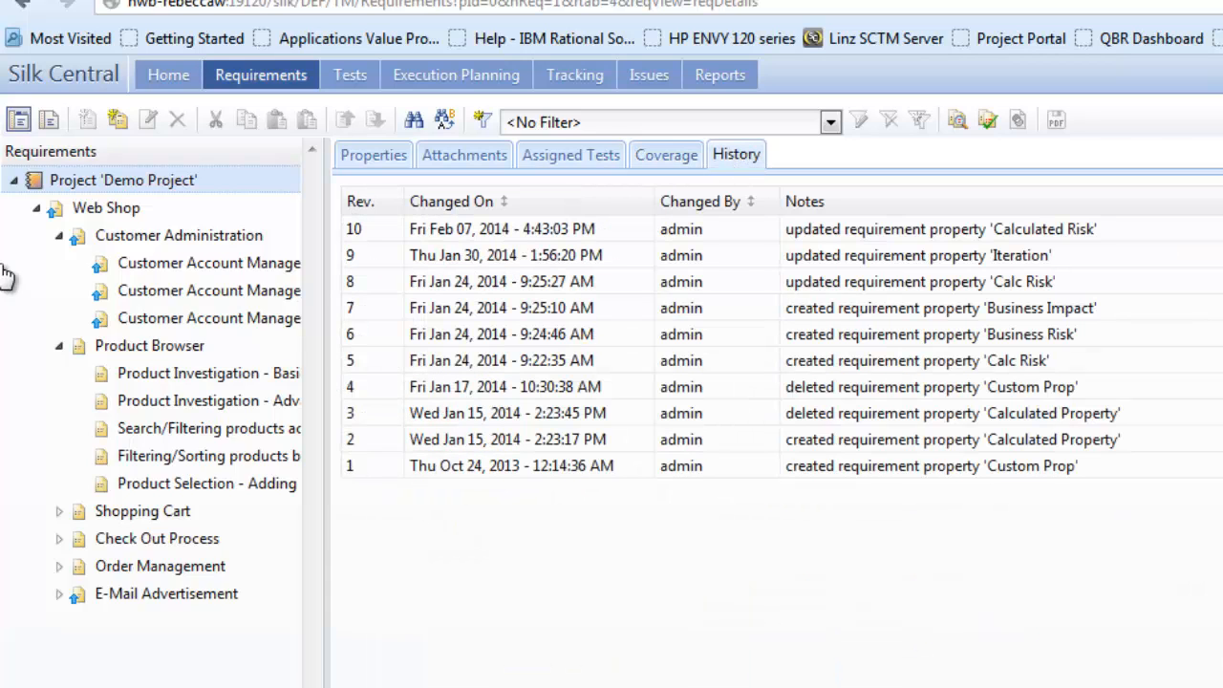
click(105, 207)
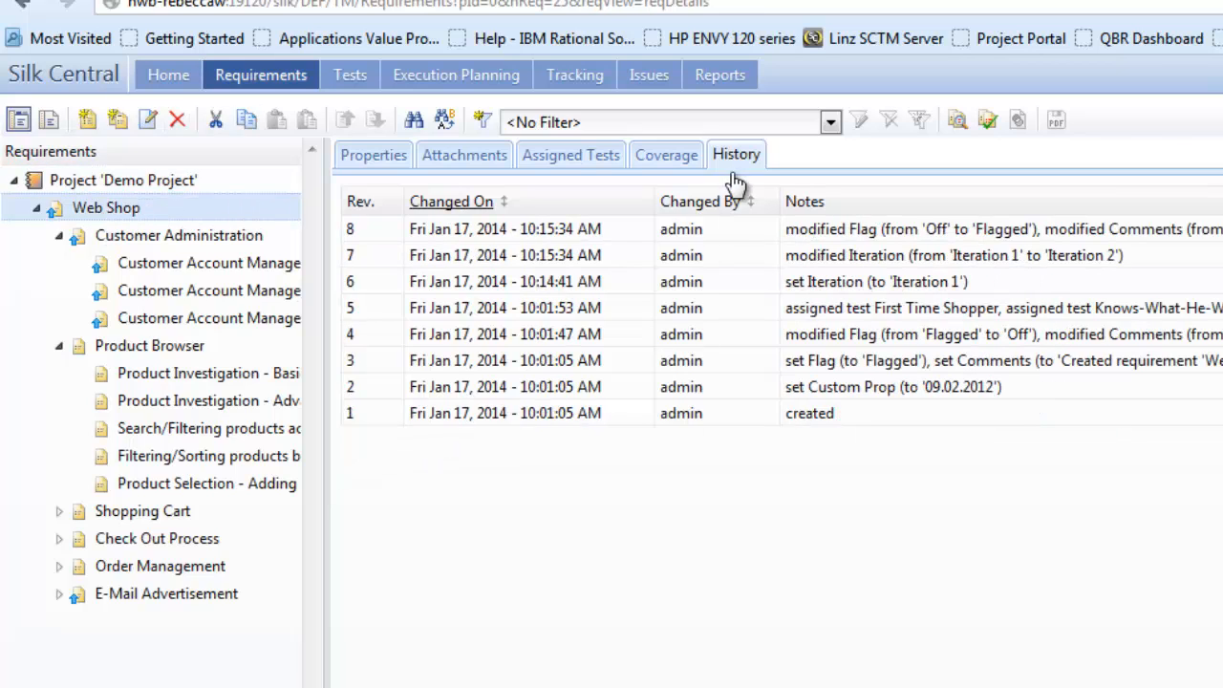
click(571, 154)
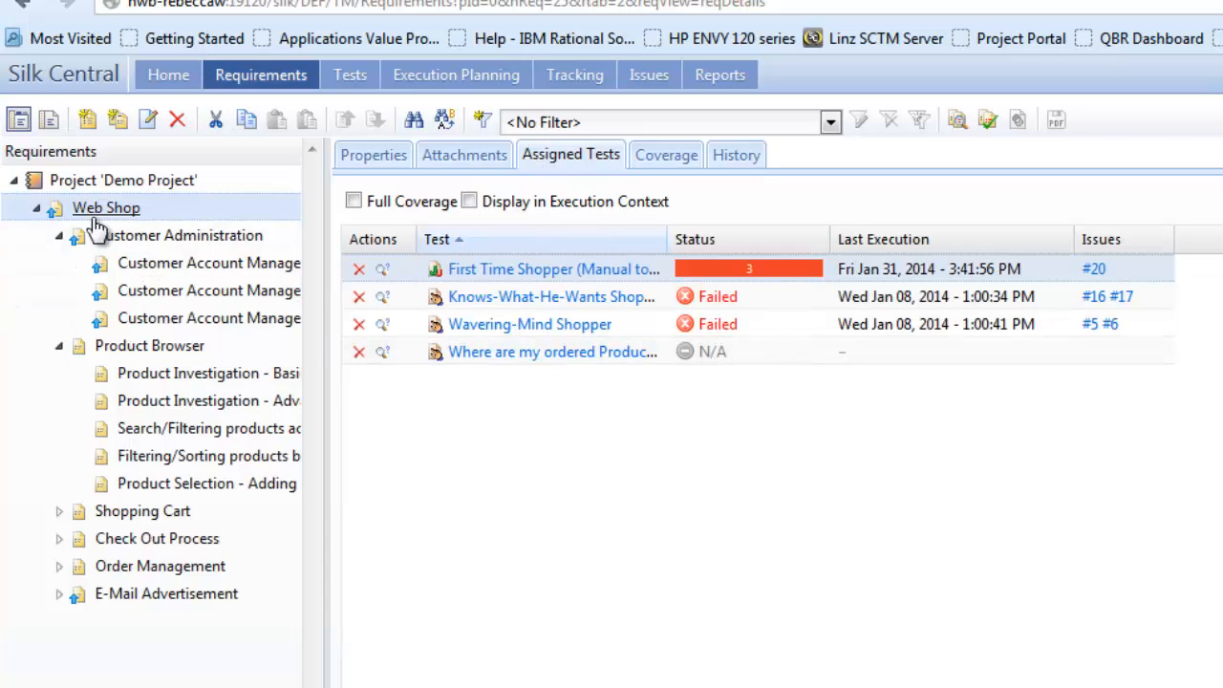
mouse_move(129, 215)
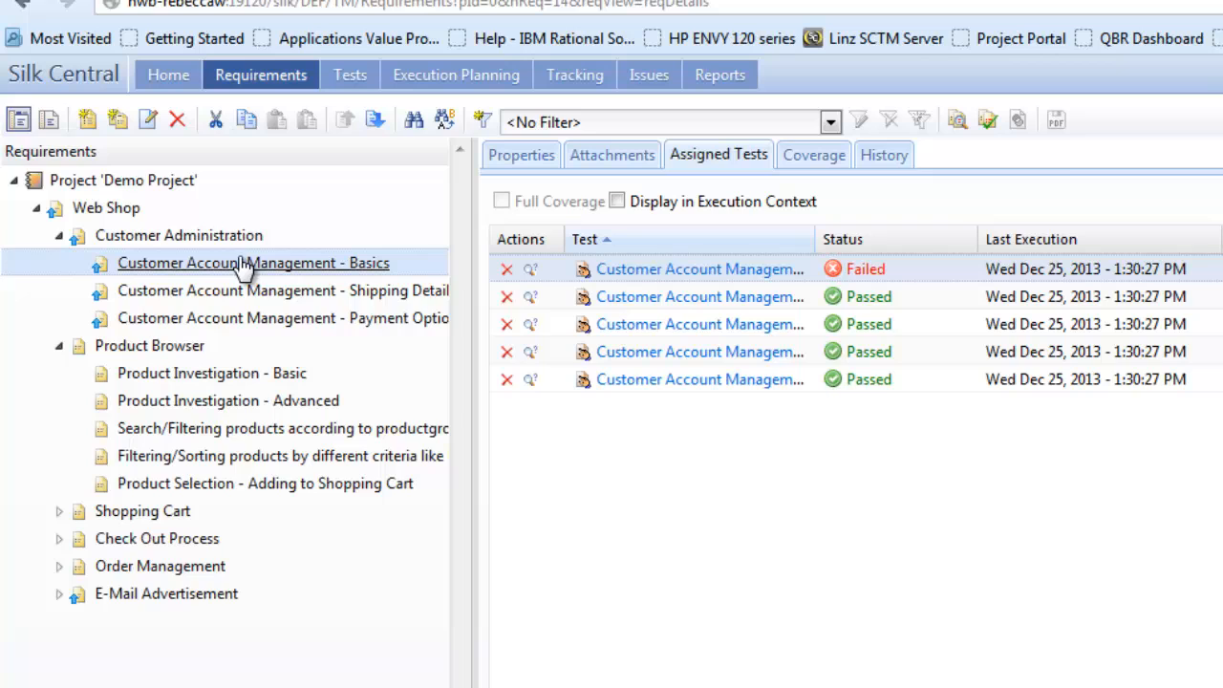
mouse_move(520, 154)
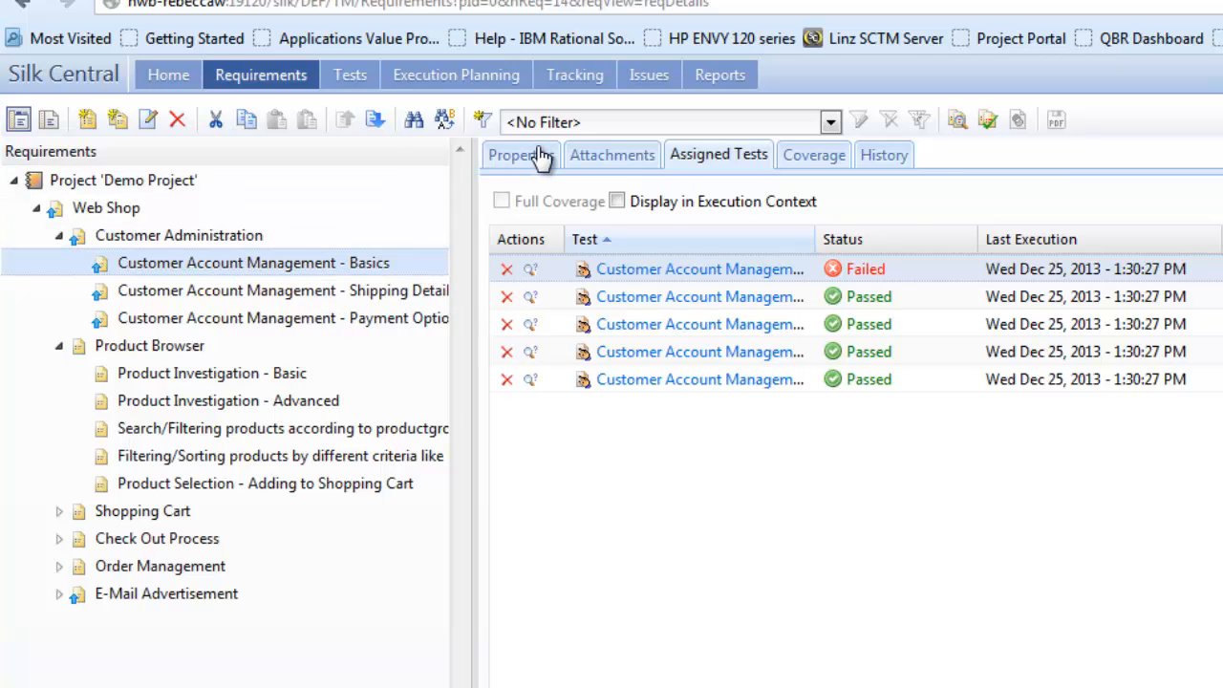
Review Customer Account Management - Basics: properties, attachments, assigned tests, coverage and history.
click(521, 154)
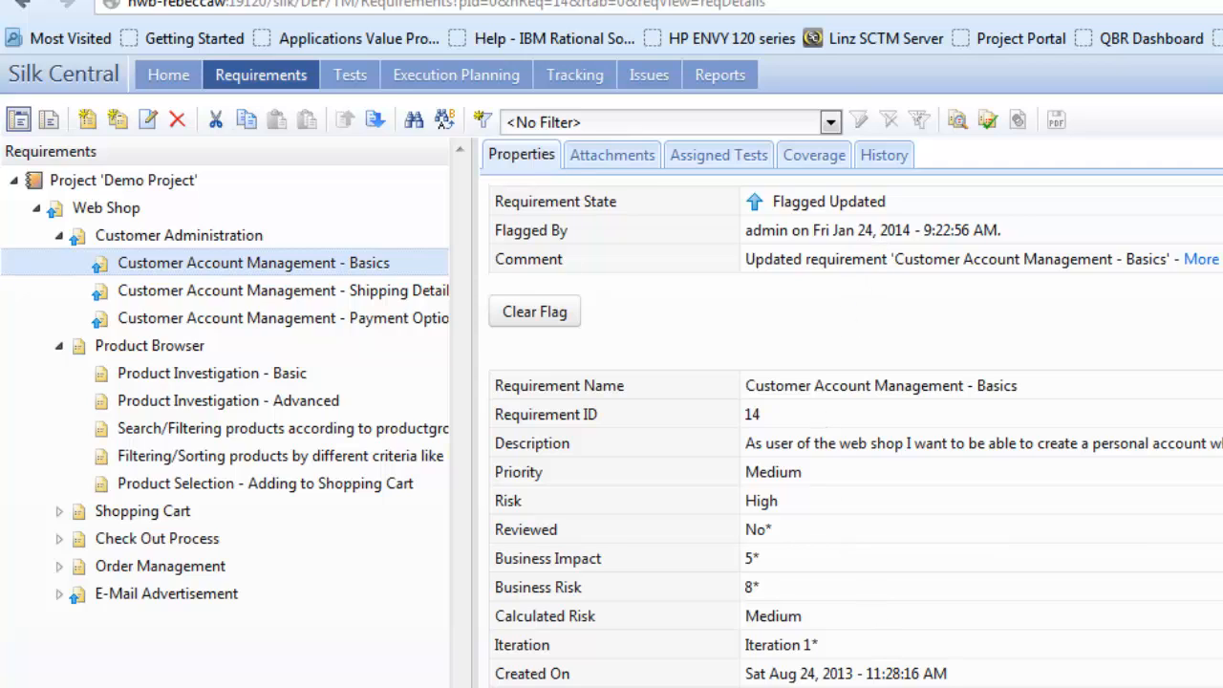
mouse_move(542, 333)
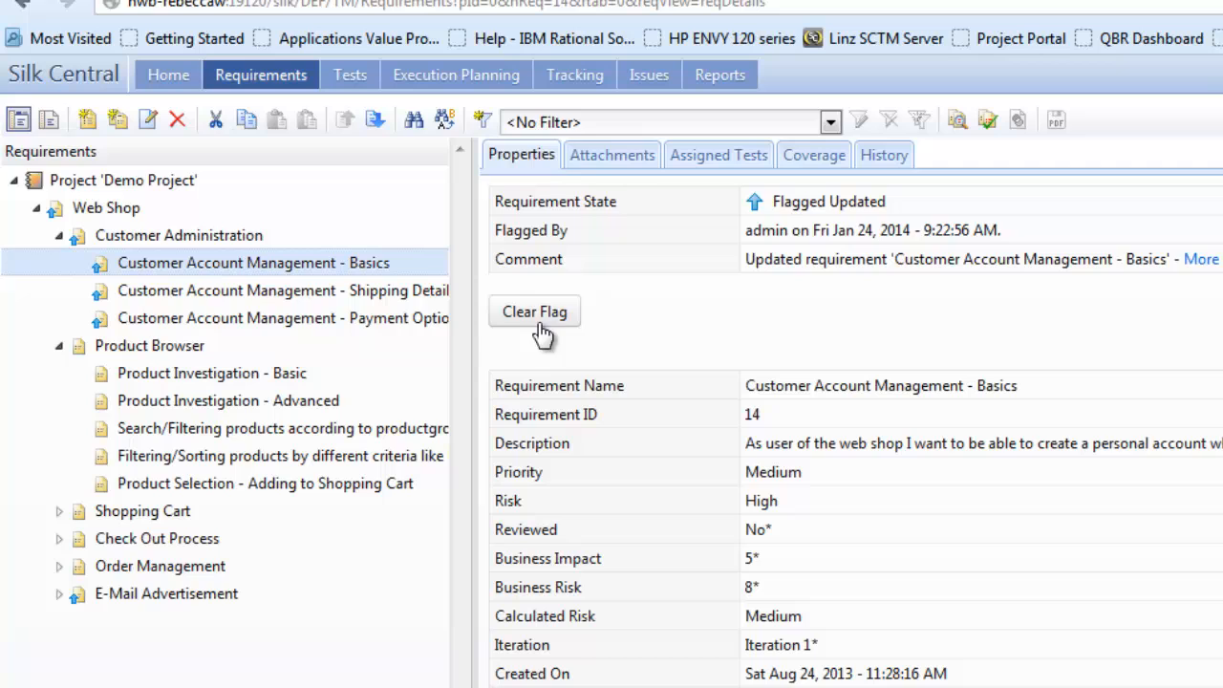
click(612, 154)
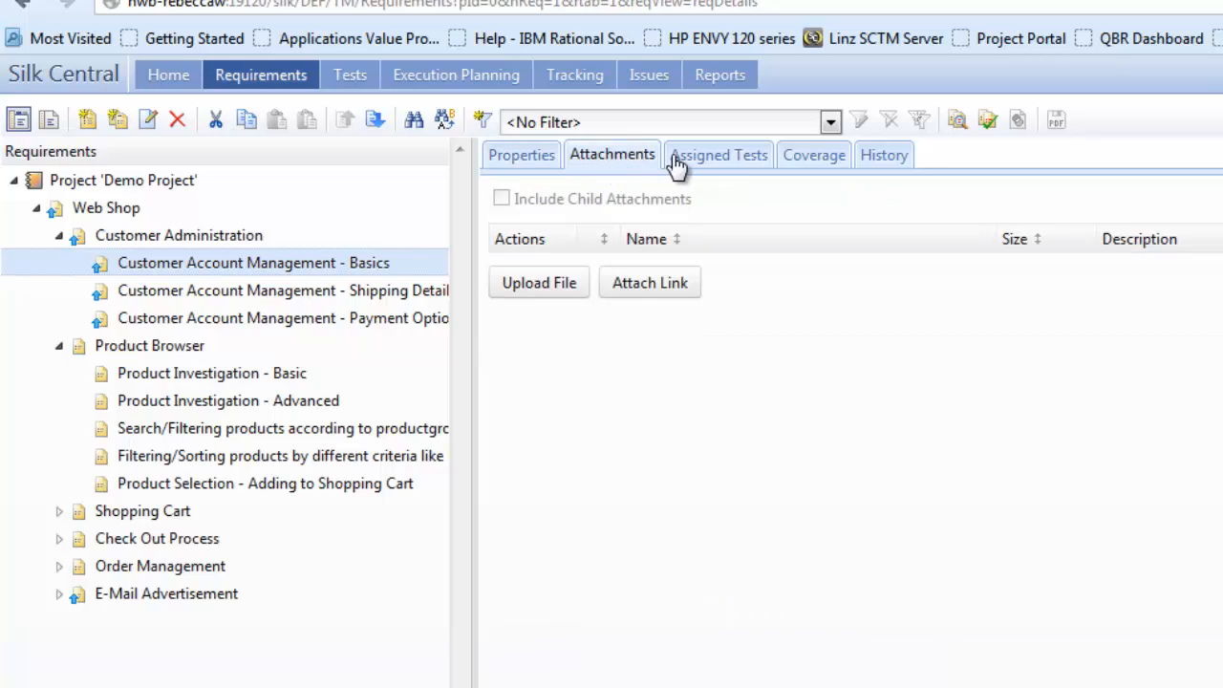
click(717, 154)
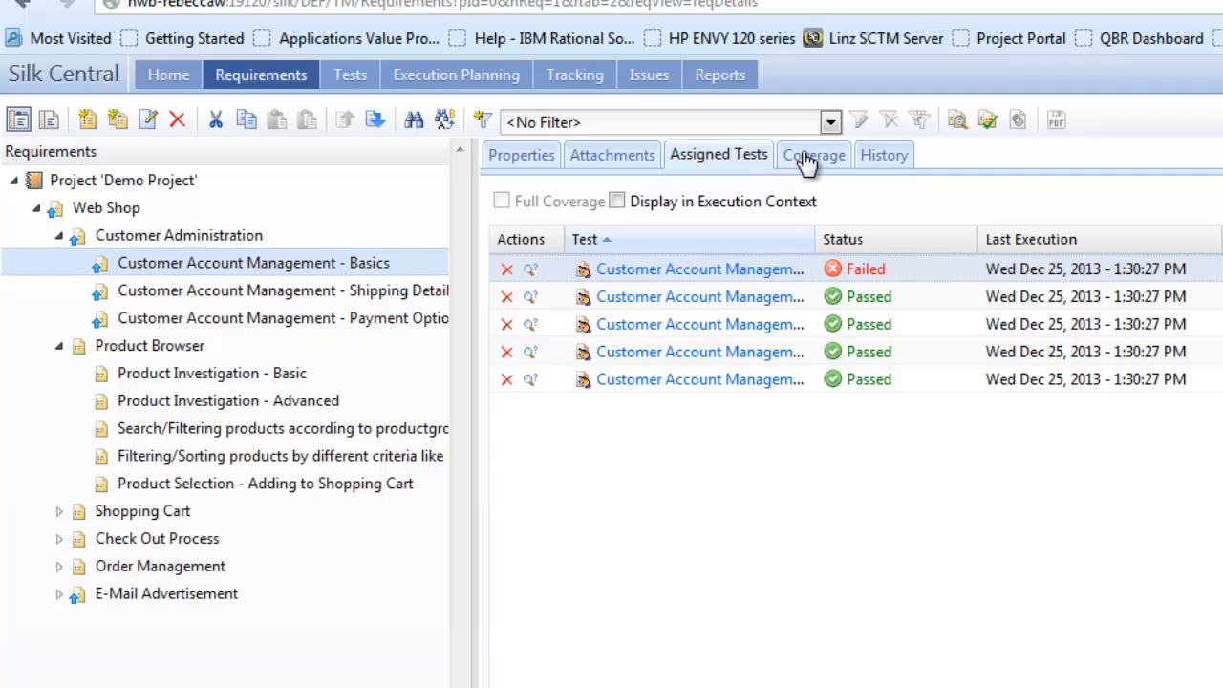
click(814, 154)
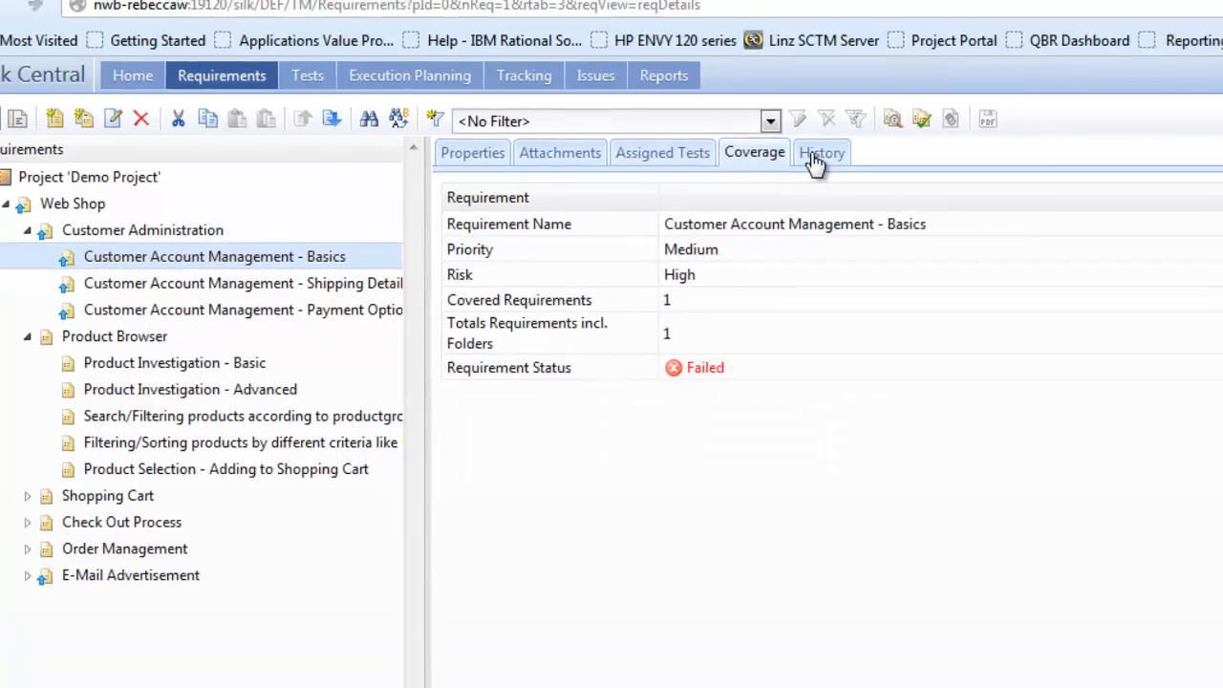
click(822, 152)
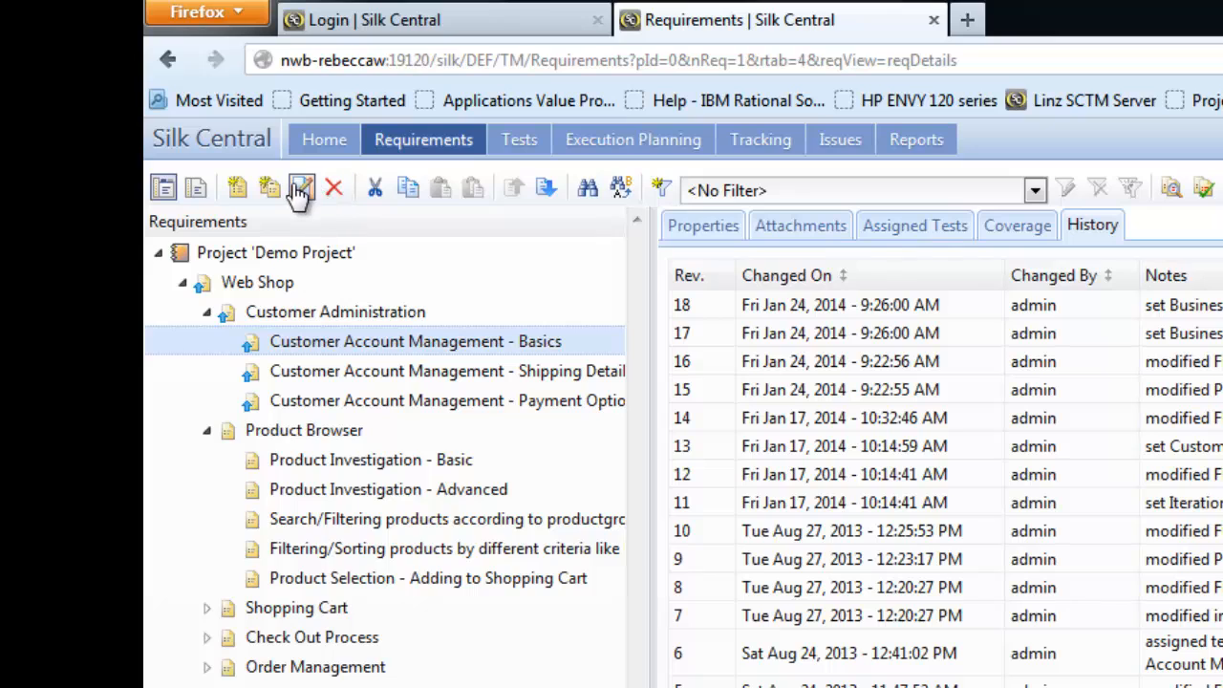
mouse_move(303, 189)
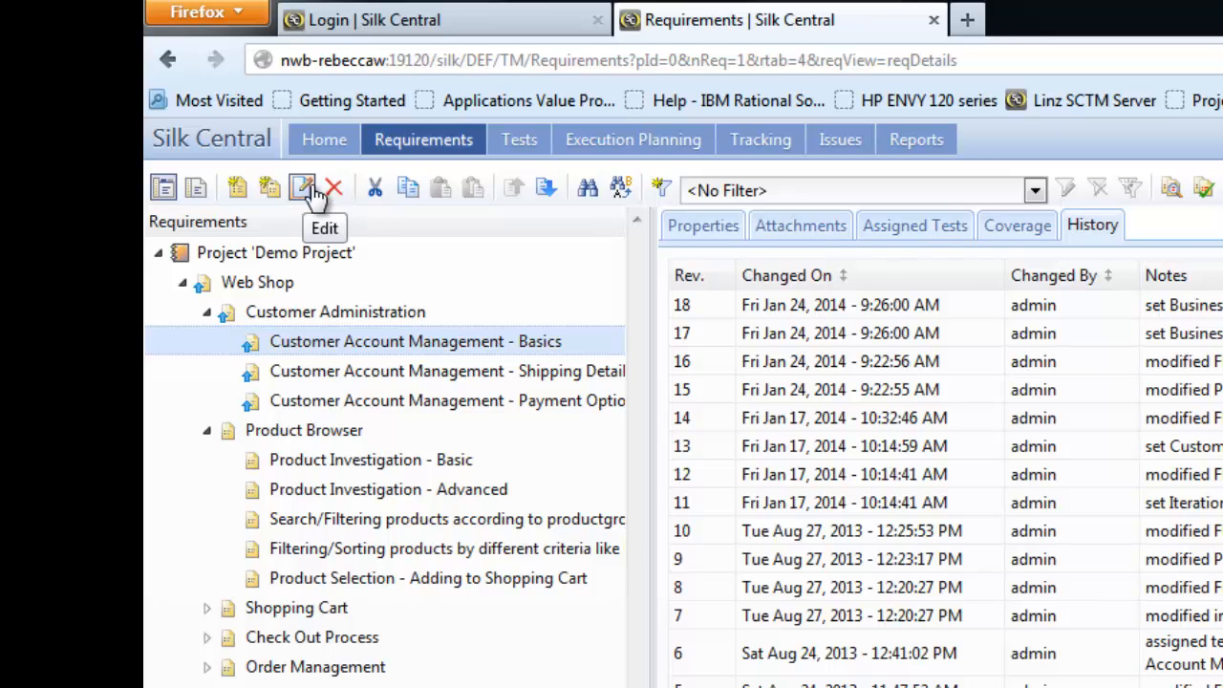
mouse_move(544, 188)
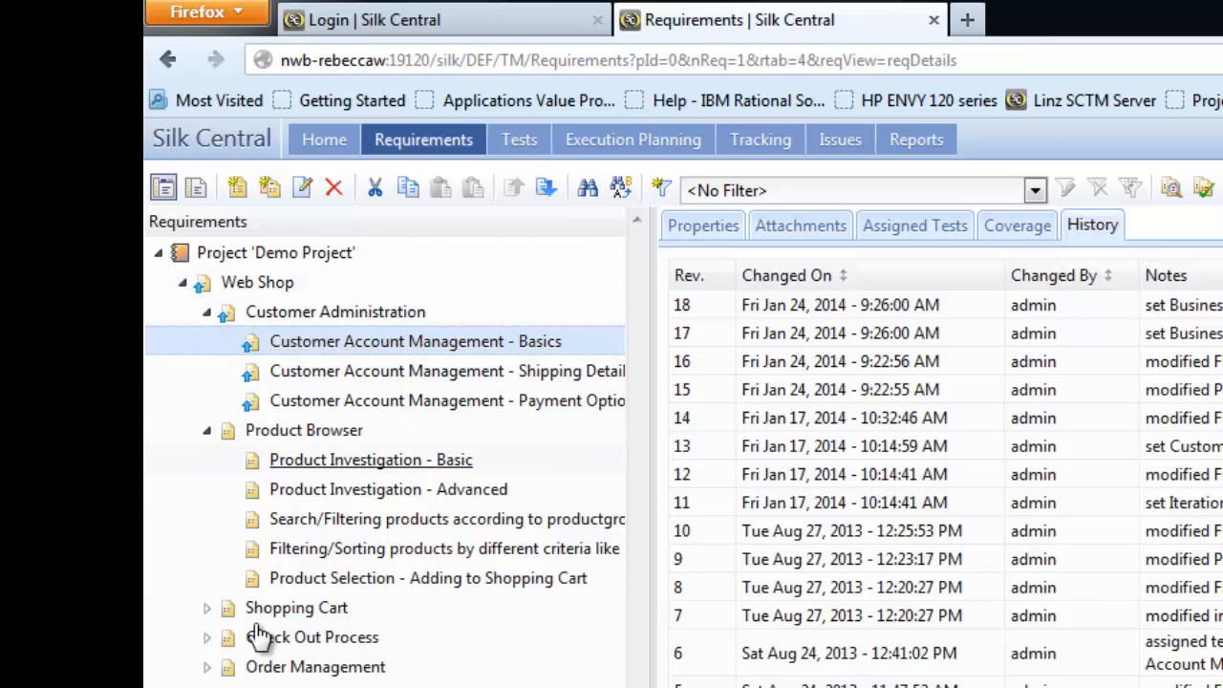
mouse_move(287, 266)
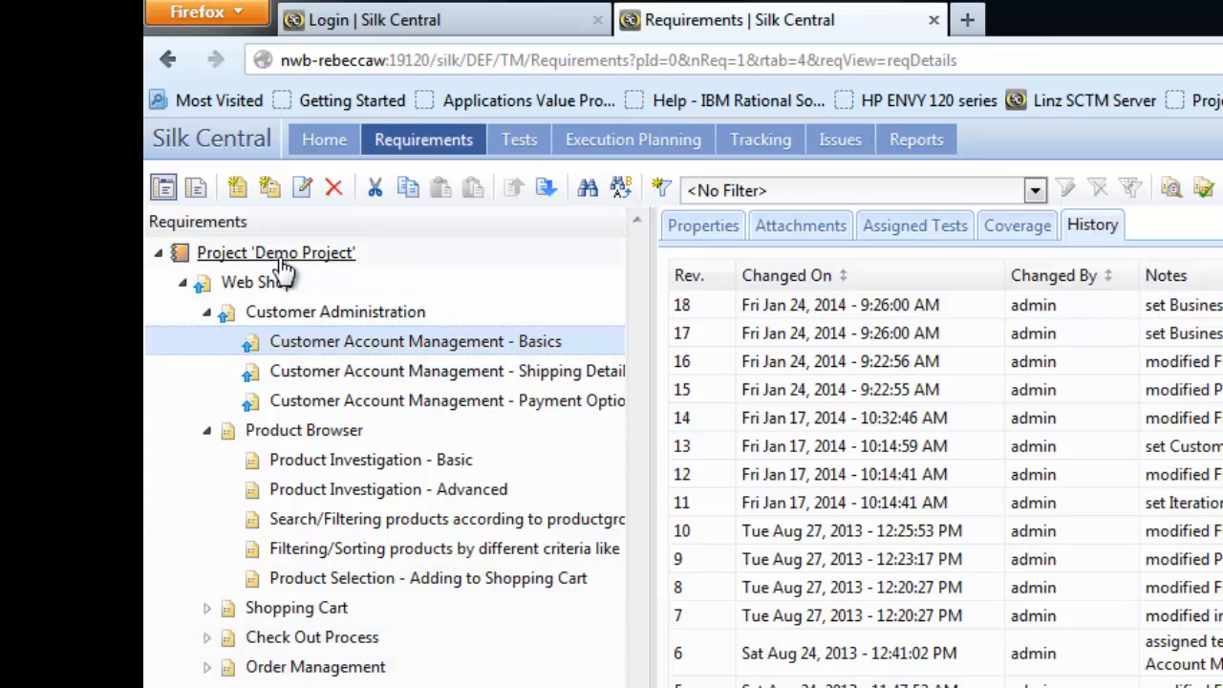
Select Demo Project in the tree to show its own change history.
click(275, 252)
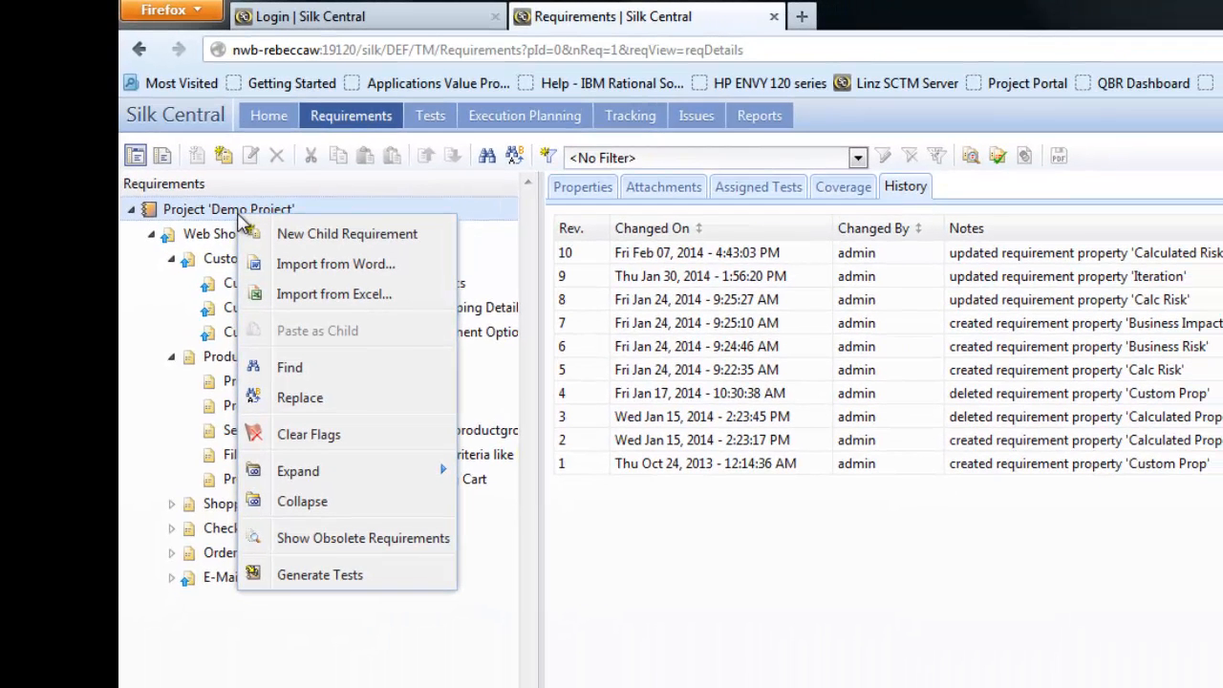
mouse_move(330, 239)
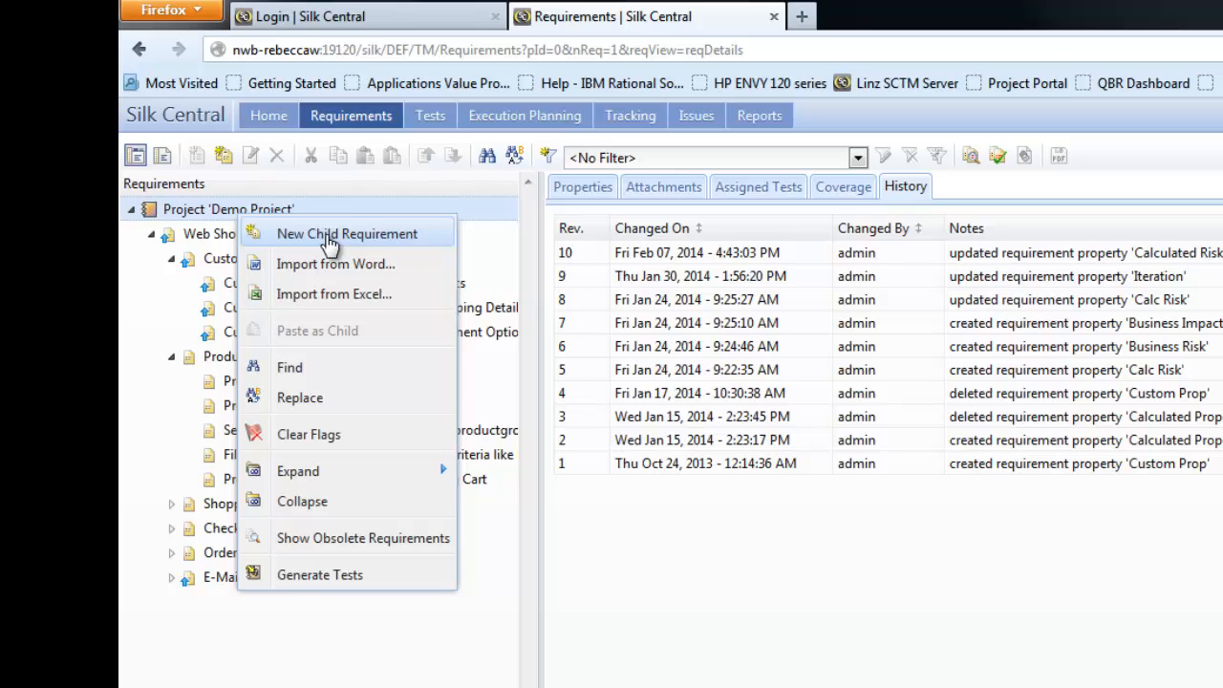
mouse_move(234, 225)
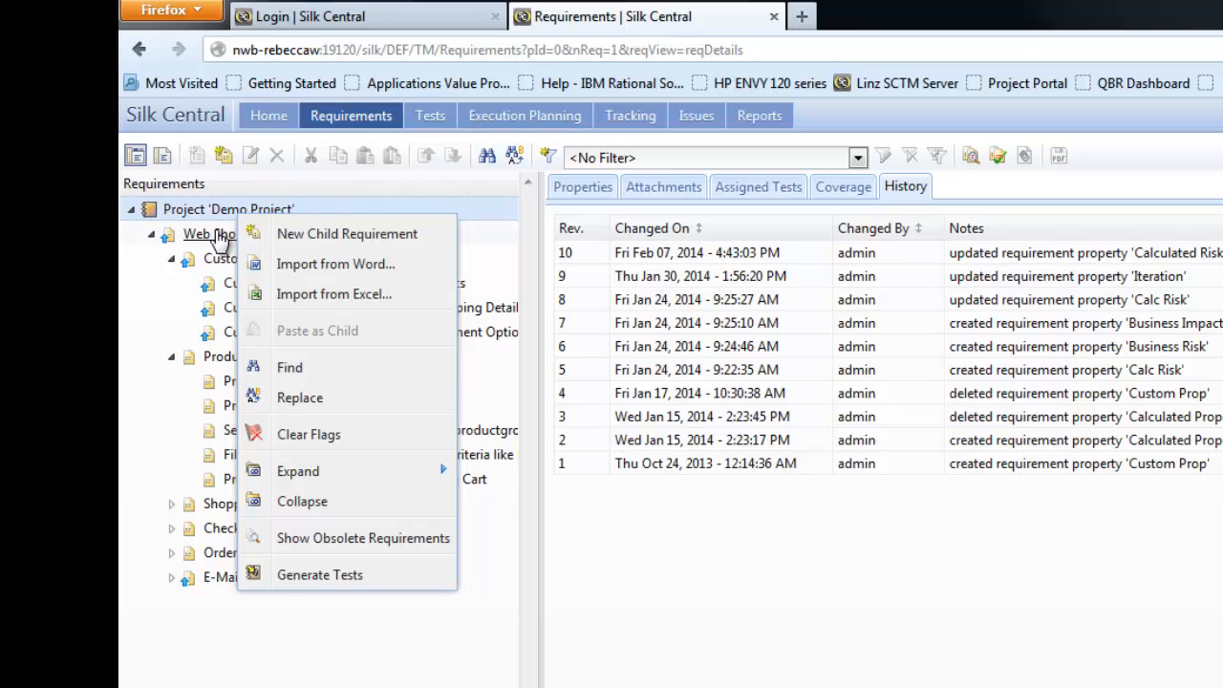
Dismiss the Demo Project's action menu.
right_click(200, 233)
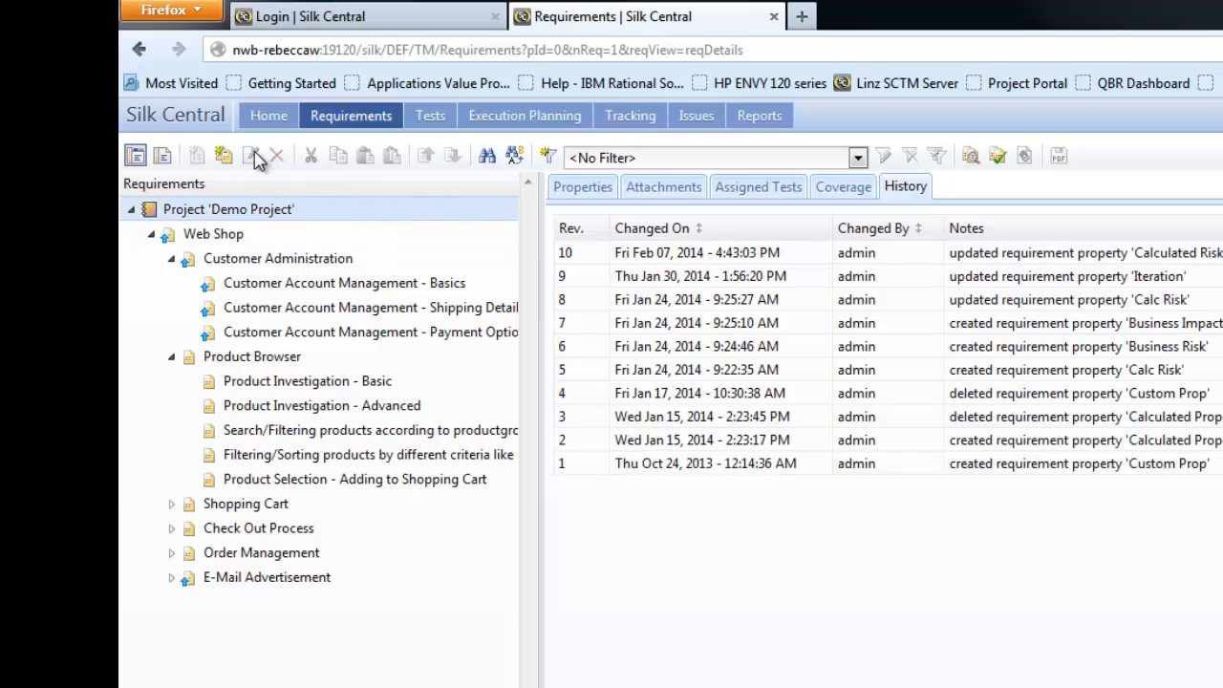
mouse_move(223, 155)
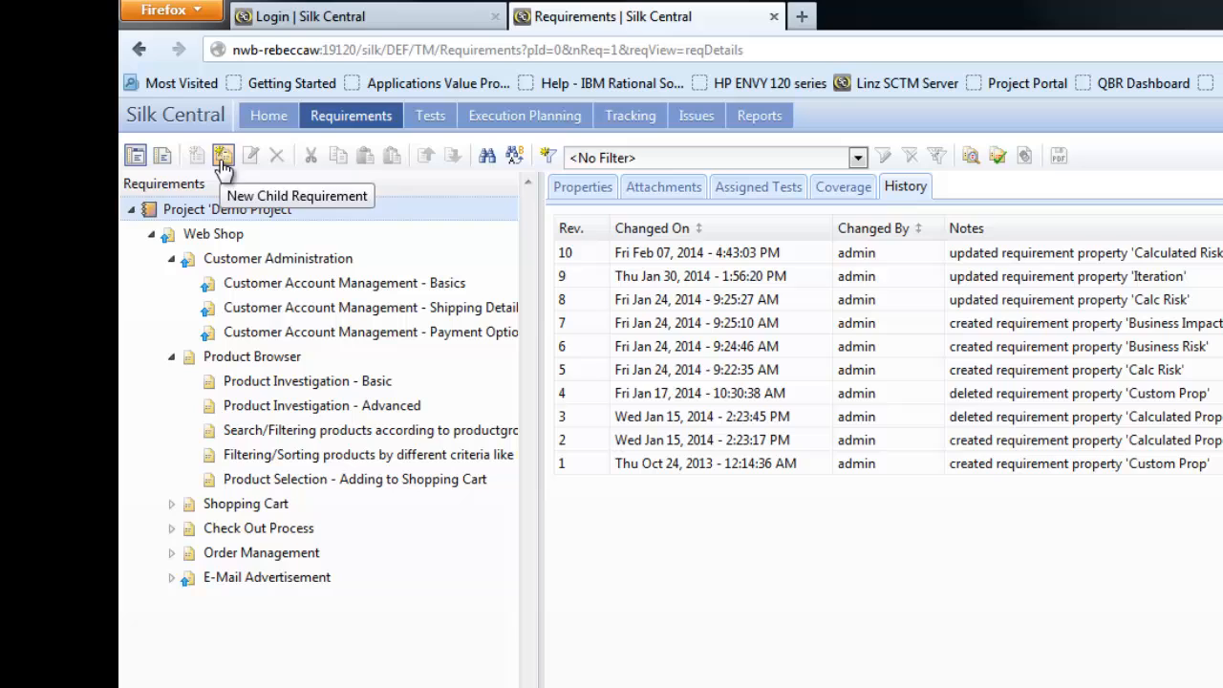
mouse_move(163, 156)
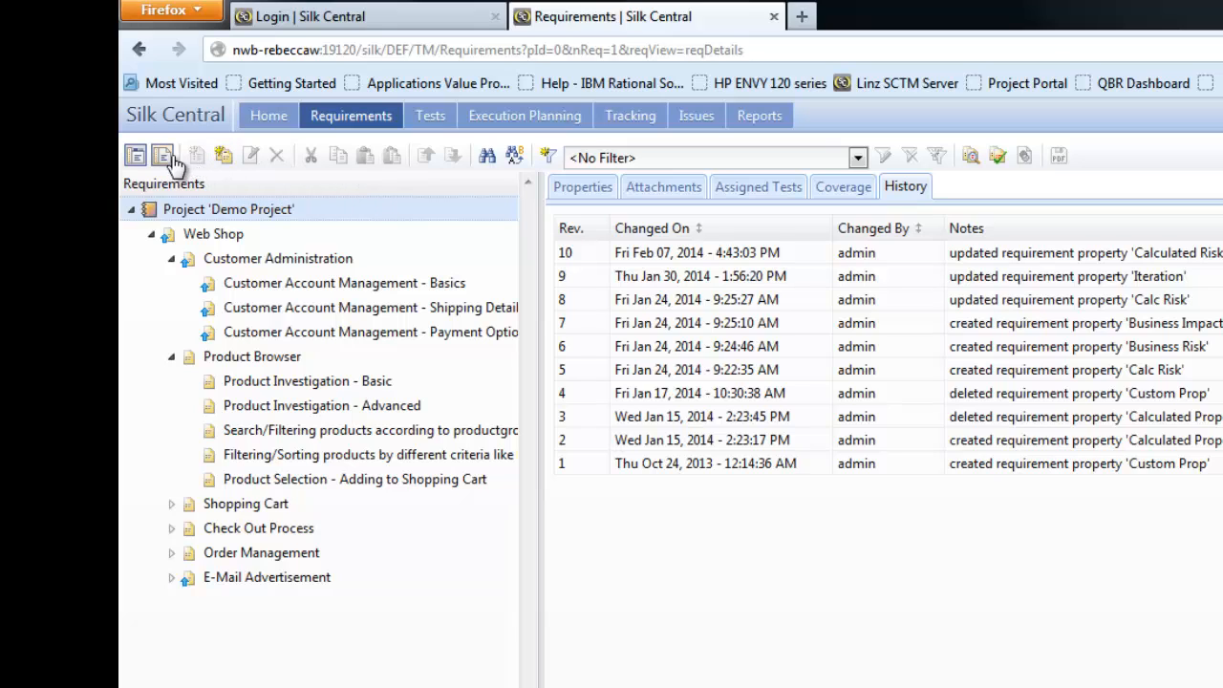
mouse_move(250, 156)
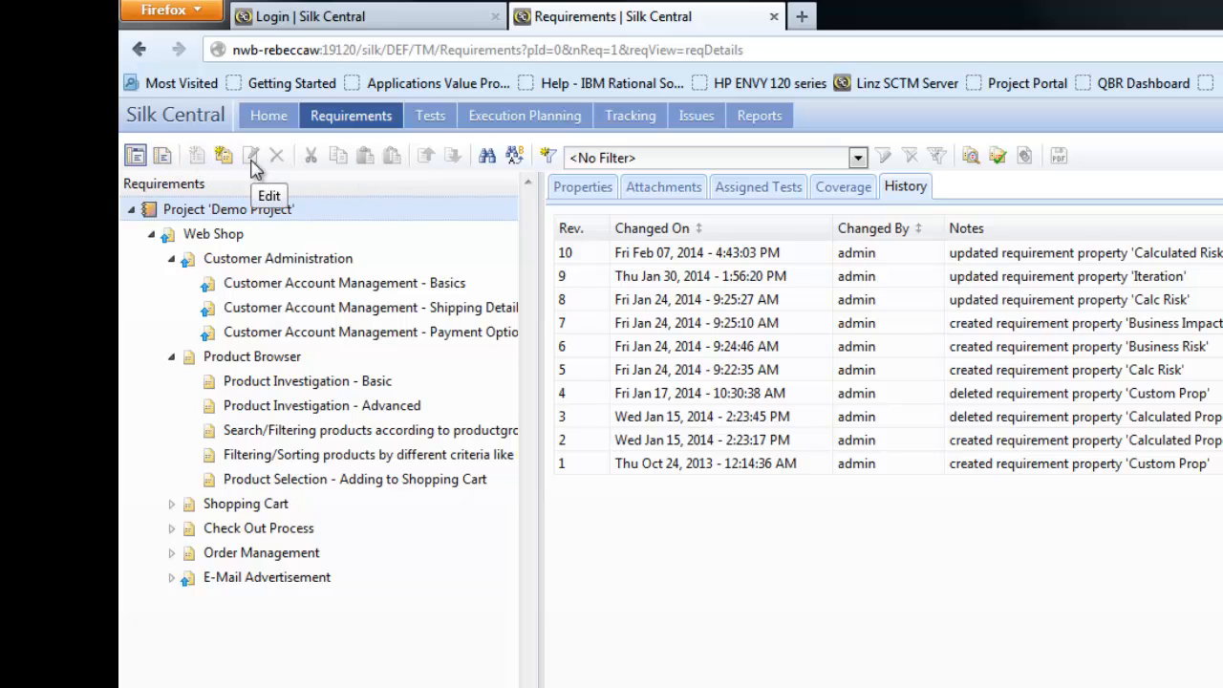
mouse_move(328, 164)
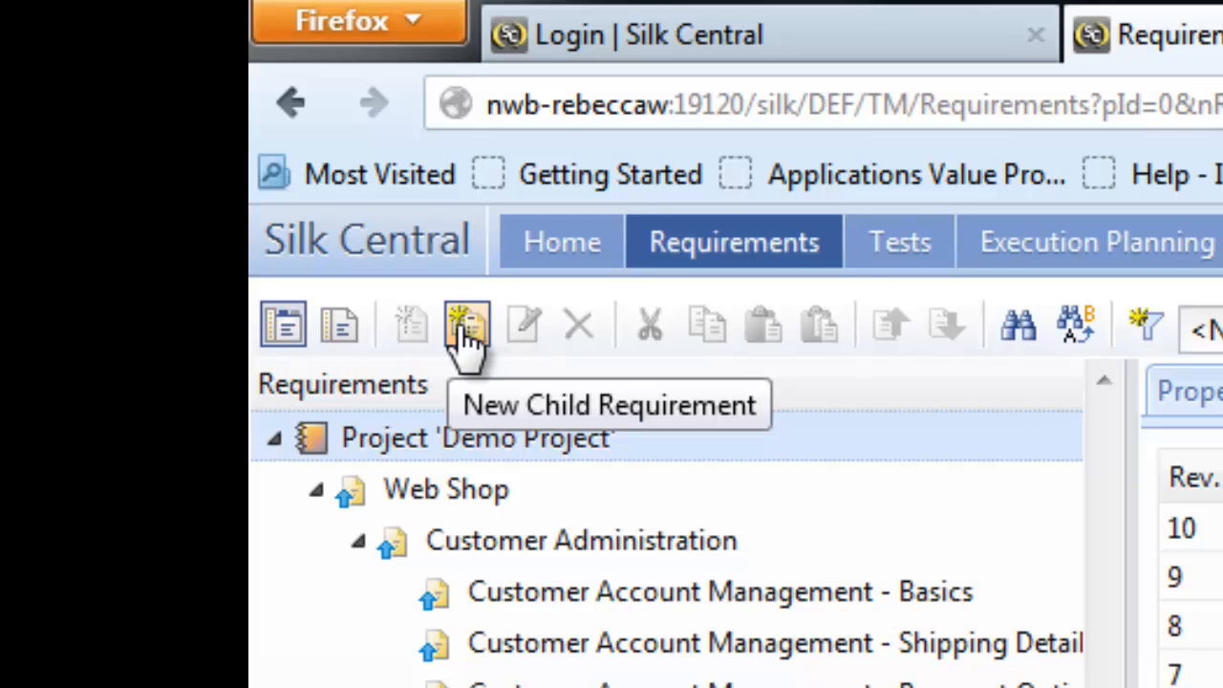
Start a new child requirement named 'Create Evaluation Requirement'.
click(467, 325)
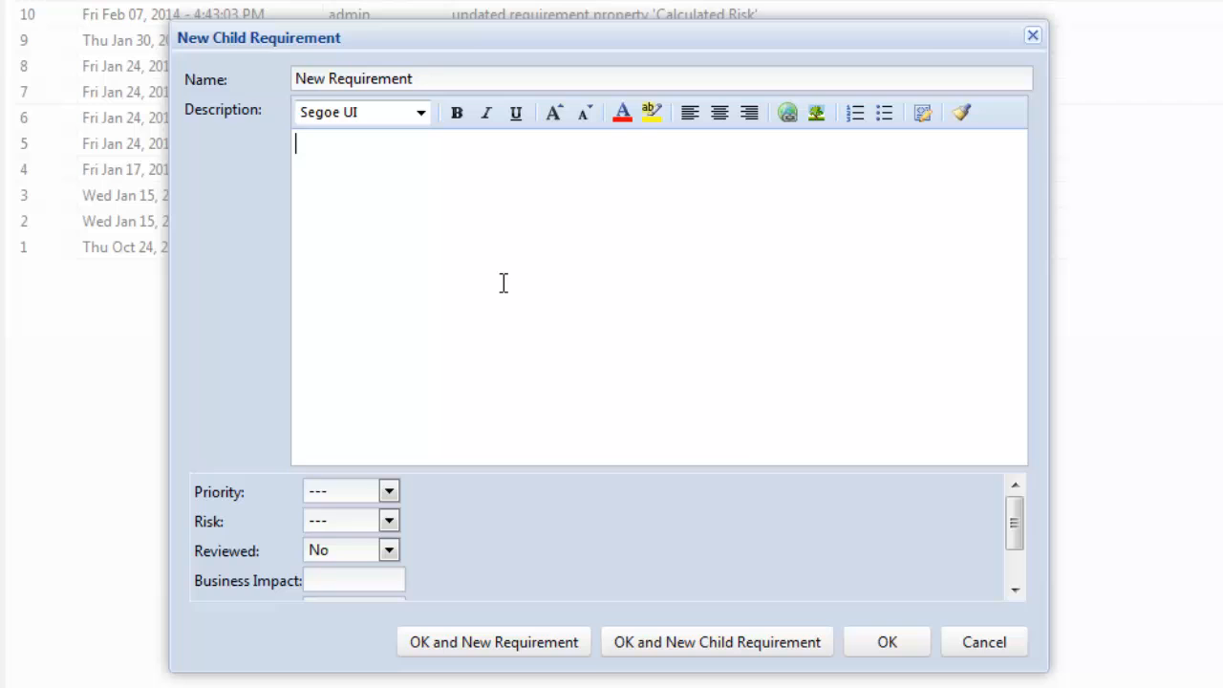
mouse_move(229, 84)
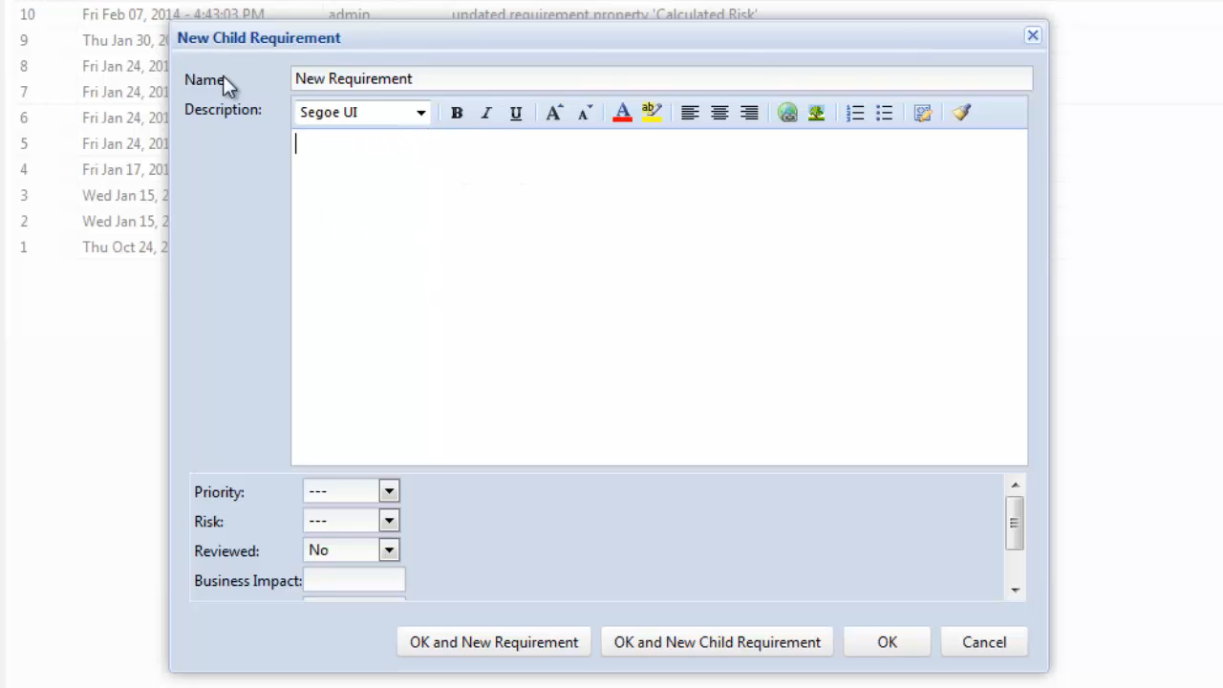
mouse_move(225, 62)
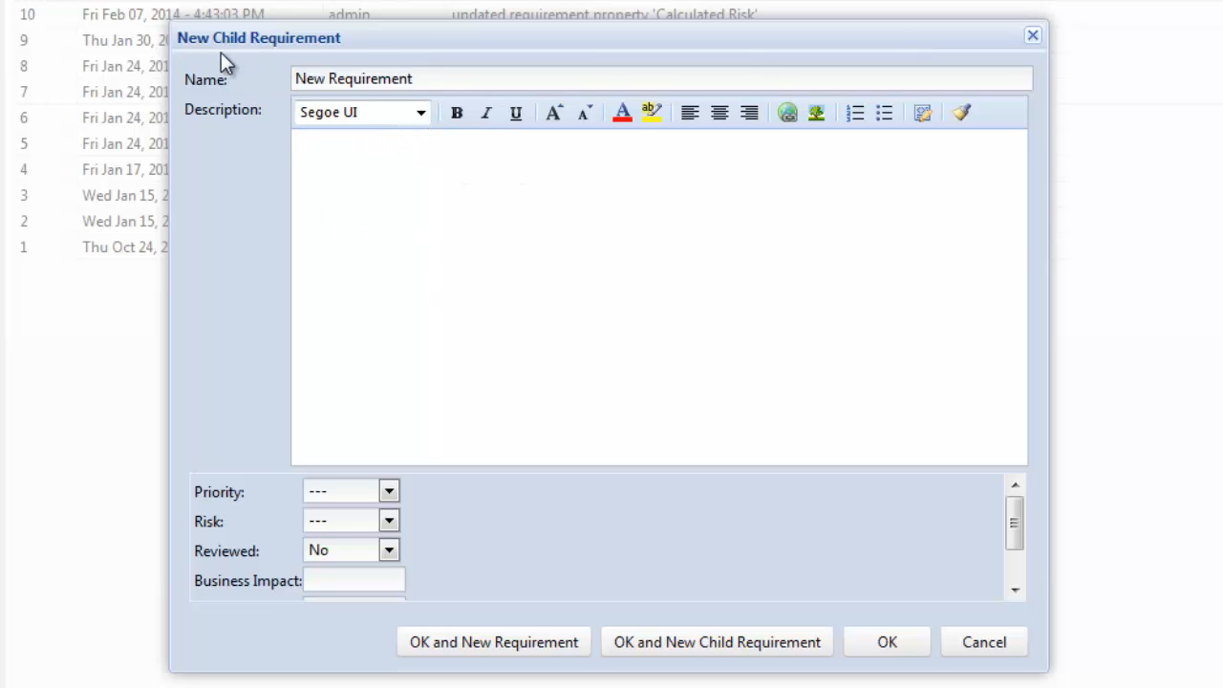
text(Create)
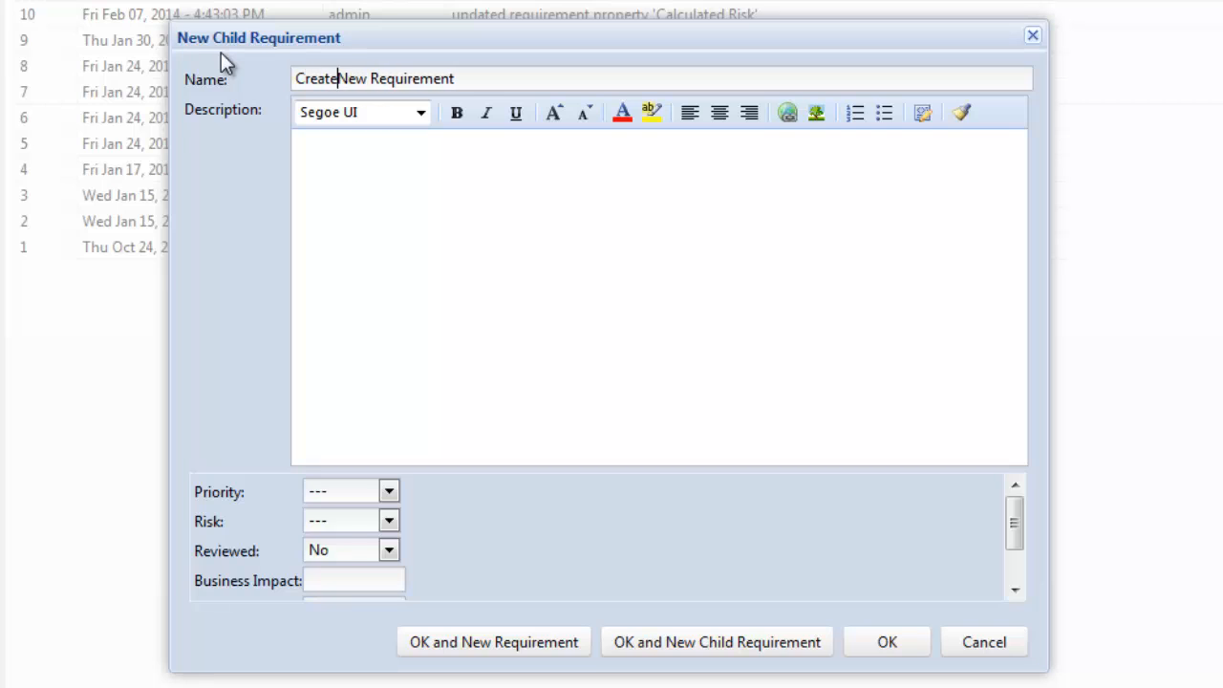
double_click(394, 78)
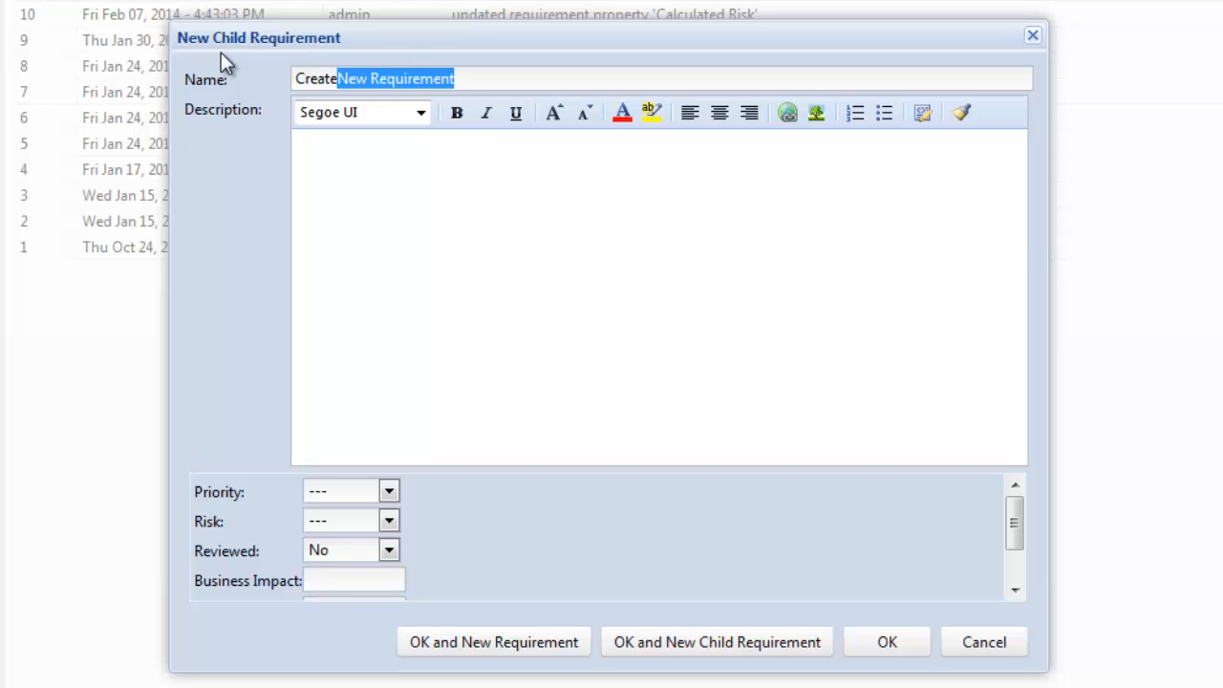
text(Evaluation)
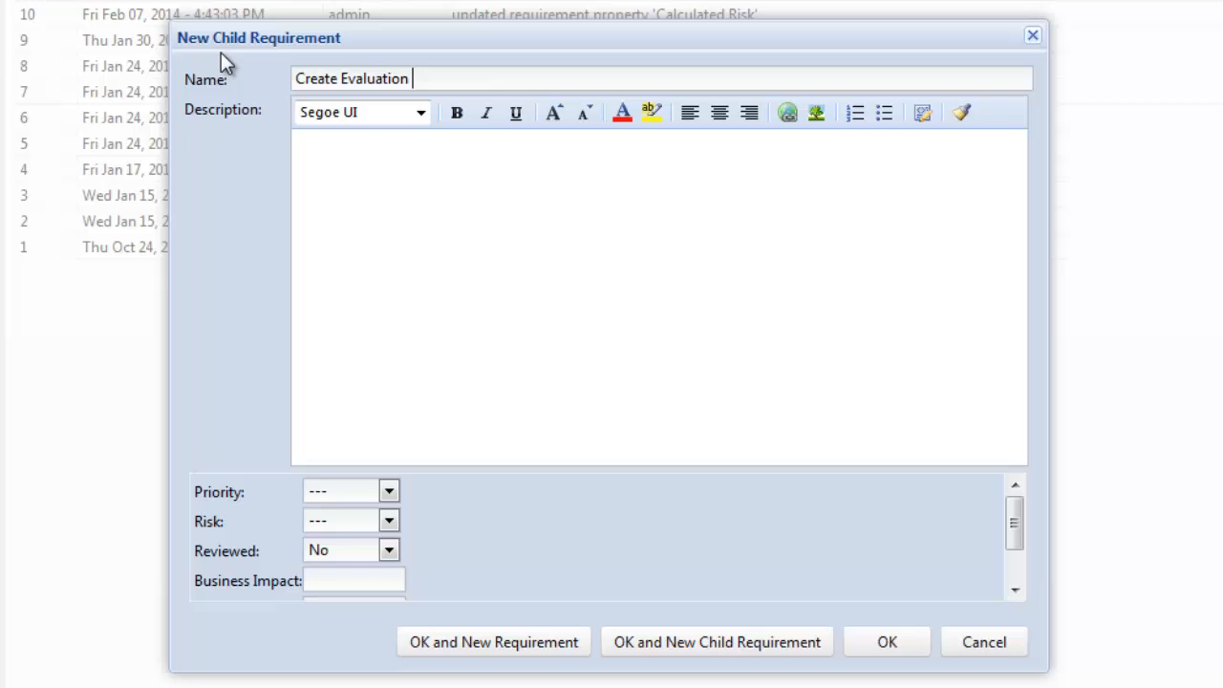
text(Requirement)
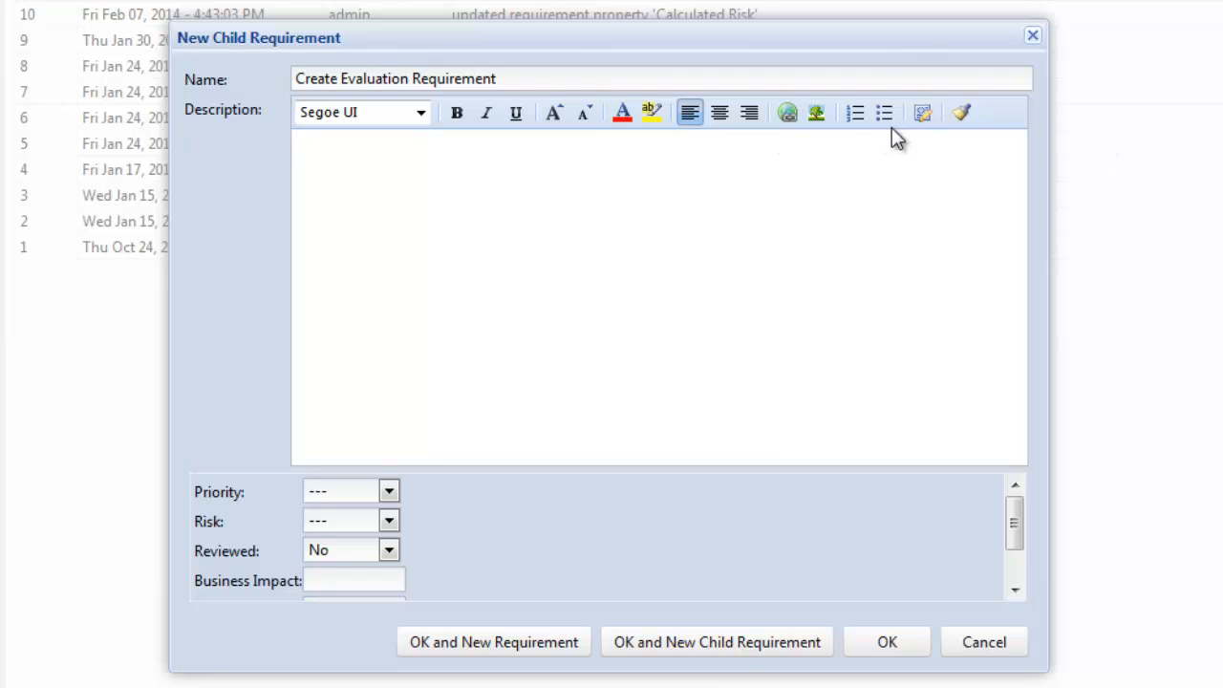
Add description bullets 'Evaluation Checklist' and 'Security Configuration'.
click(884, 113)
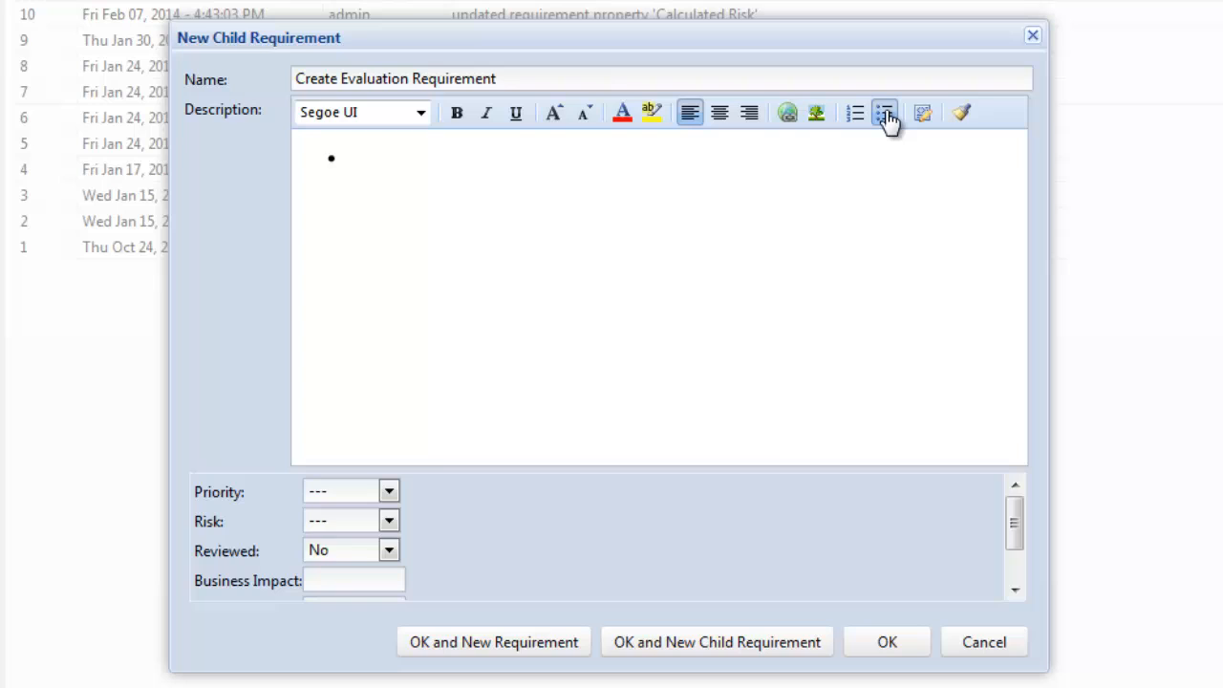
text(Ev)
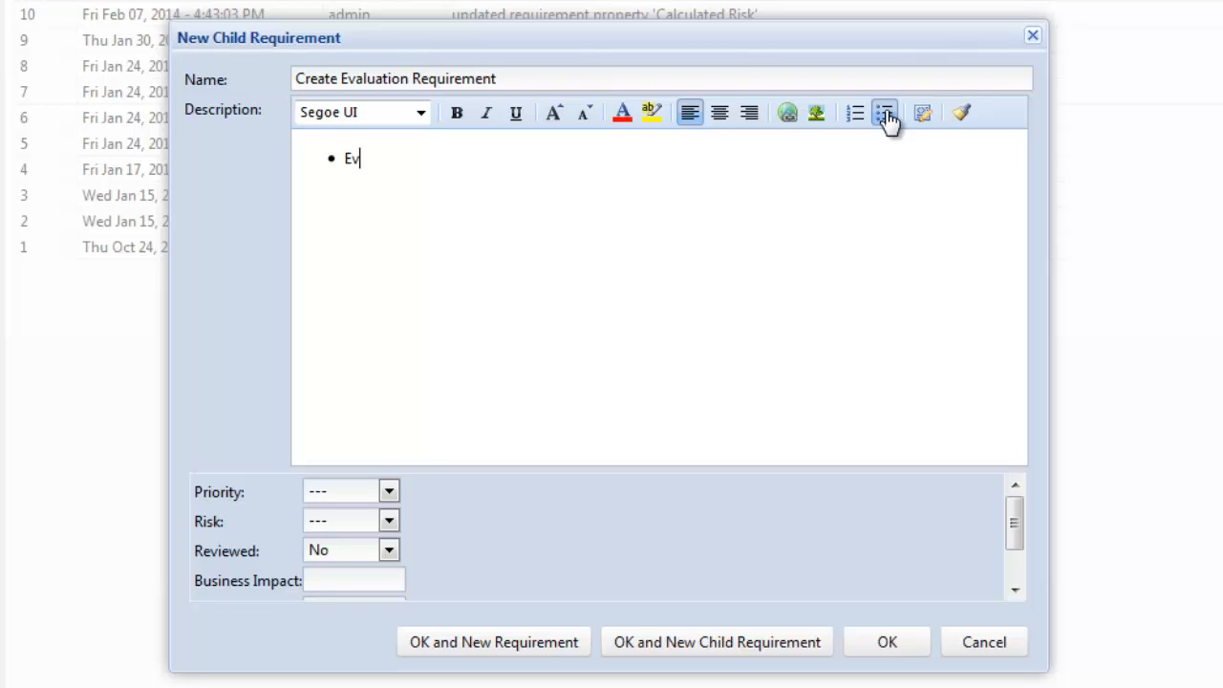
text(aluation Che)
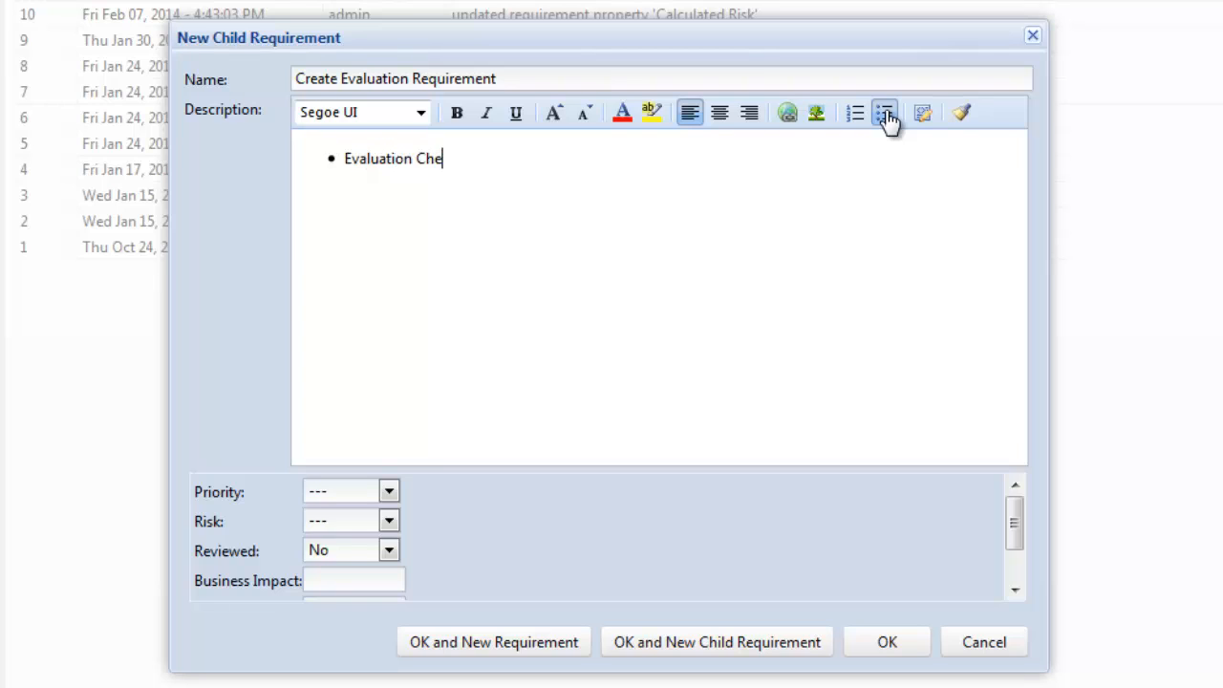
text(cklist)
text(Secur)
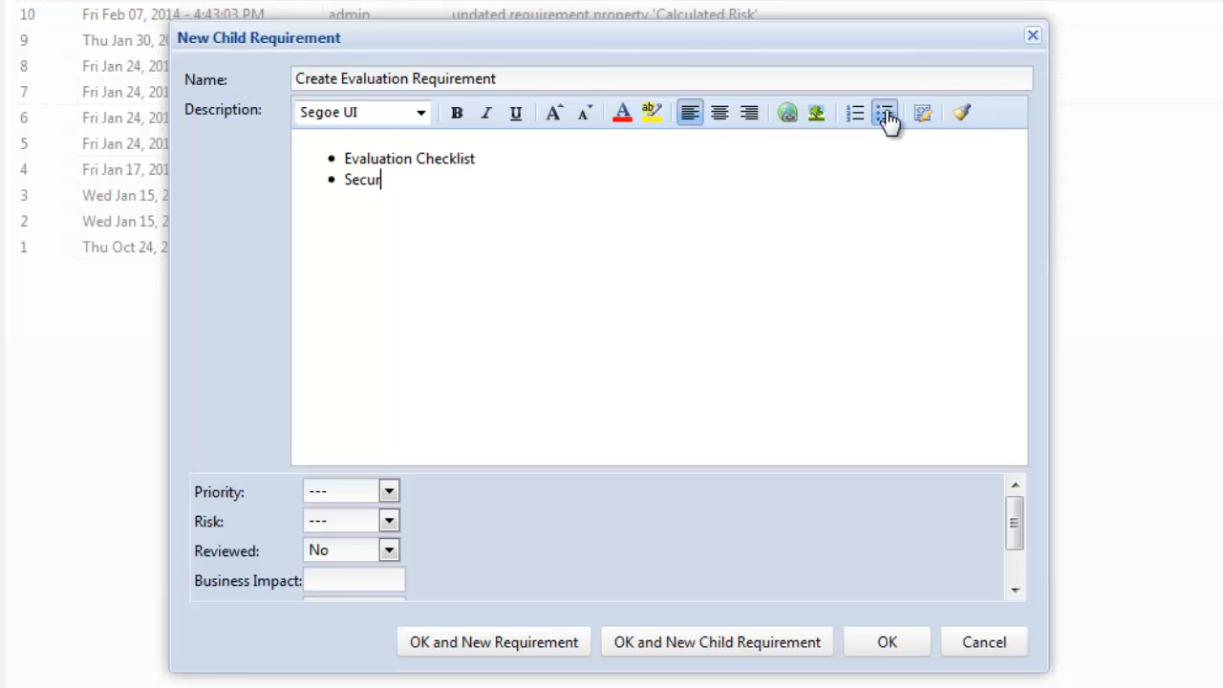
text(ity)
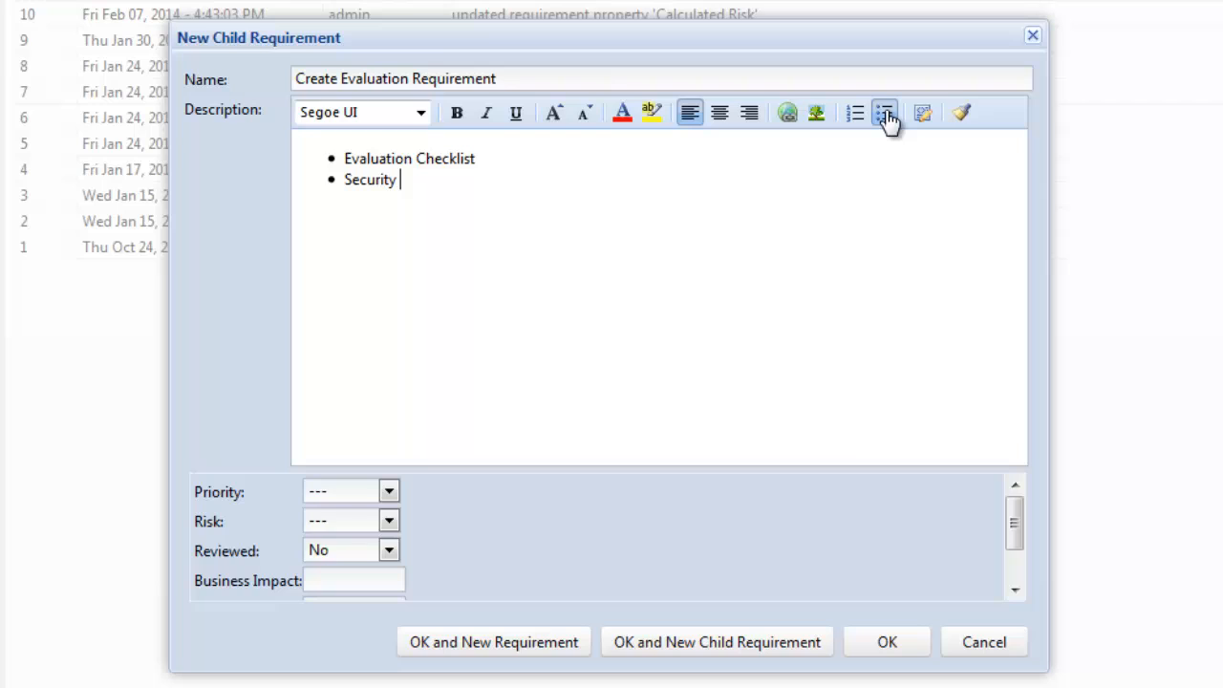
text(Configuration)
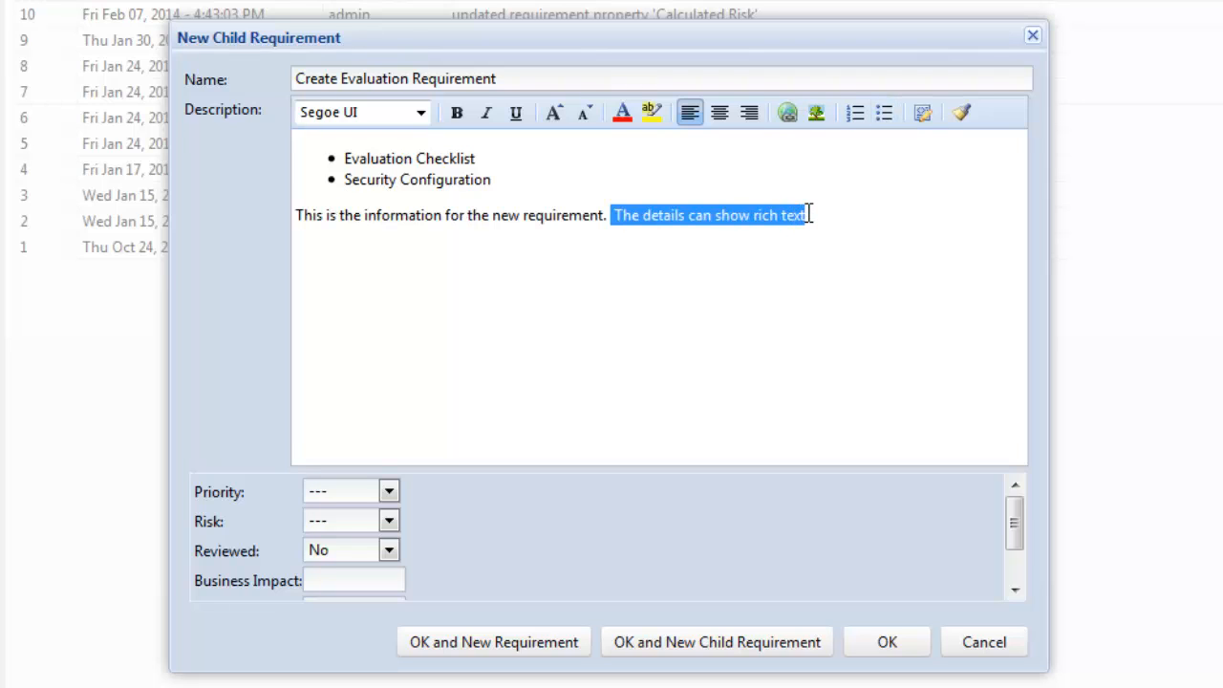
Make 'The details can show rich text' bold and red.
click(456, 113)
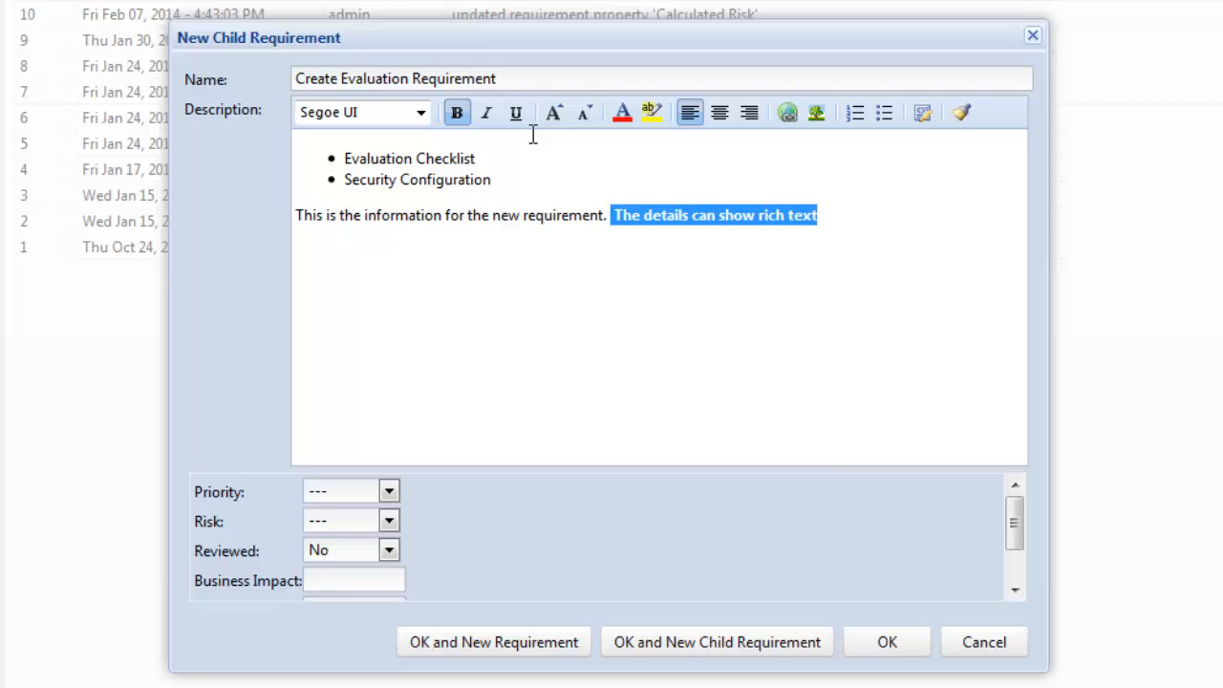
mouse_move(622, 113)
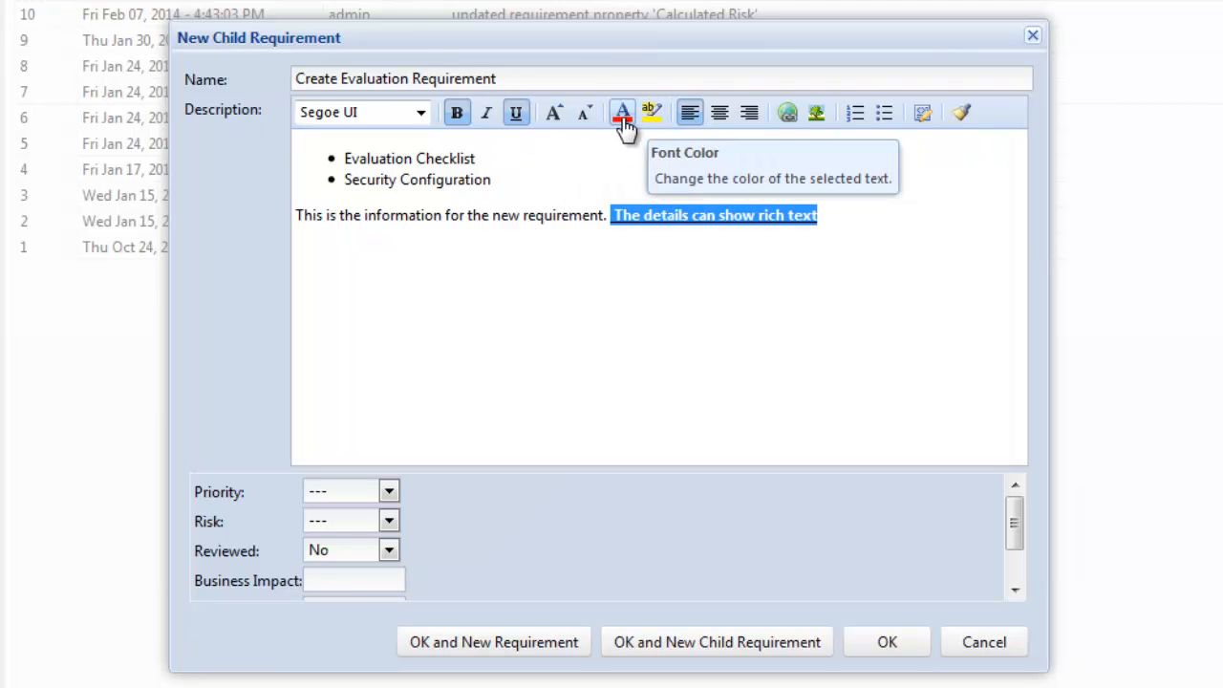
click(622, 113)
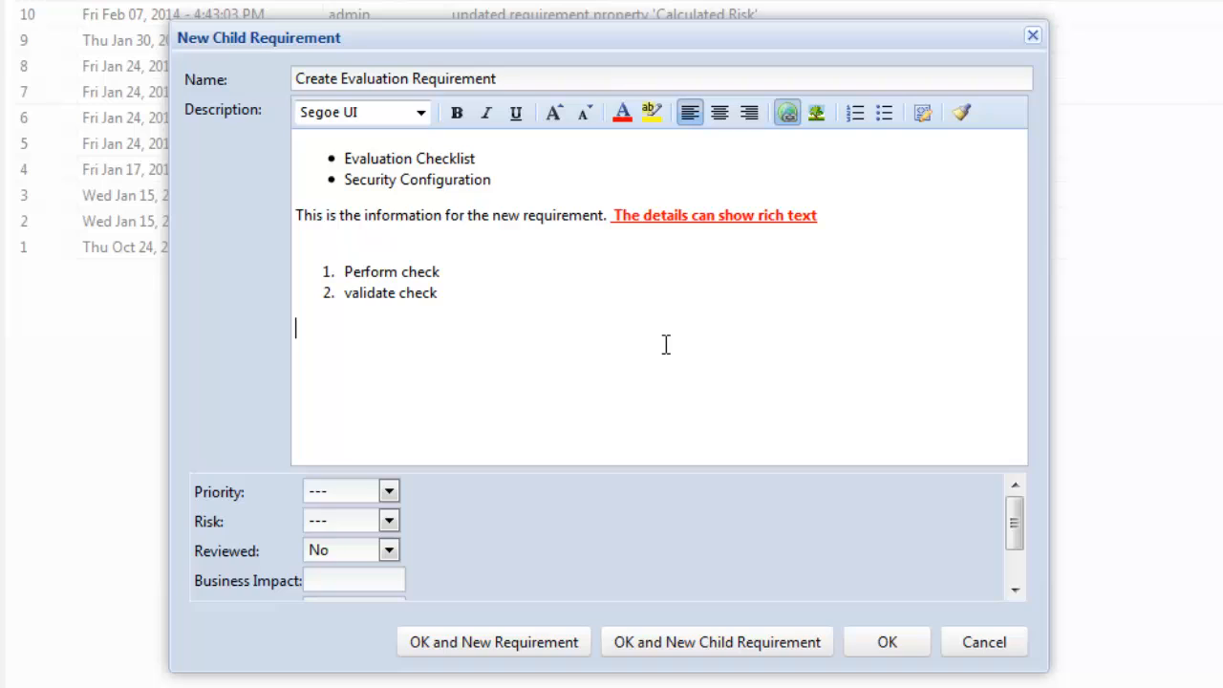
text(www.bor)
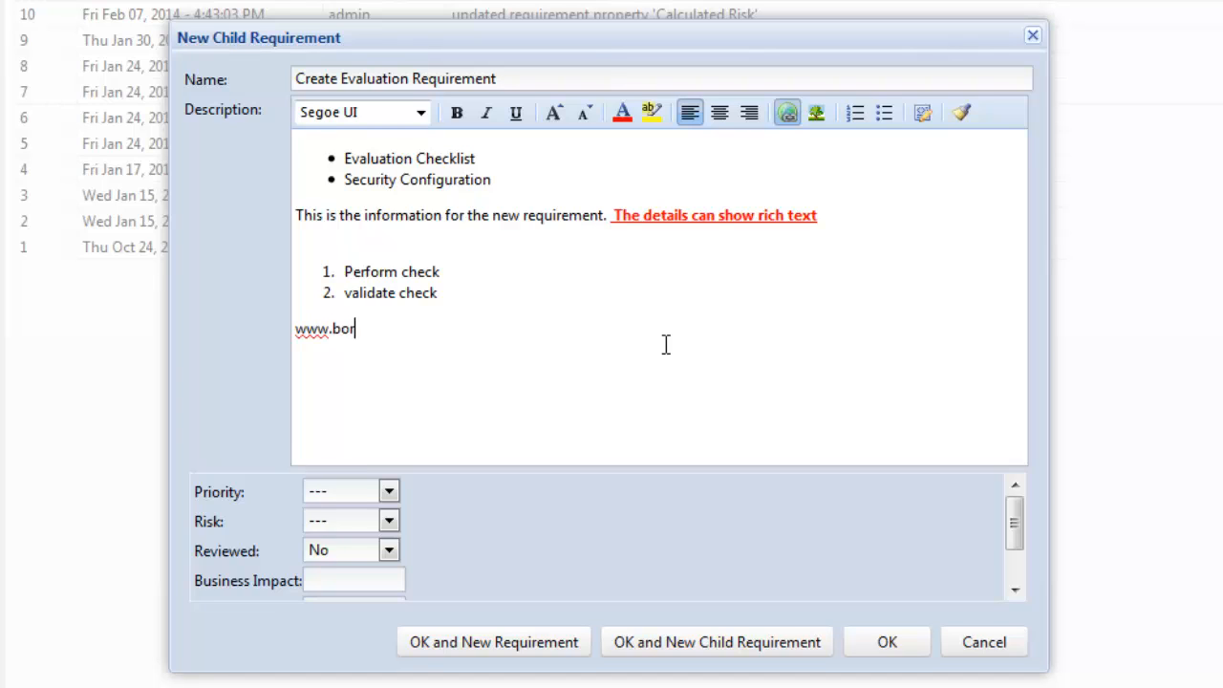
text(land)
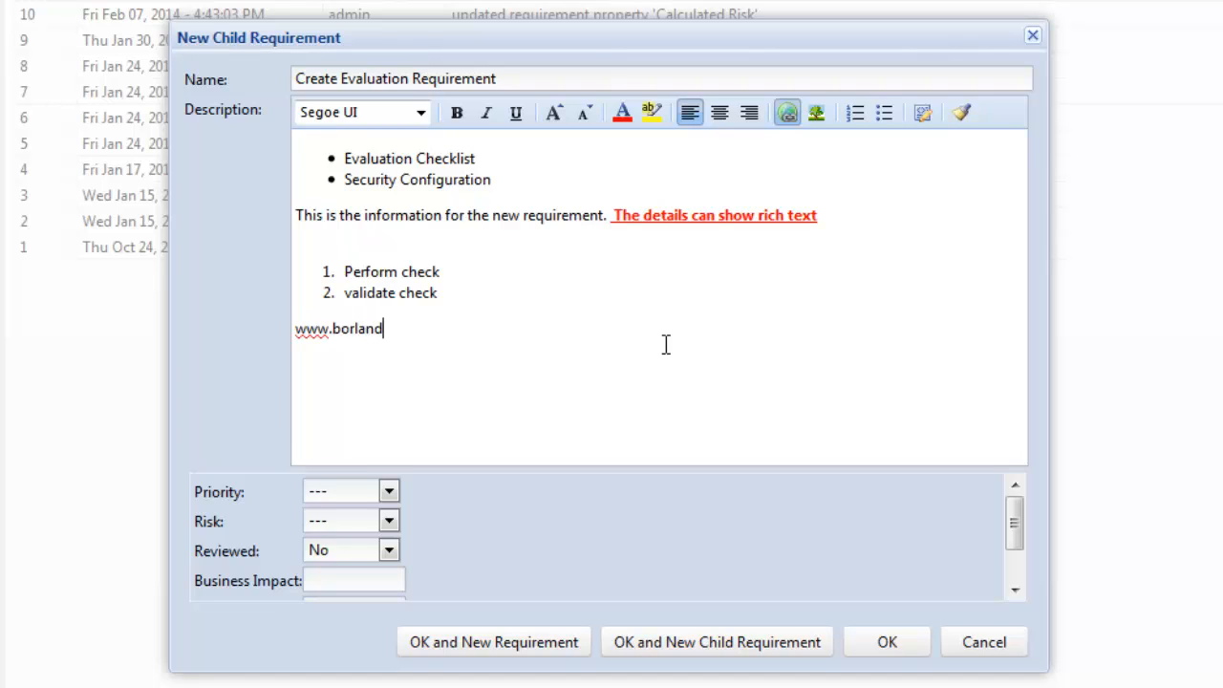
text(.com)
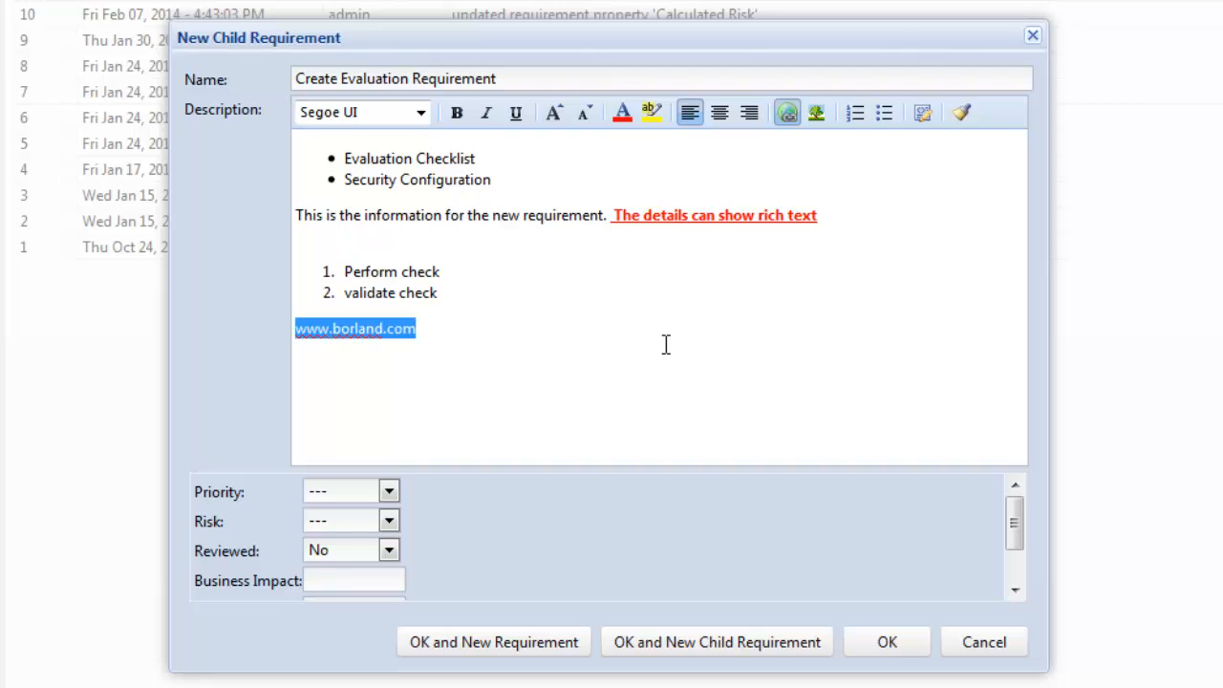
mouse_move(786, 112)
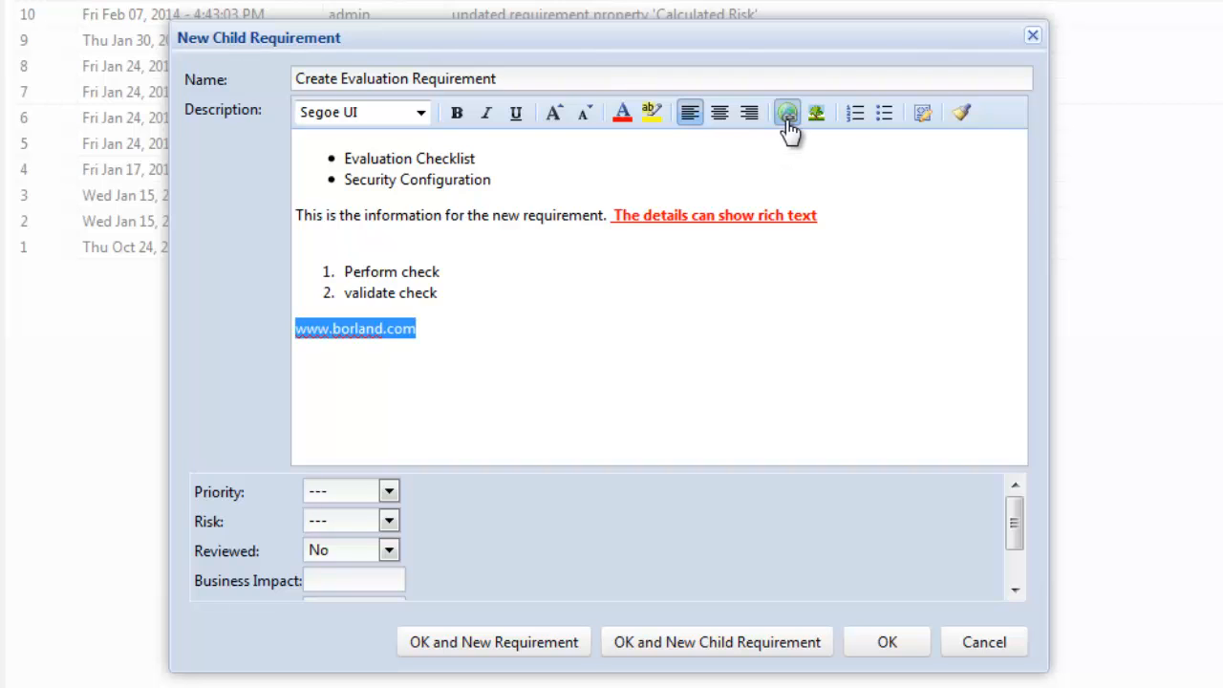
click(787, 113)
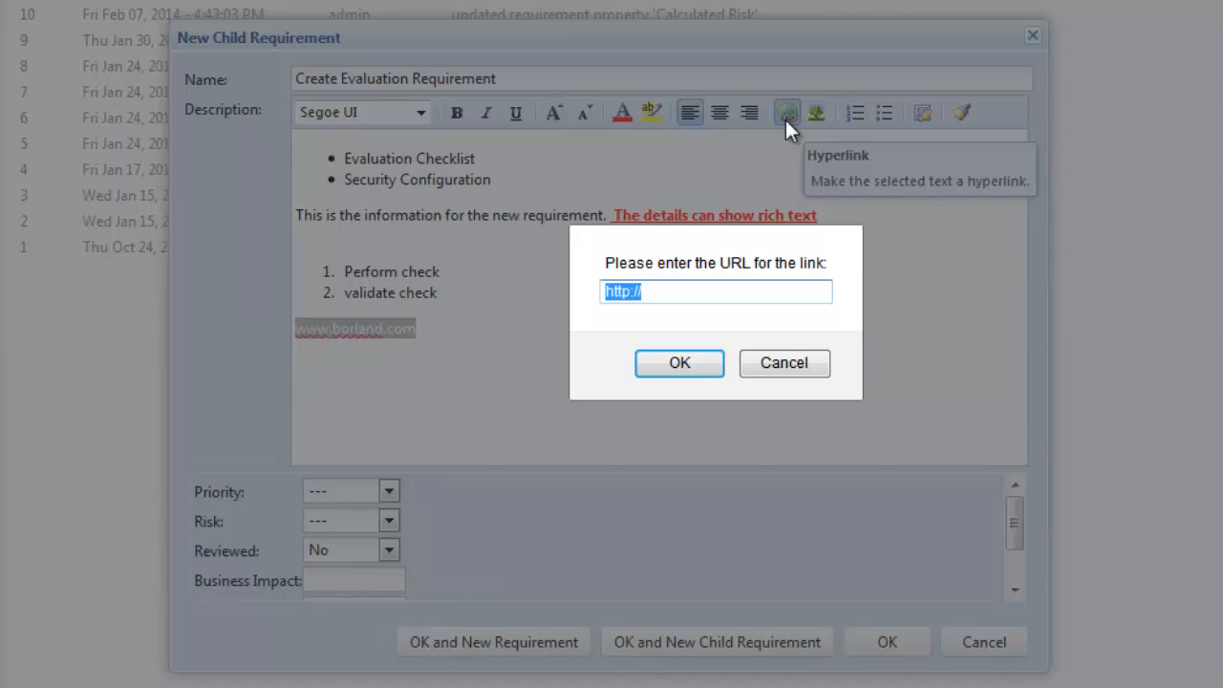
text(w)
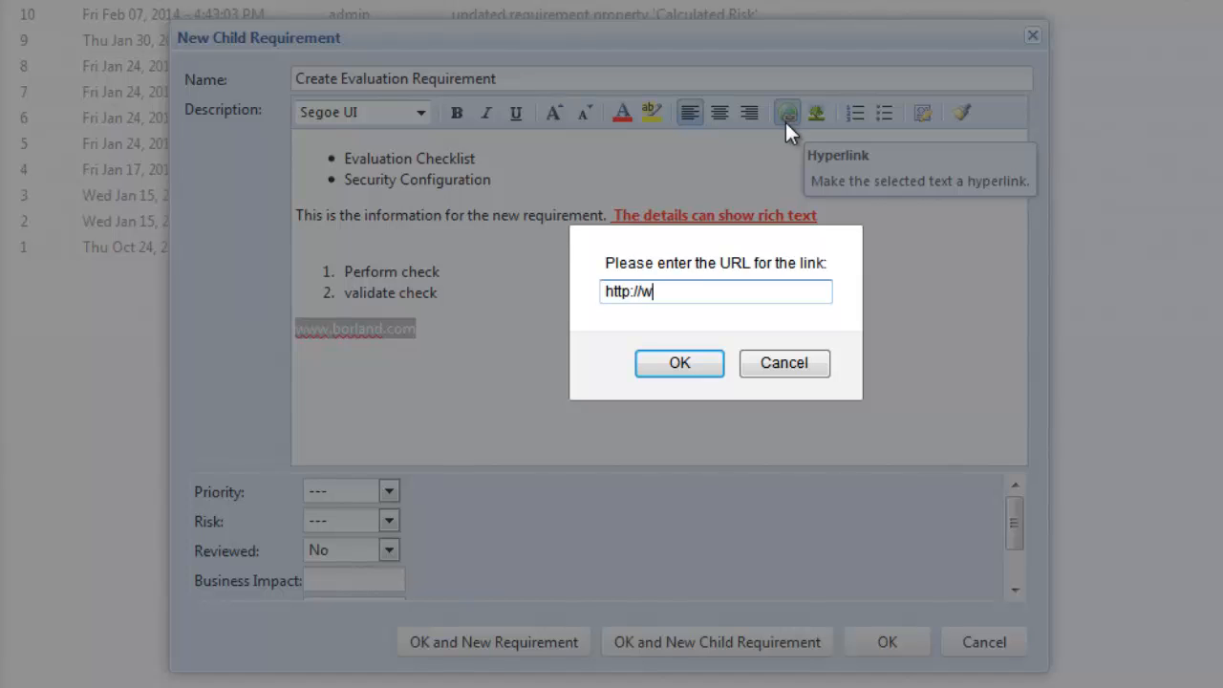
text(ww.borland.)
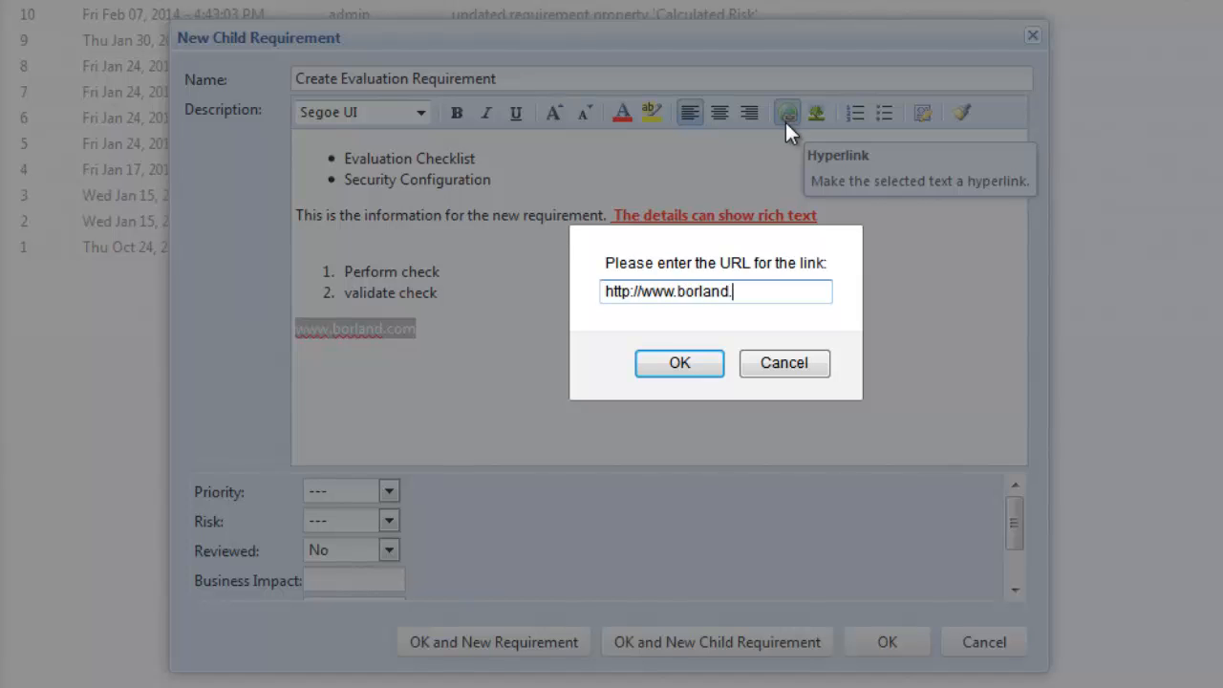
click(679, 363)
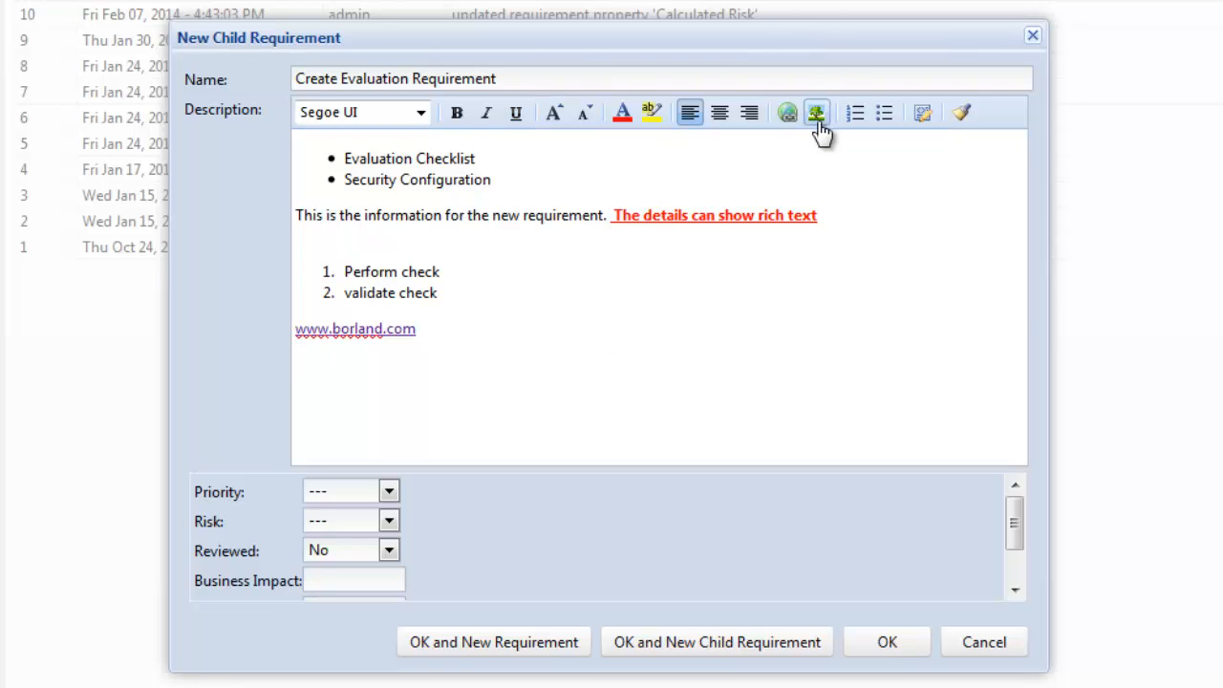
mouse_move(817, 113)
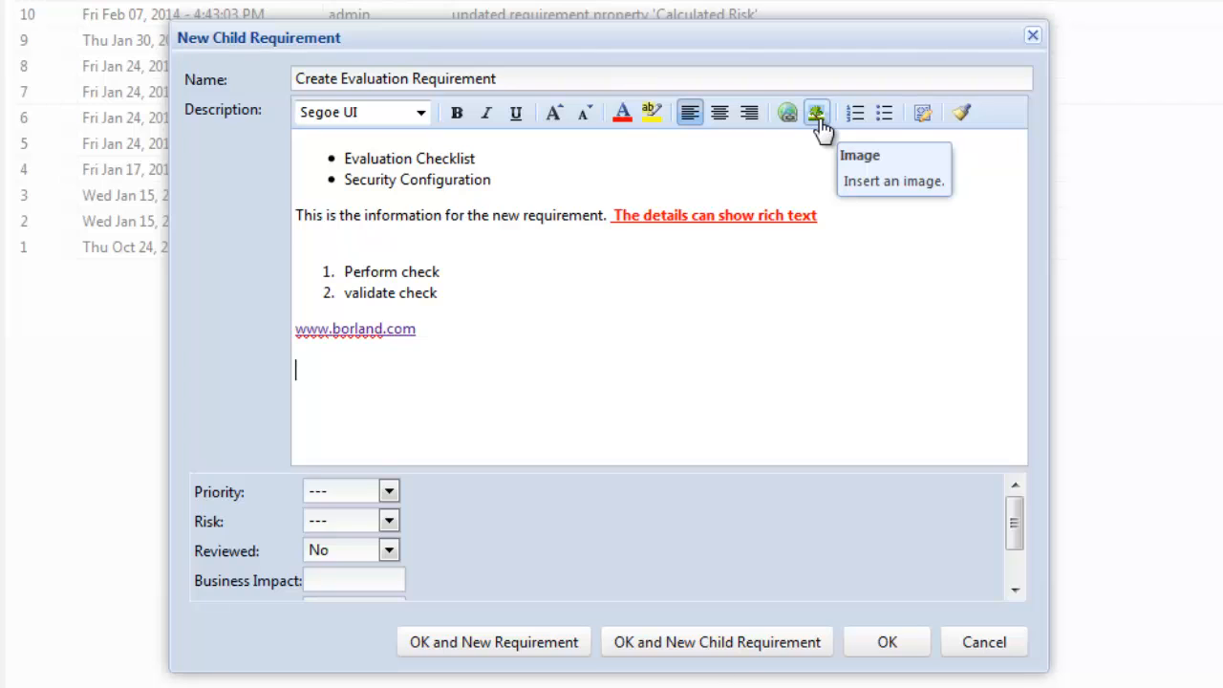
mouse_move(961, 115)
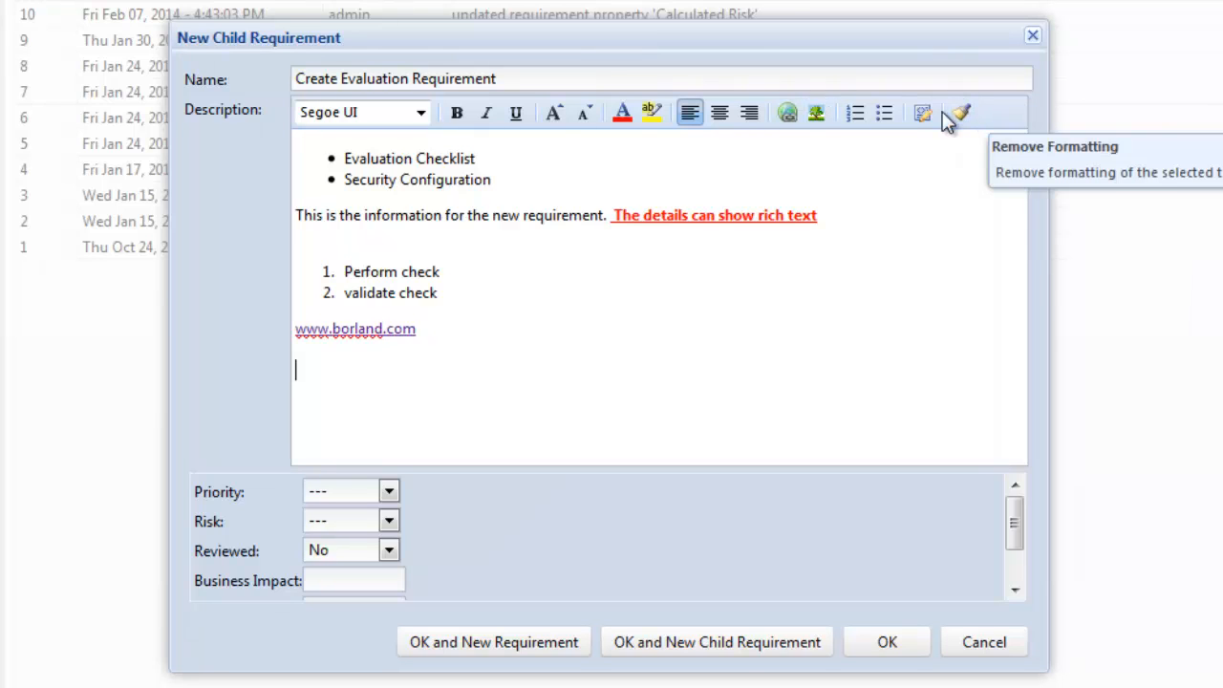
mouse_move(468, 617)
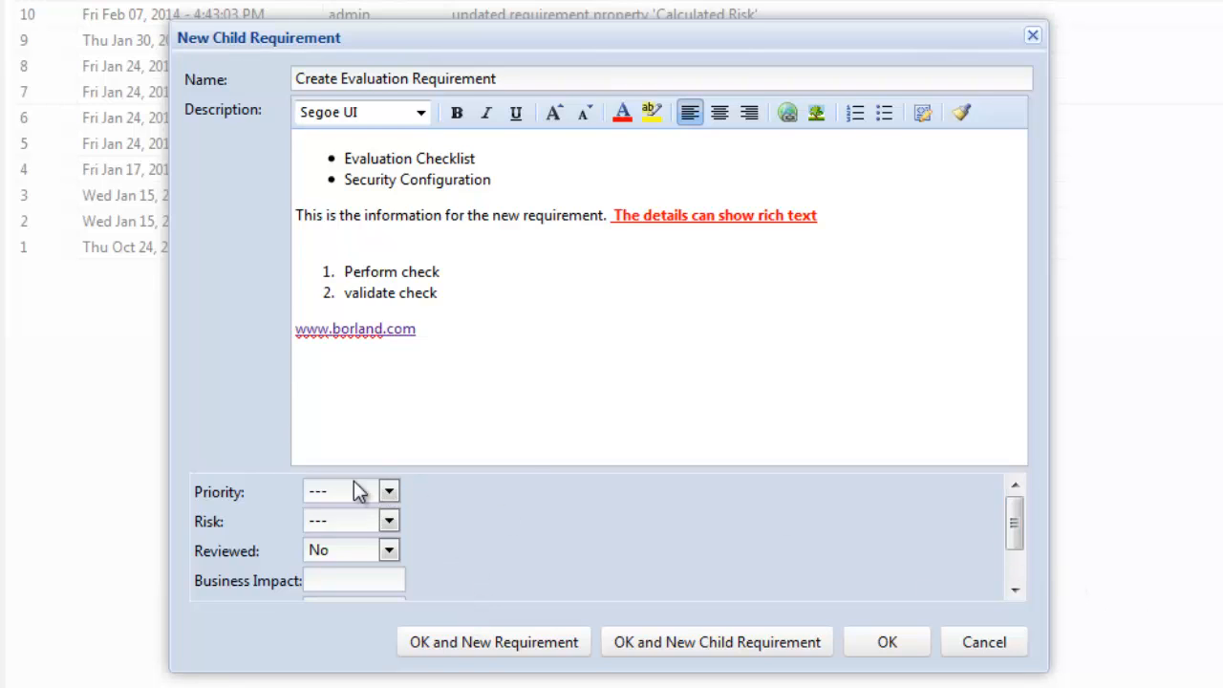
mouse_move(355, 504)
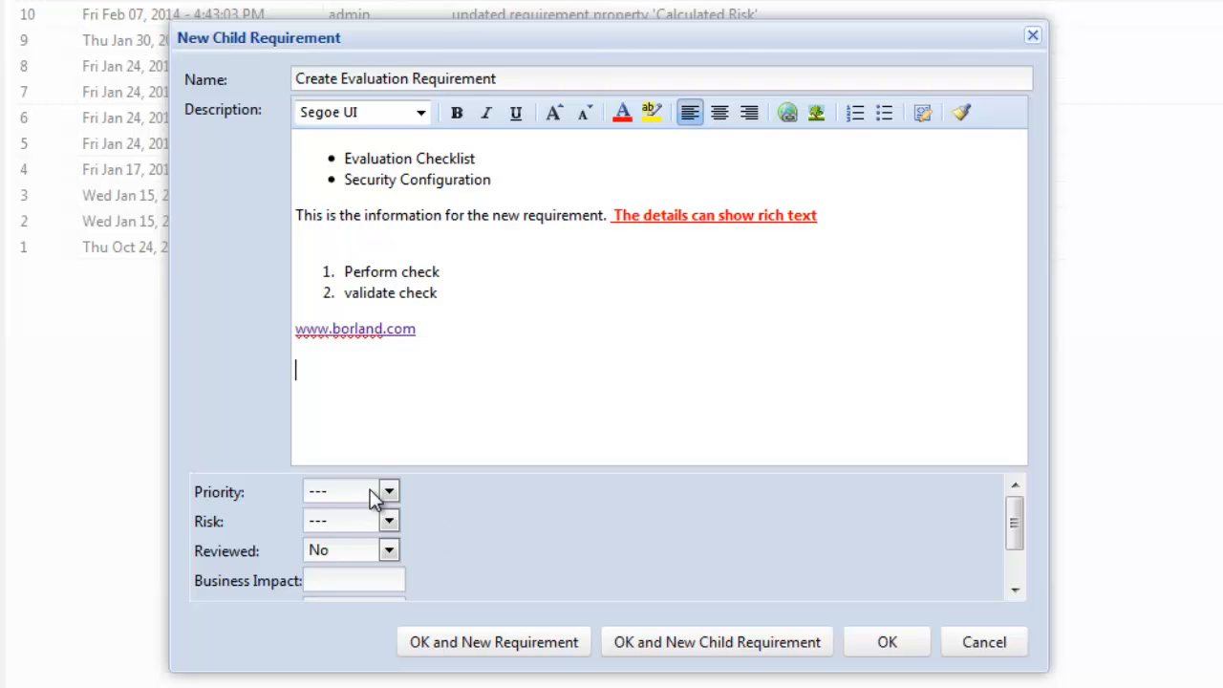
mouse_move(380, 499)
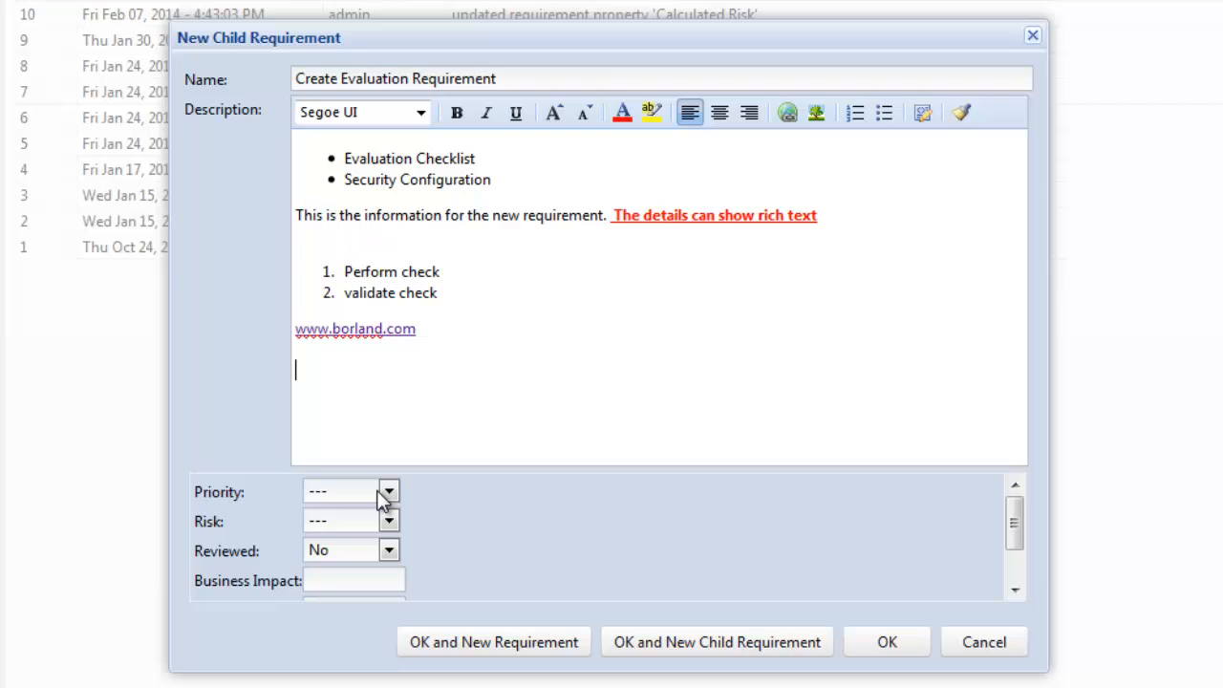
Set priority Critical, risk Medium, business impact 5 and iteration Iteration 1.
click(388, 492)
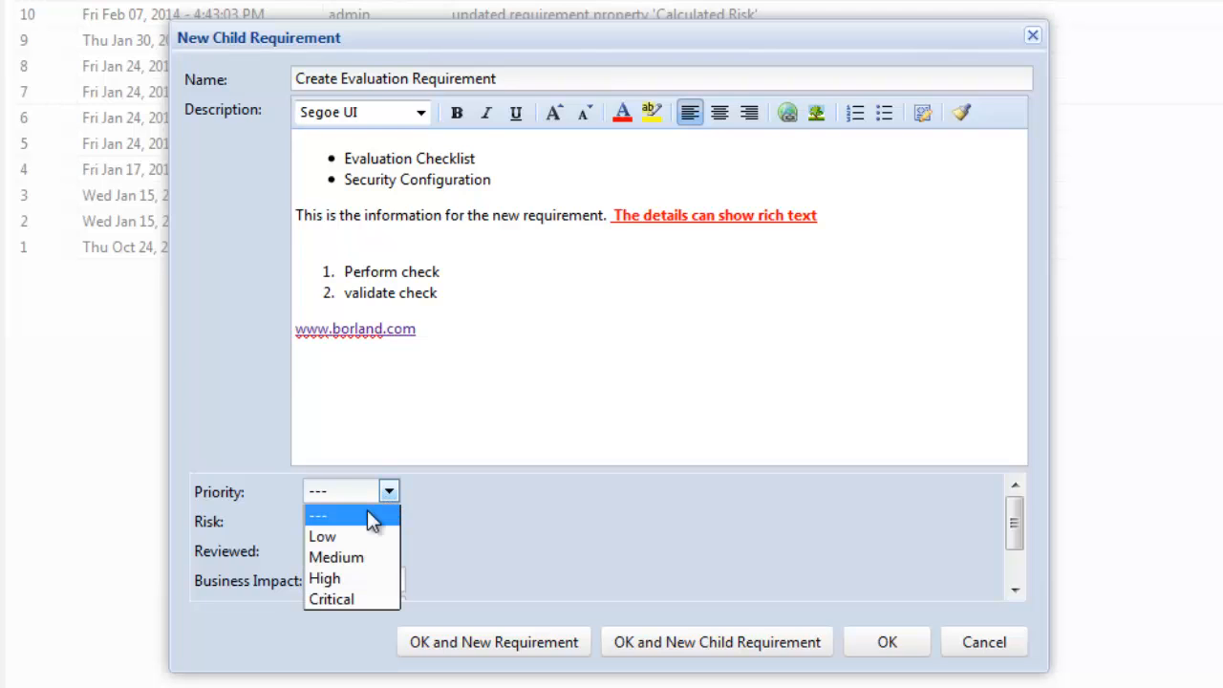
click(331, 599)
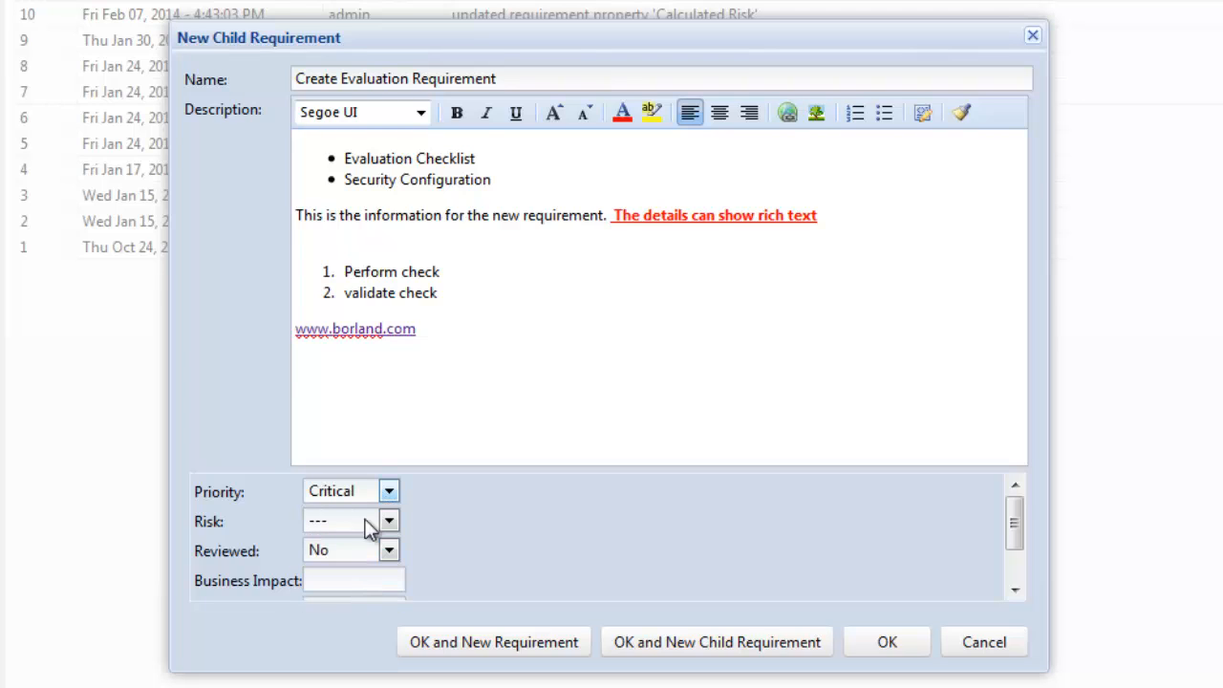
click(388, 521)
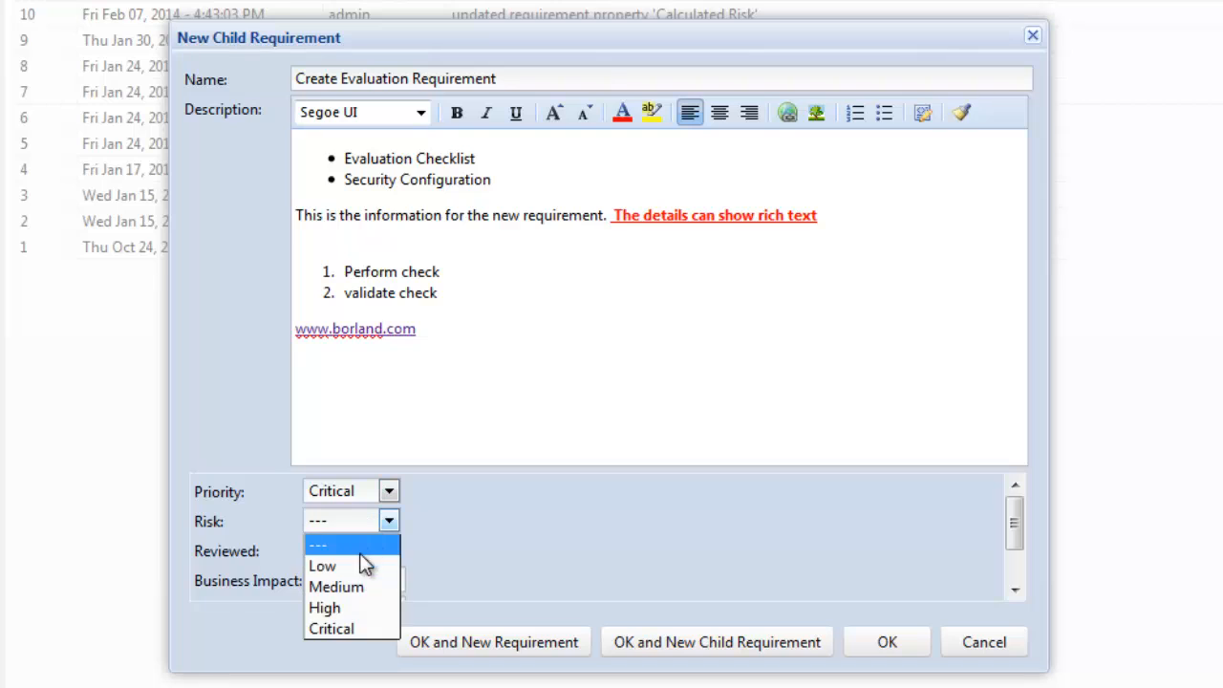
click(336, 587)
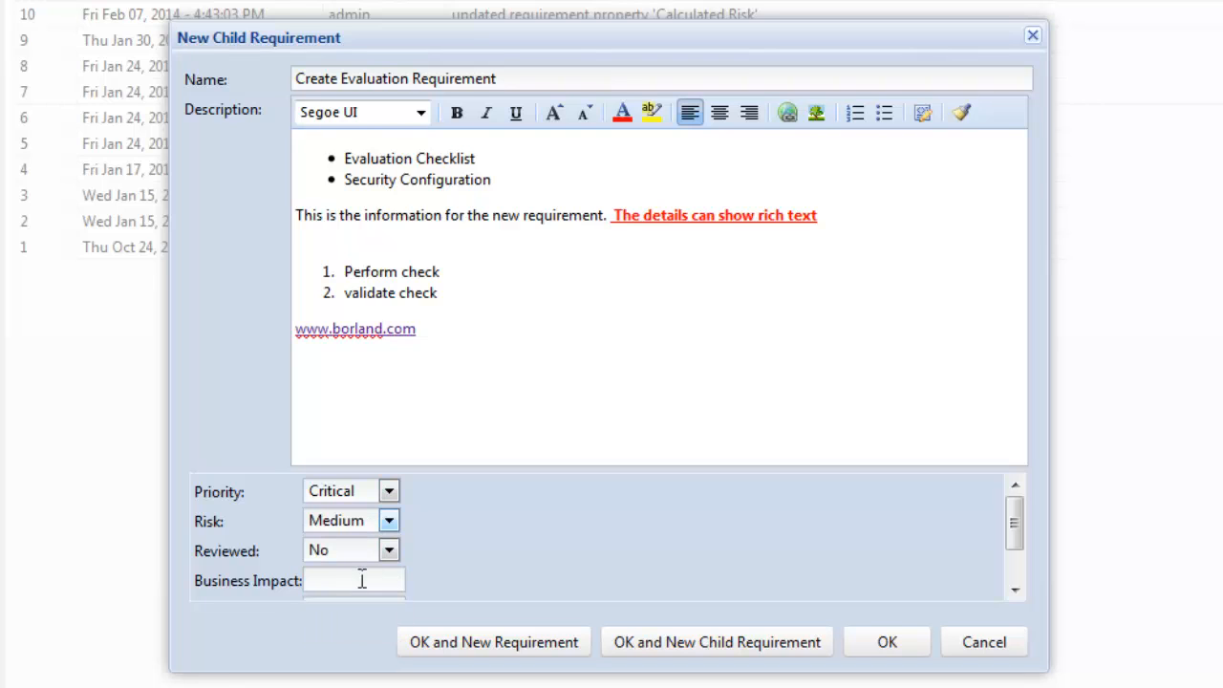
click(353, 581)
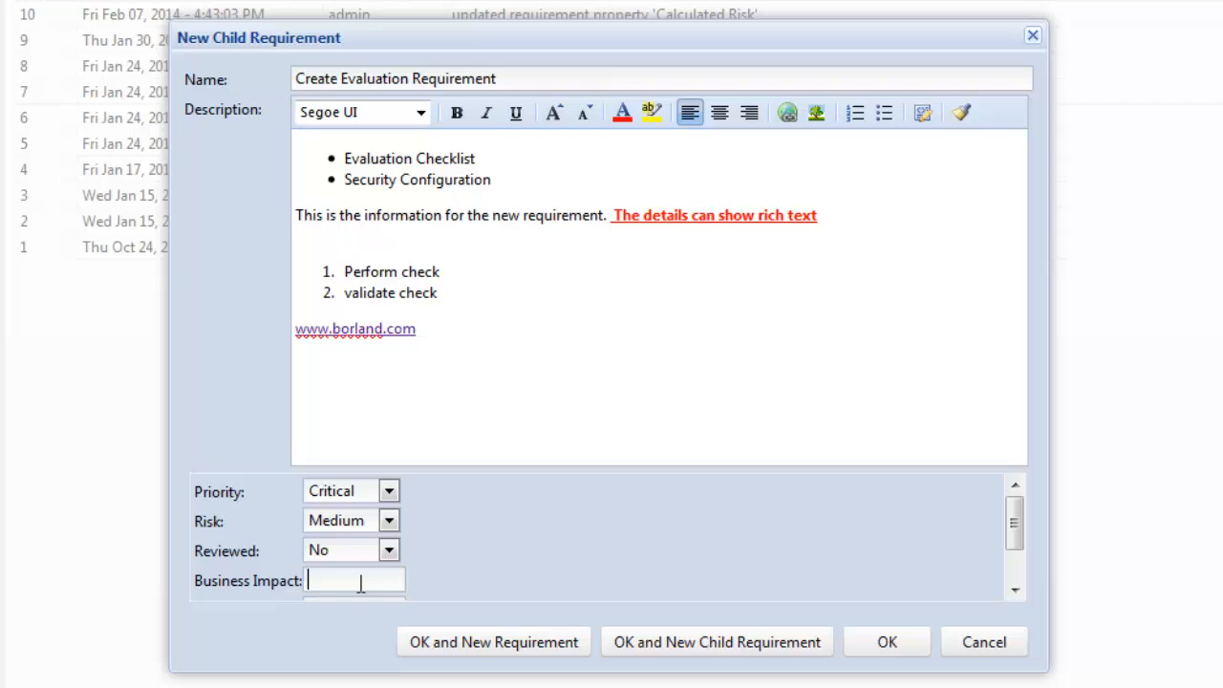
text(5)
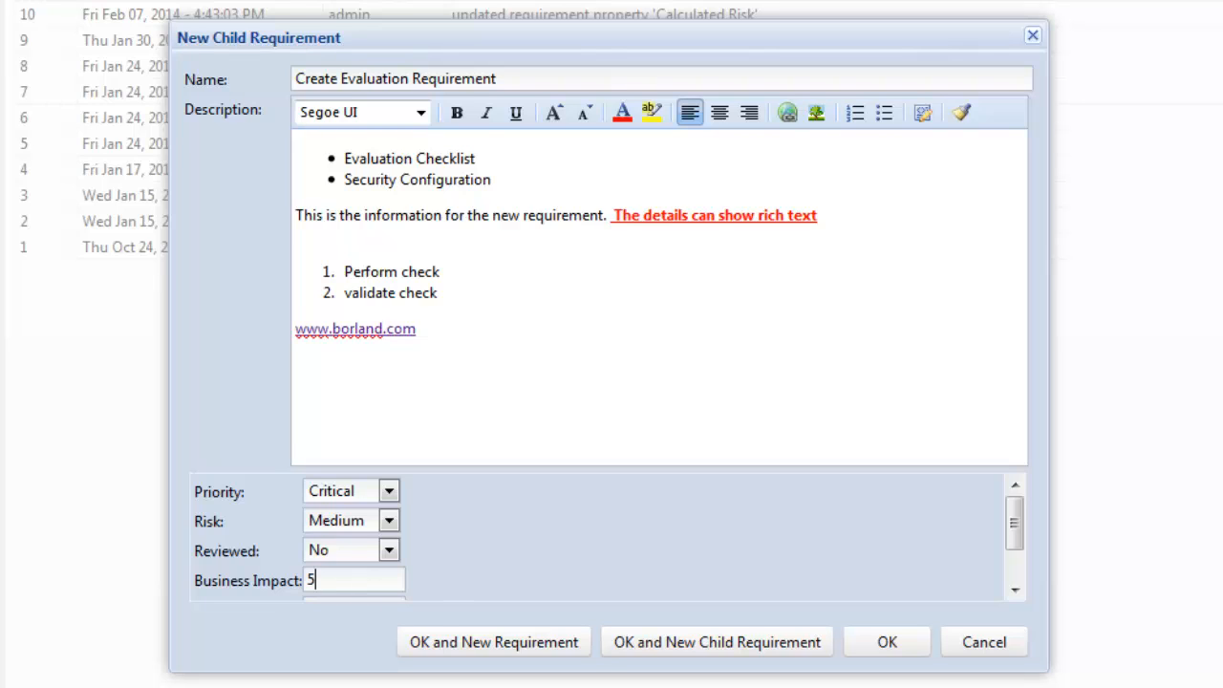
scroll(down, 3)
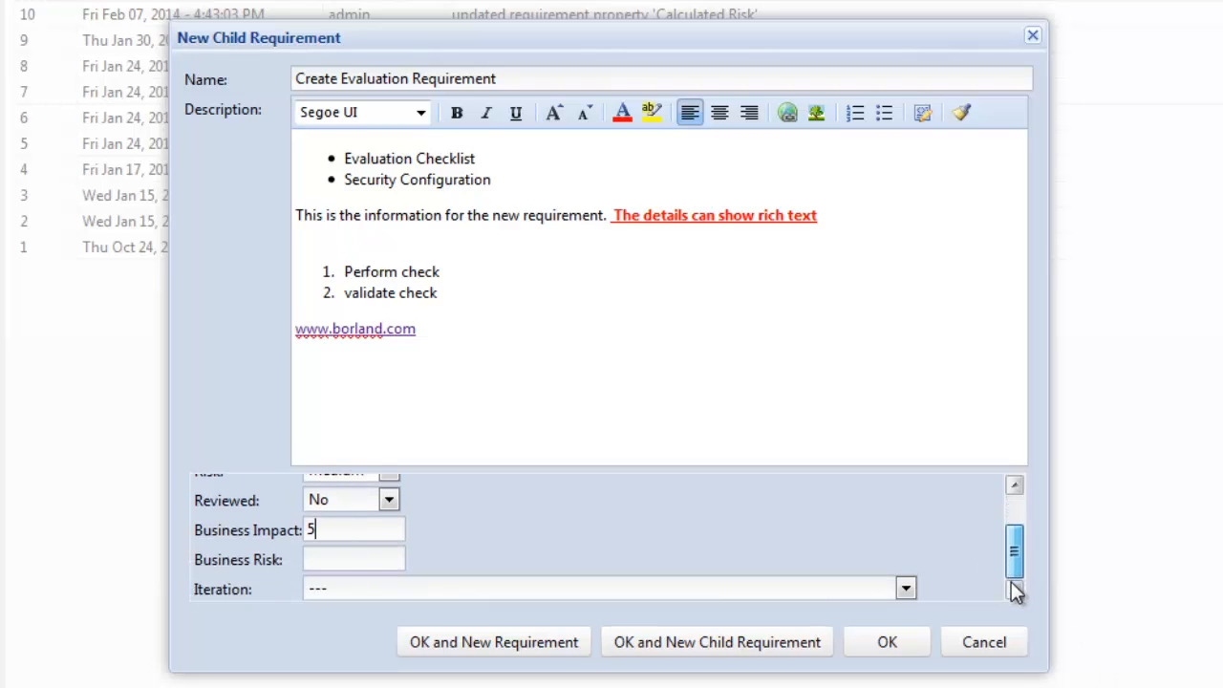
click(905, 588)
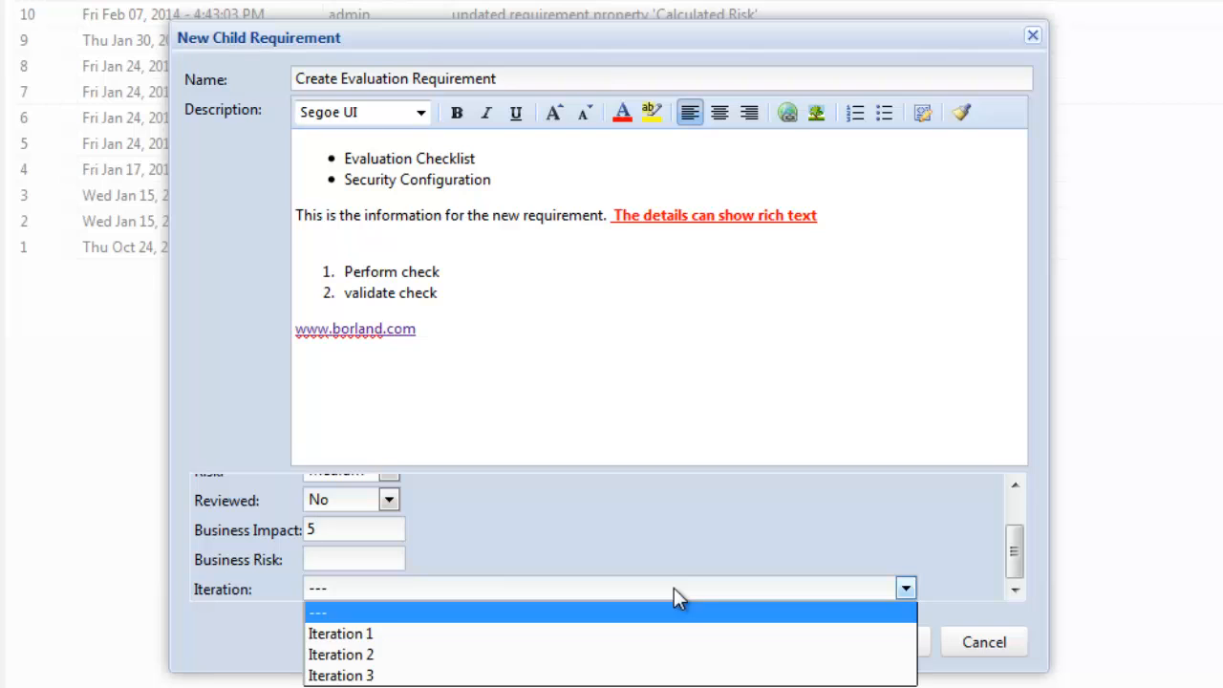
mouse_move(616, 633)
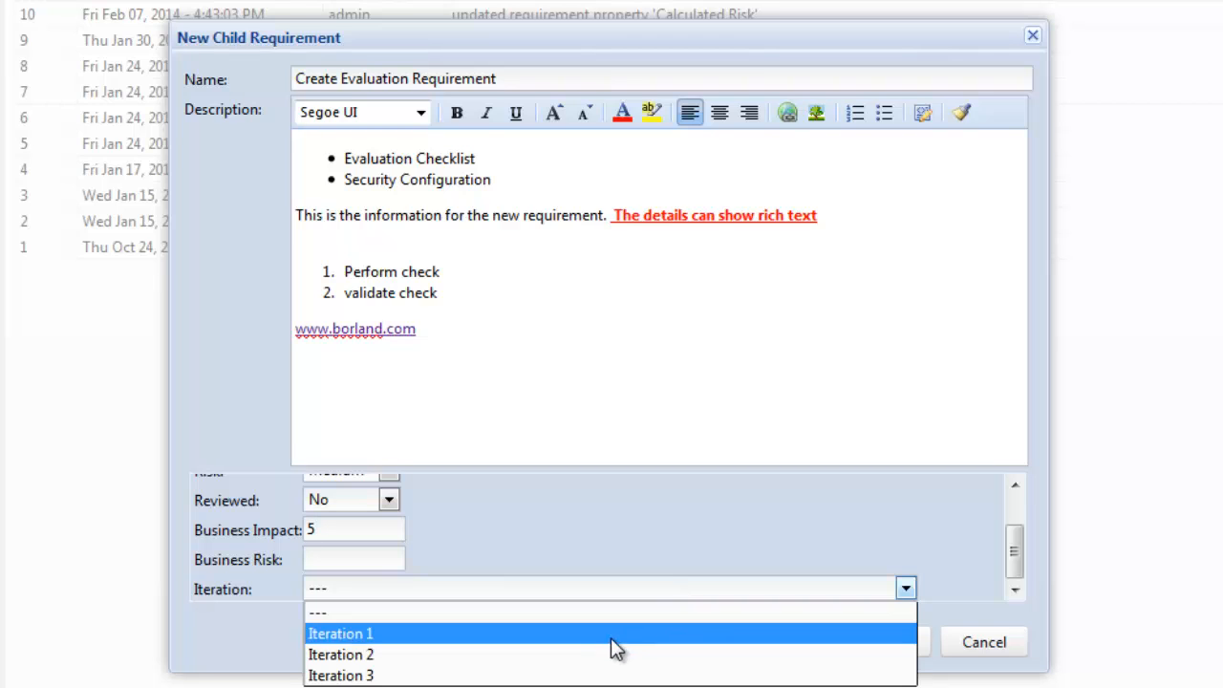
mouse_move(425, 648)
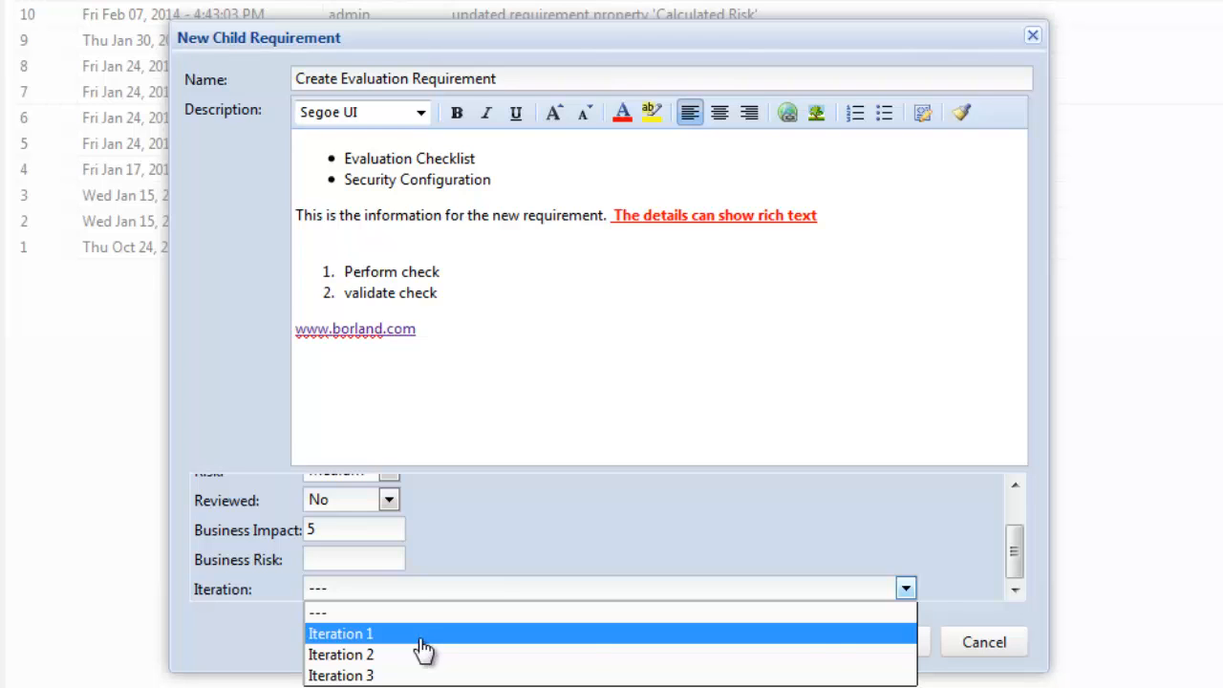
click(340, 633)
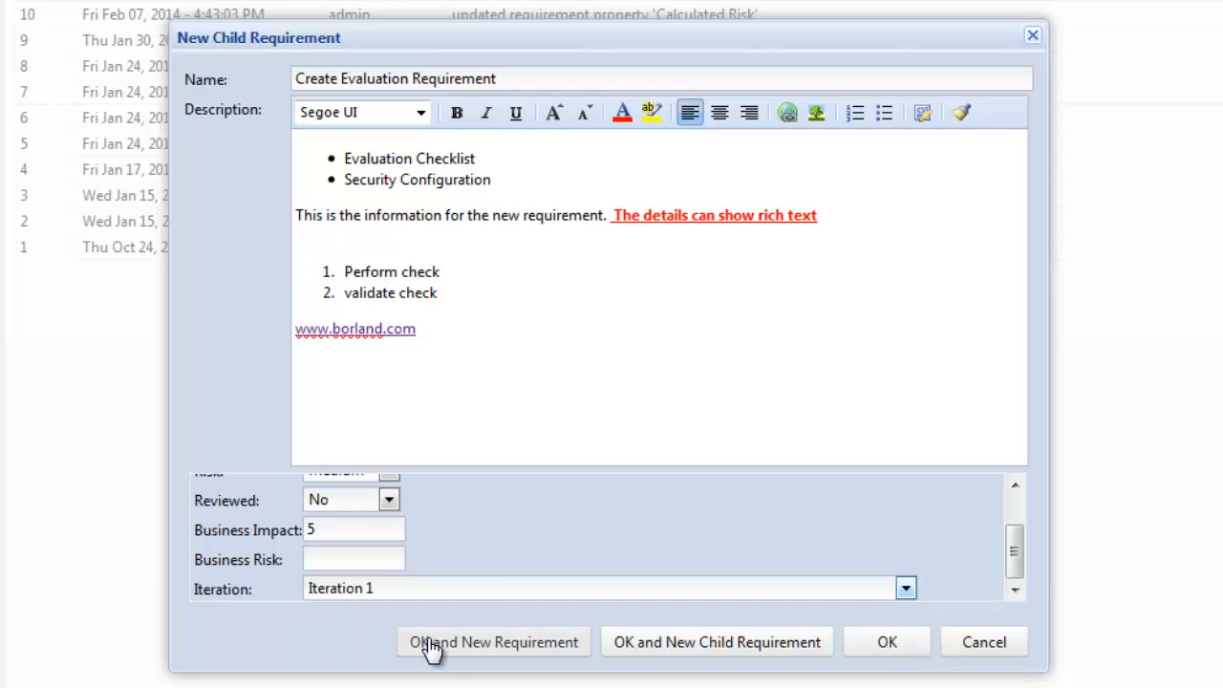
mouse_move(397, 659)
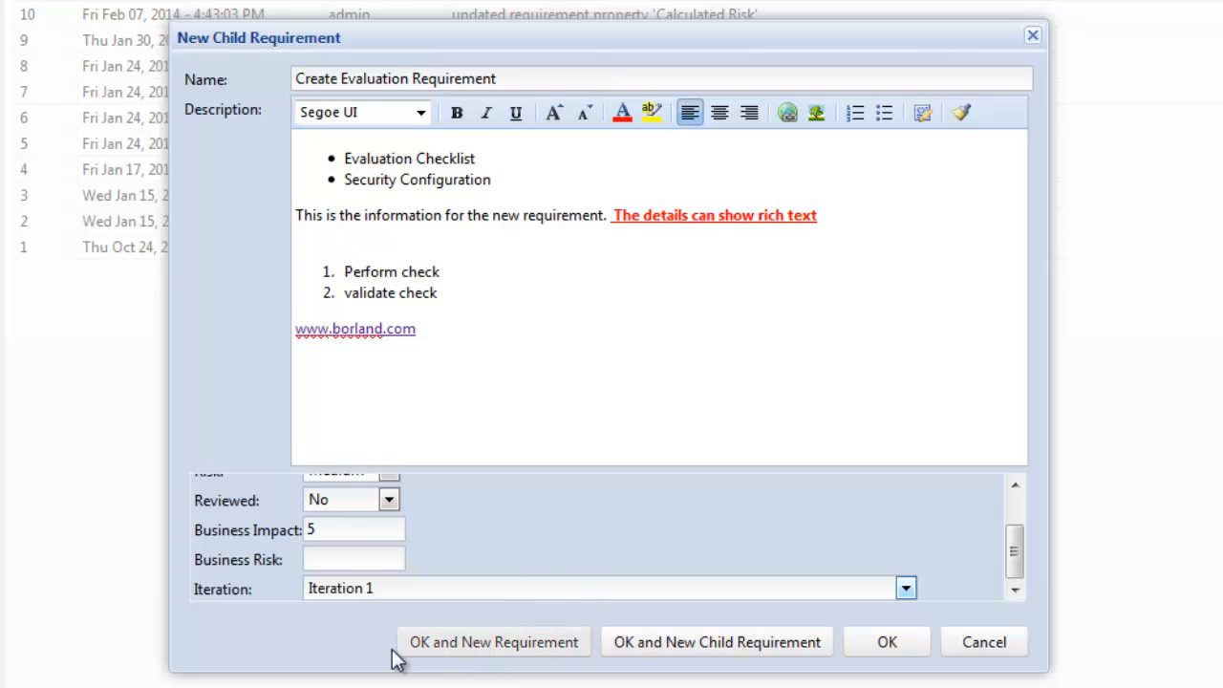
mouse_move(464, 660)
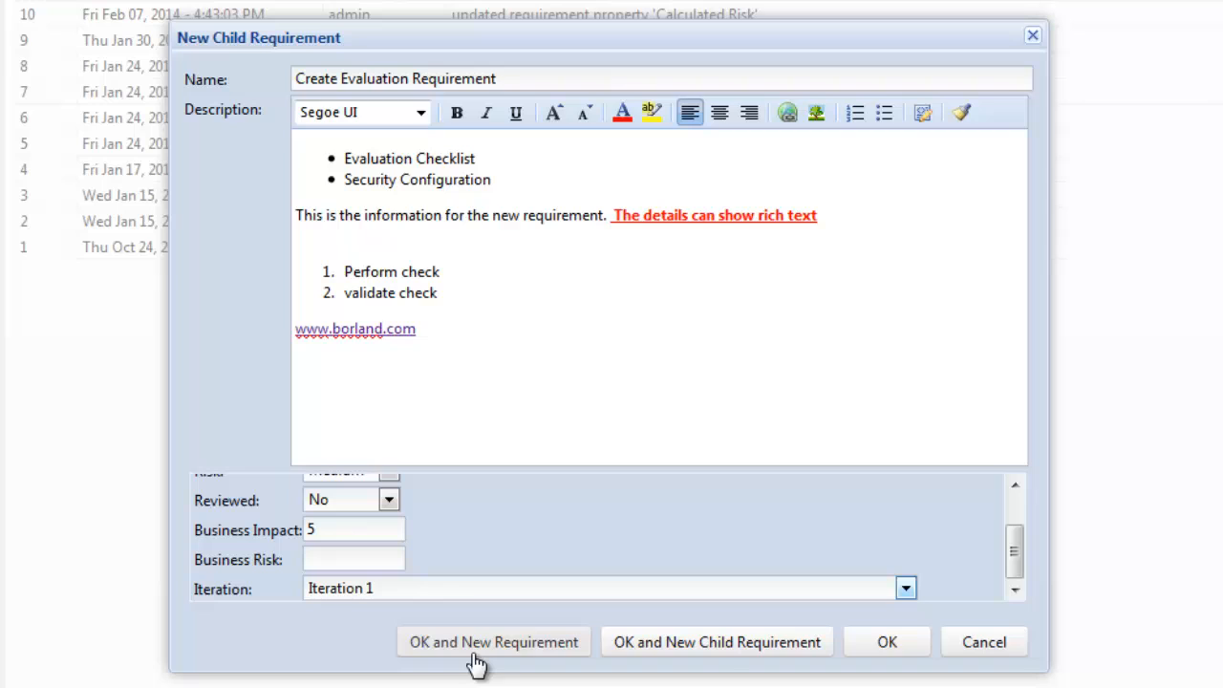
mouse_move(717, 642)
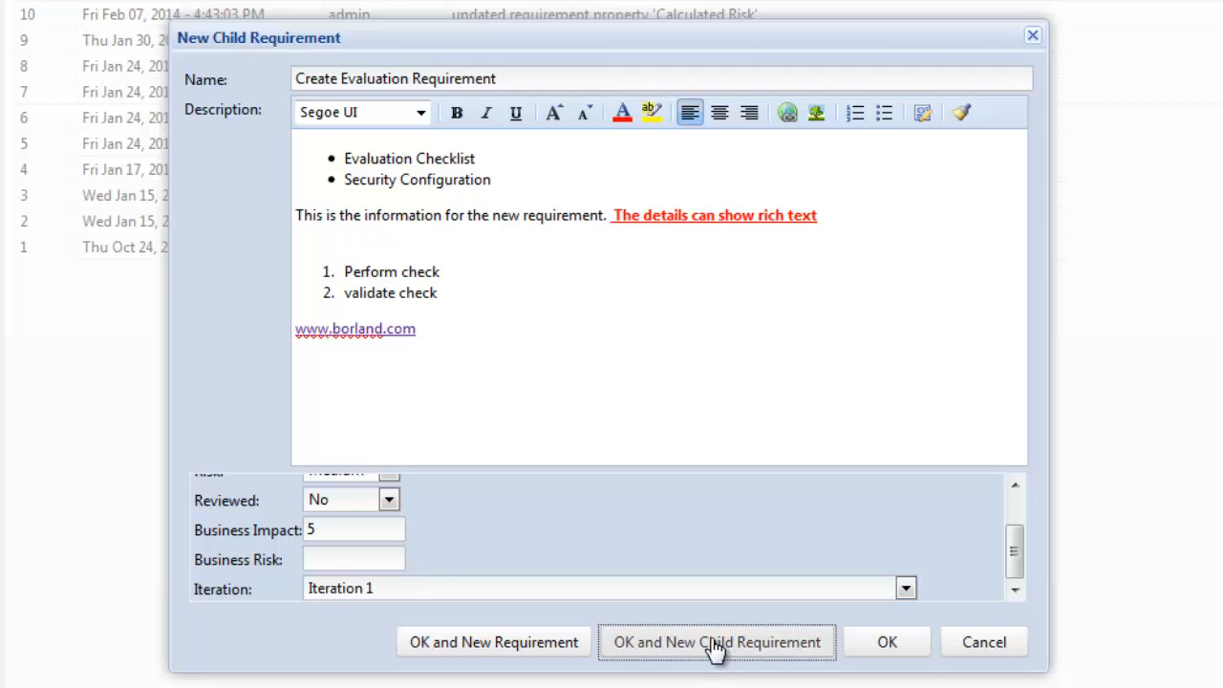
Save 'Create Evaluation Requirement' with OK and New Child Requirement.
click(717, 642)
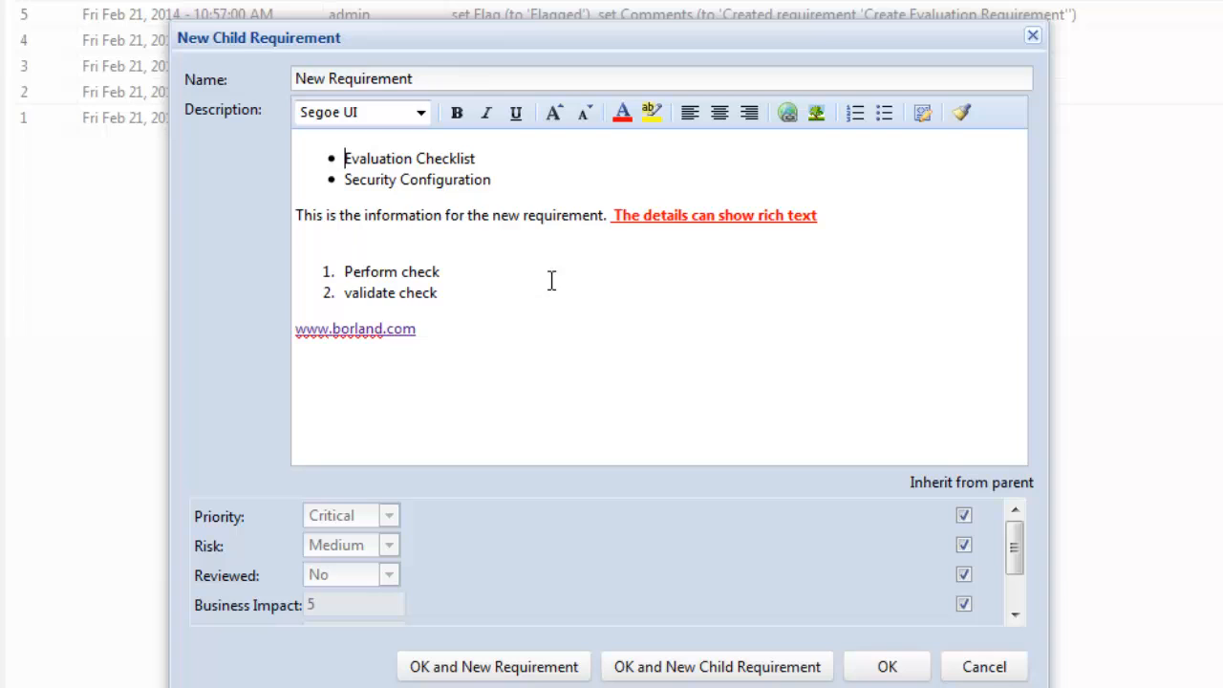
mouse_move(339, 157)
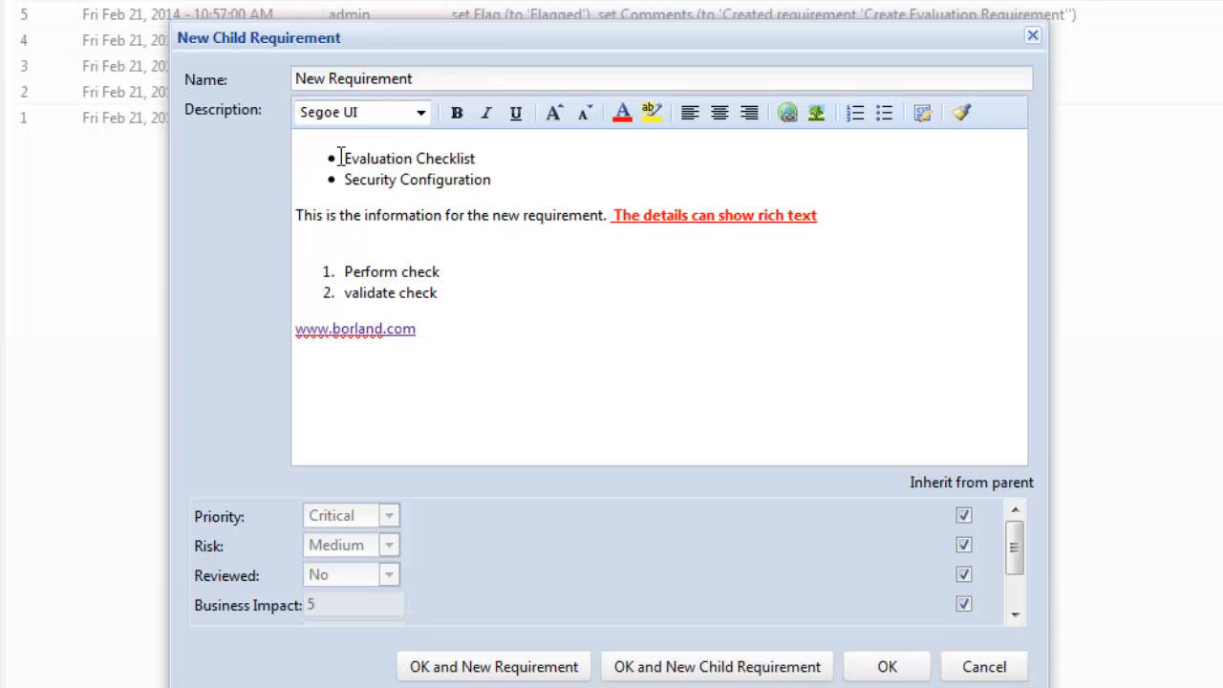
Replace the description text after the Evaluation Checklist bullet with 'Evaluation criteria'.
key(ctrl+a)
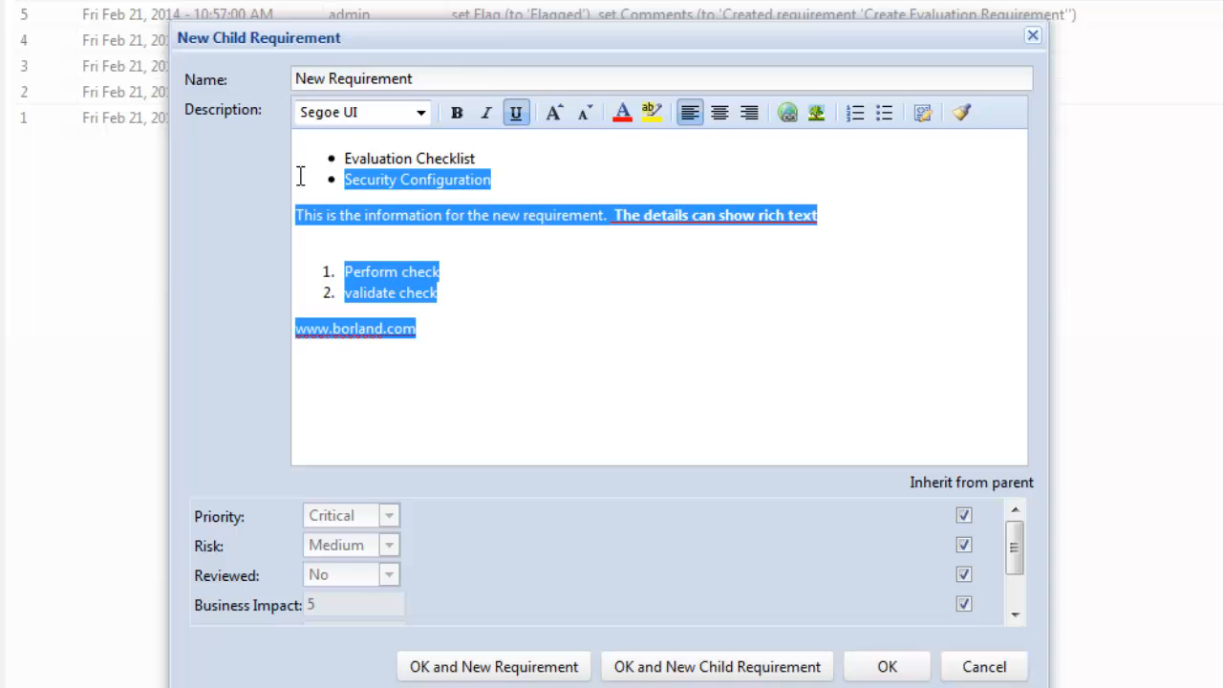
mouse_move(319, 178)
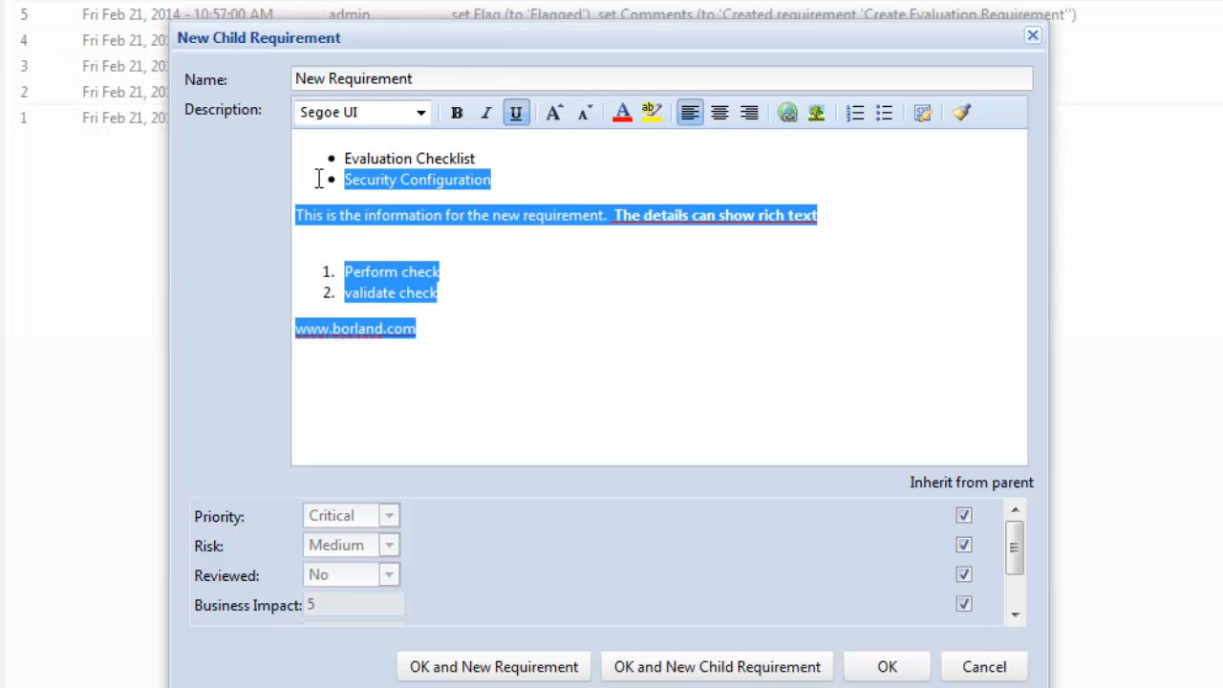
key(Delete)
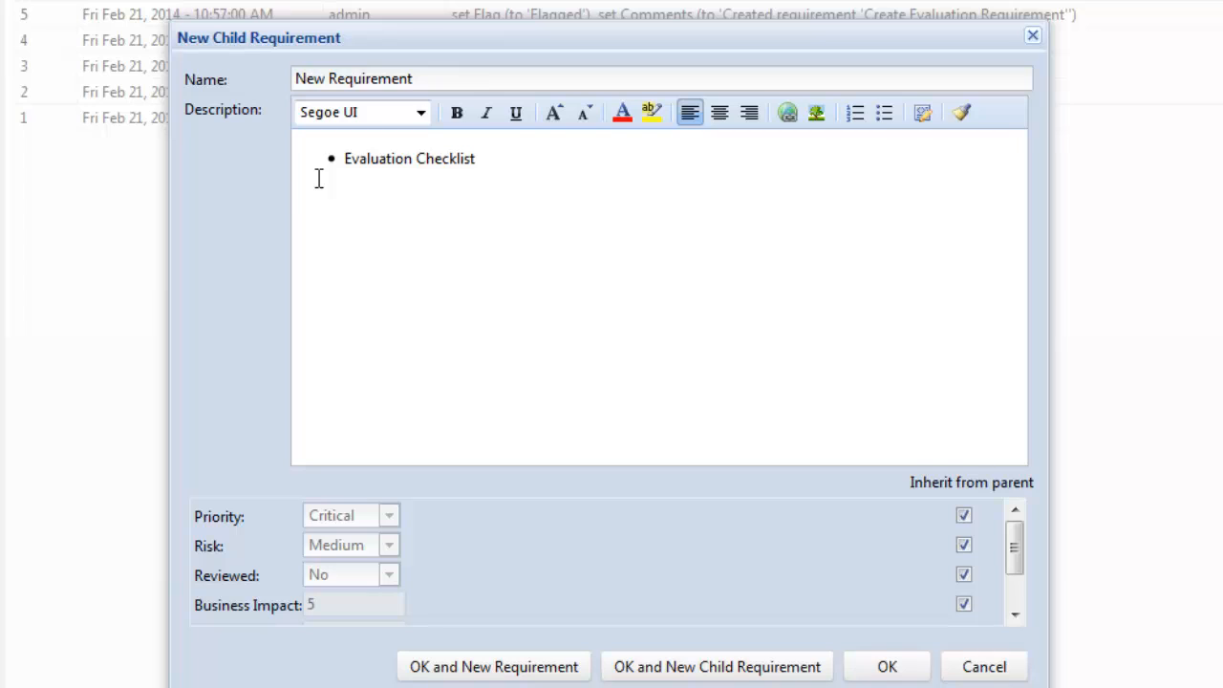
text(Ev)
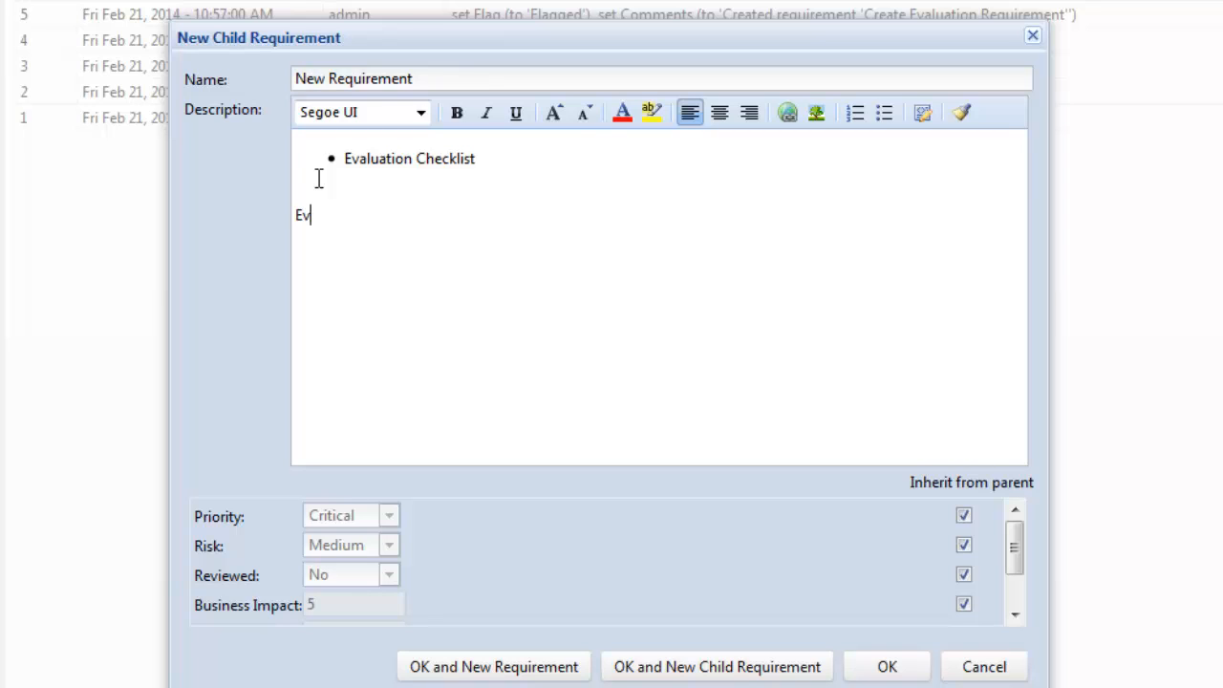
text(al)
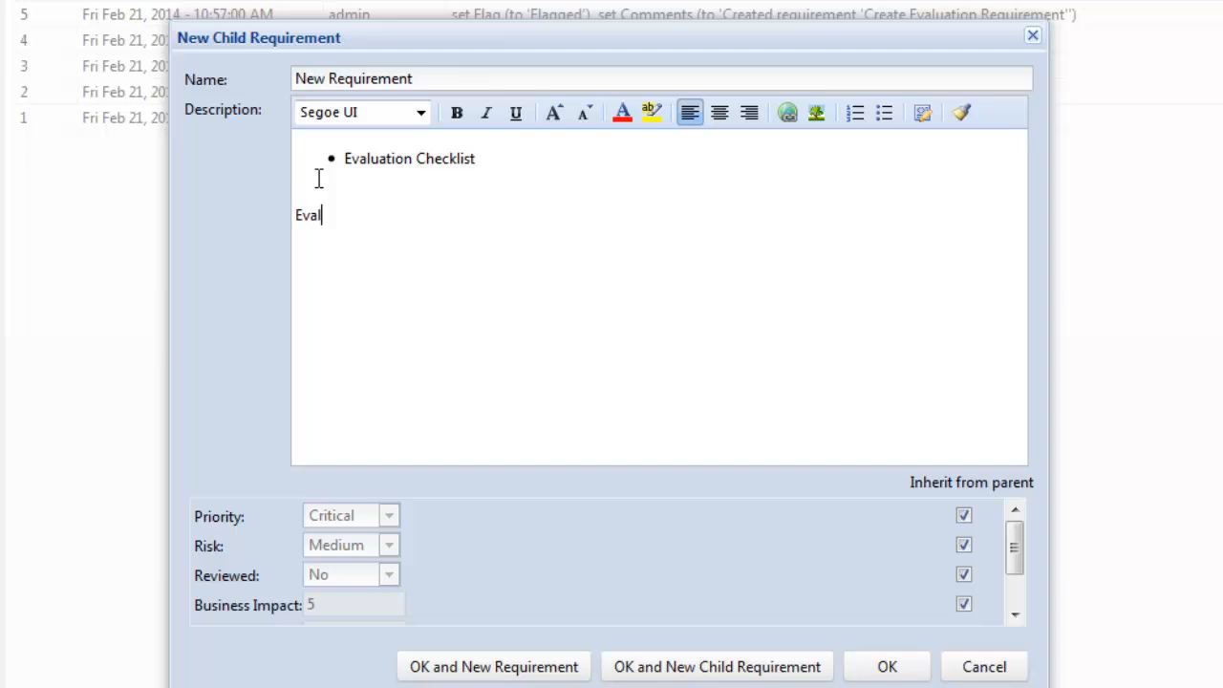
text(uation)
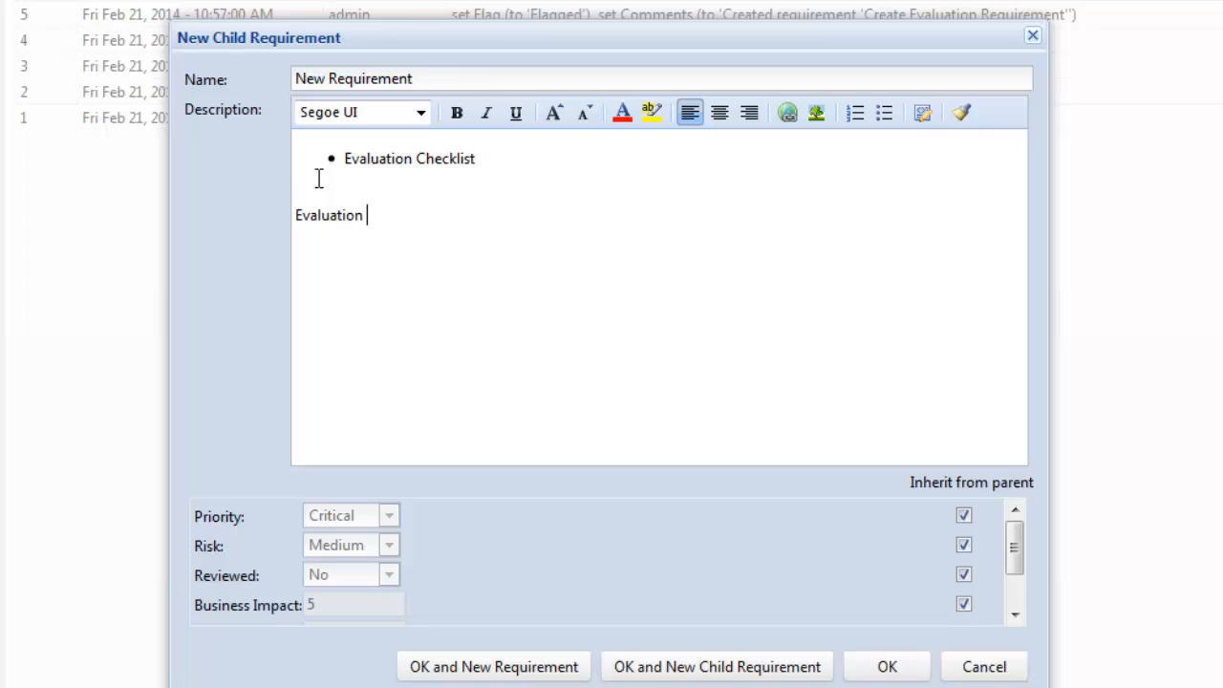
text(criteria)
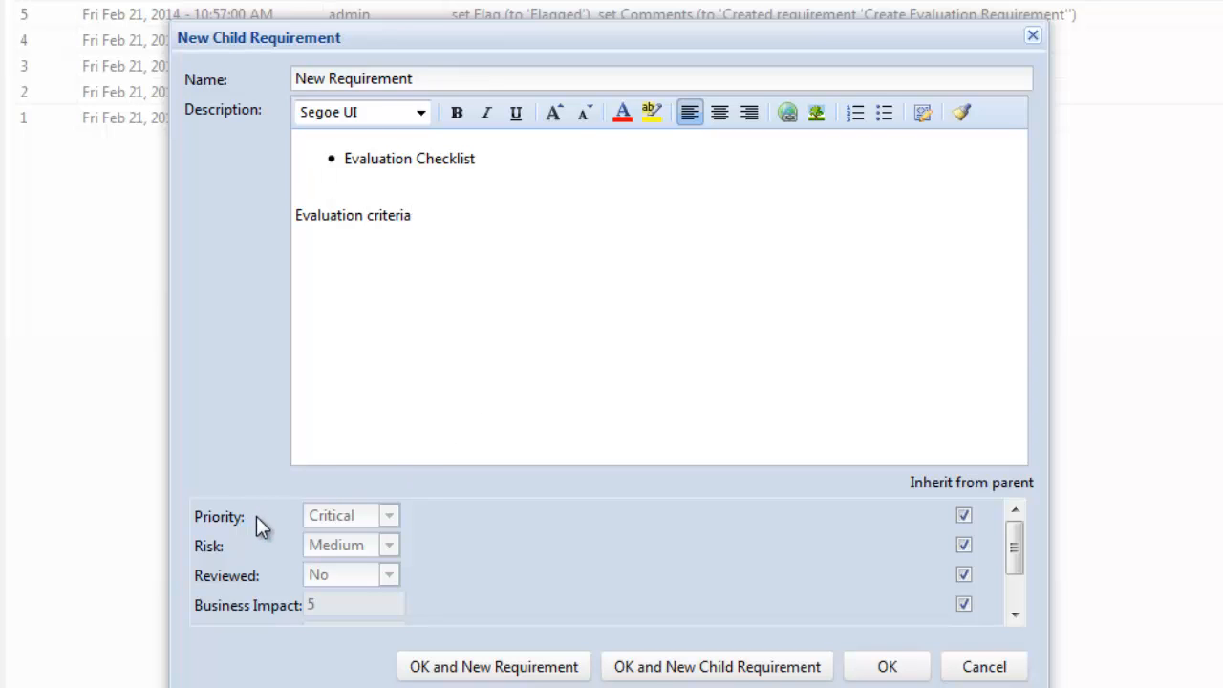
mouse_move(351, 524)
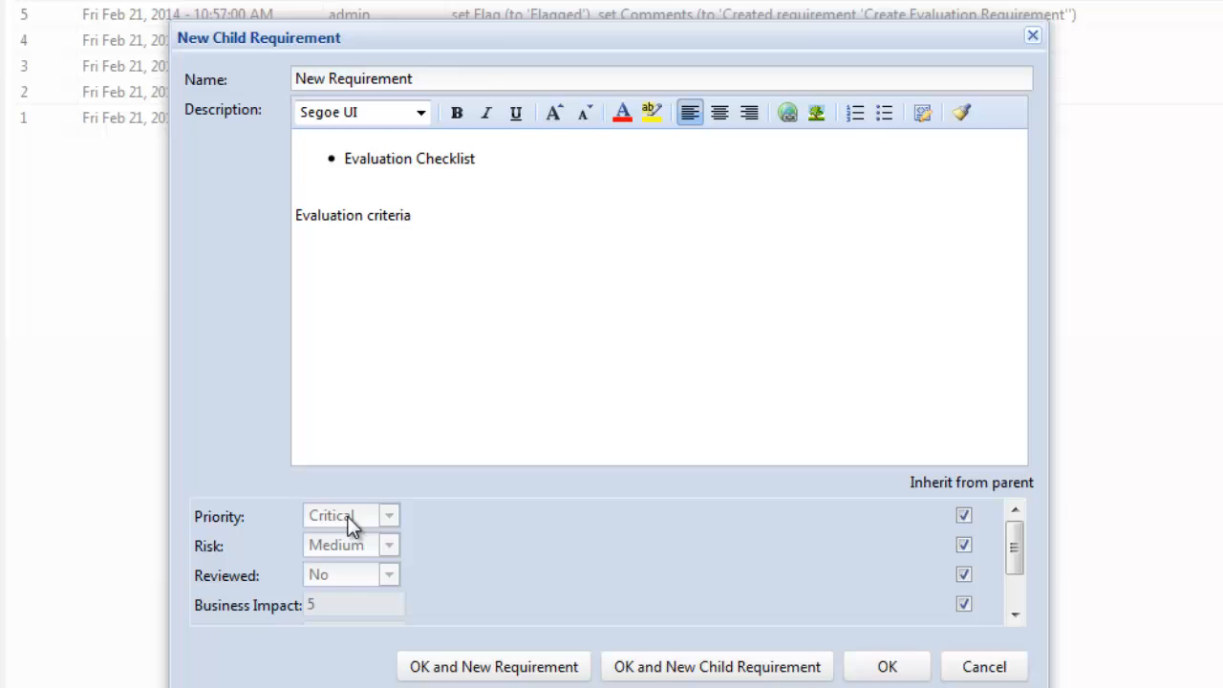
mouse_move(318, 535)
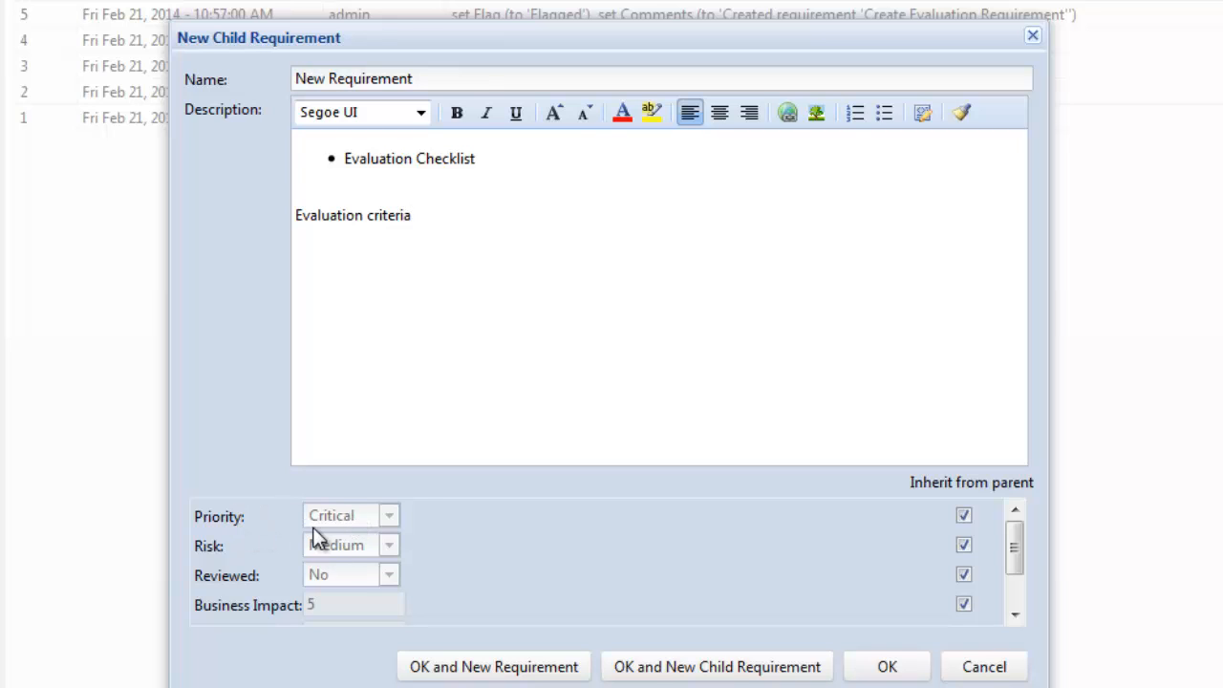
mouse_move(965, 515)
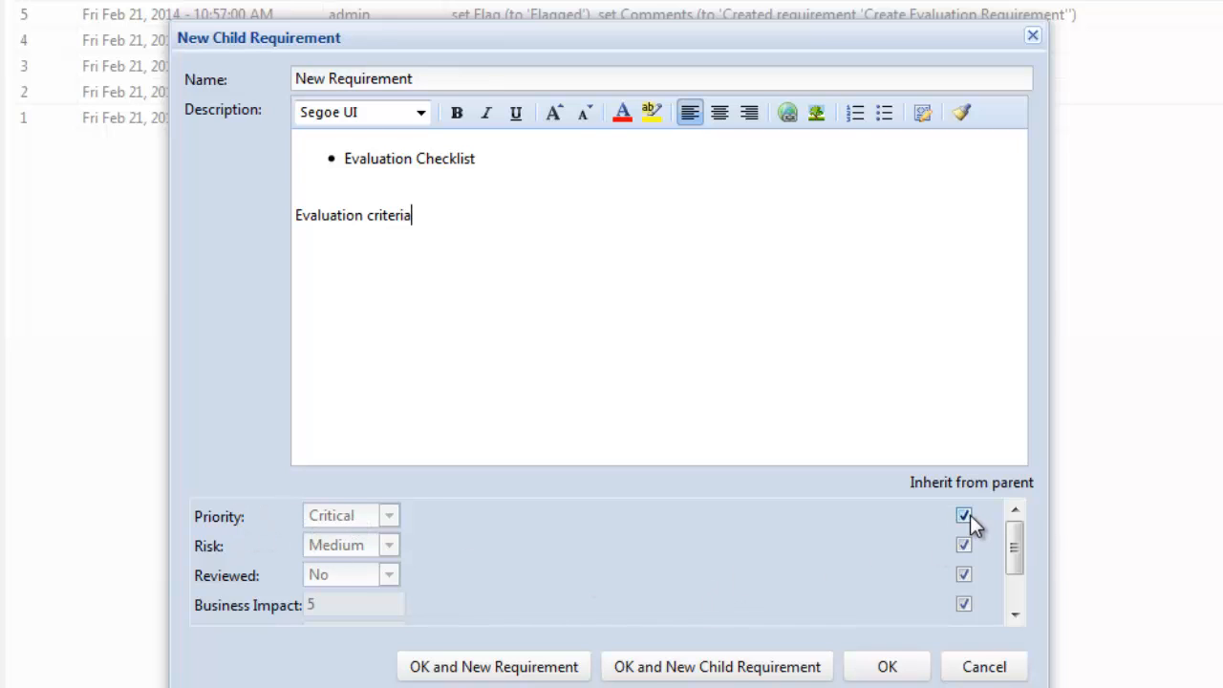
Override the inherited Critical priority with High and save the child requirement.
click(963, 515)
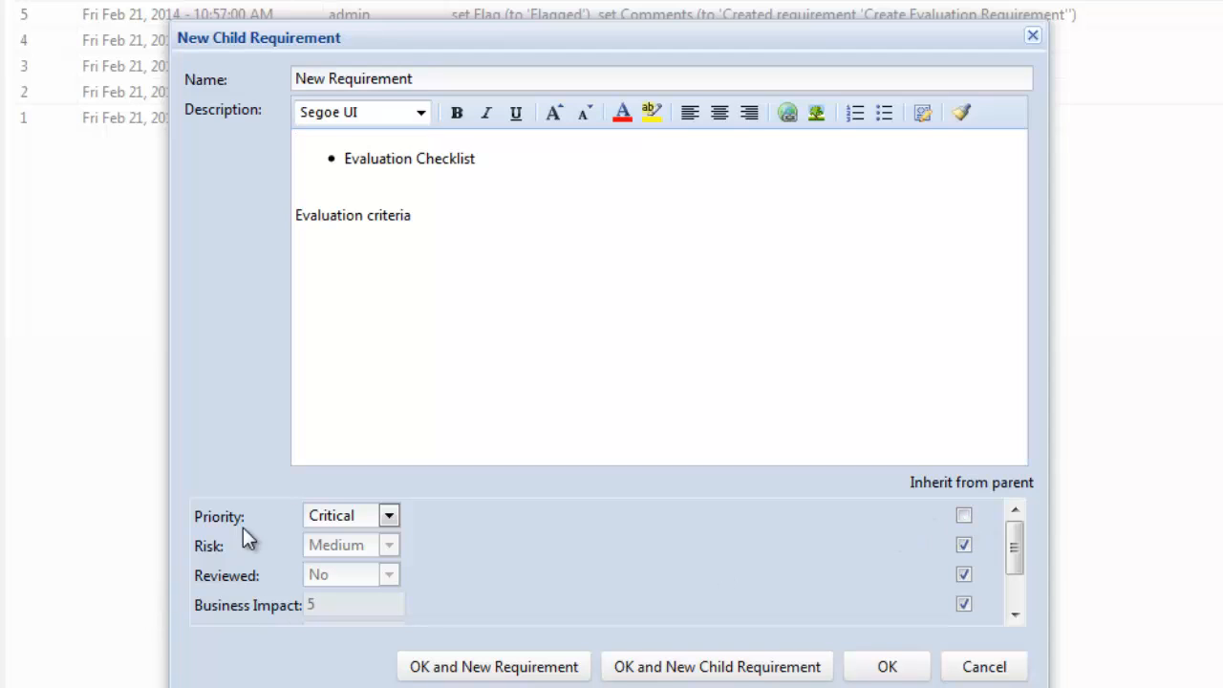
click(388, 515)
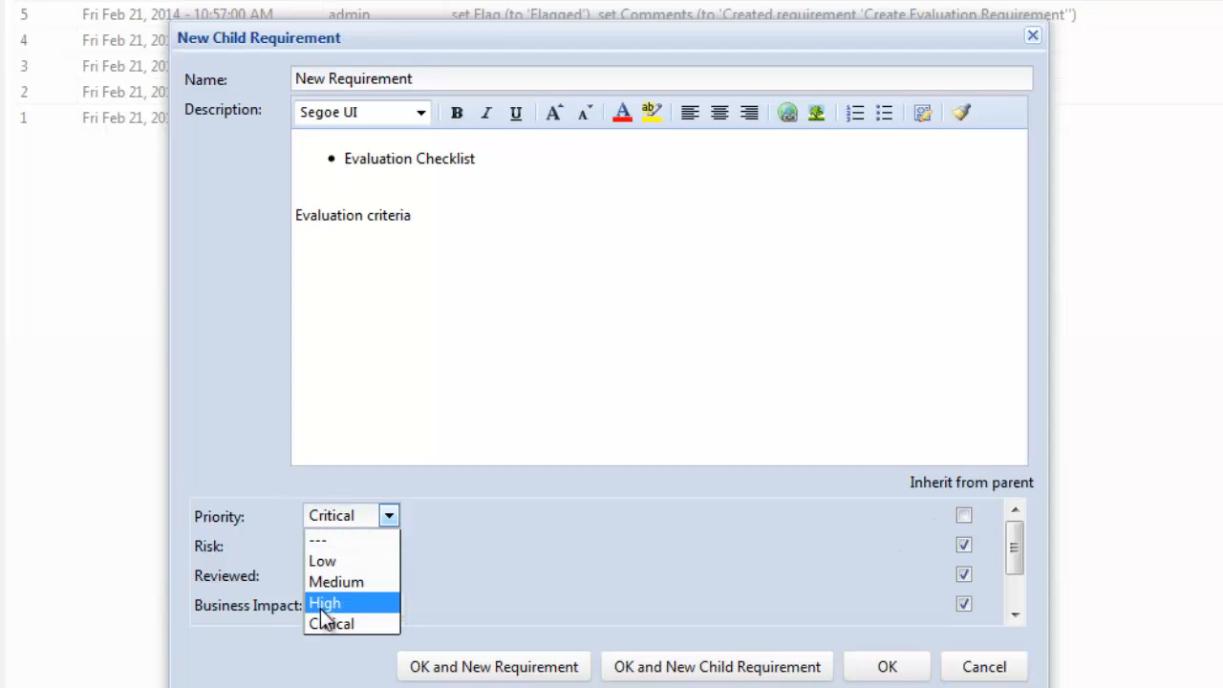
click(325, 602)
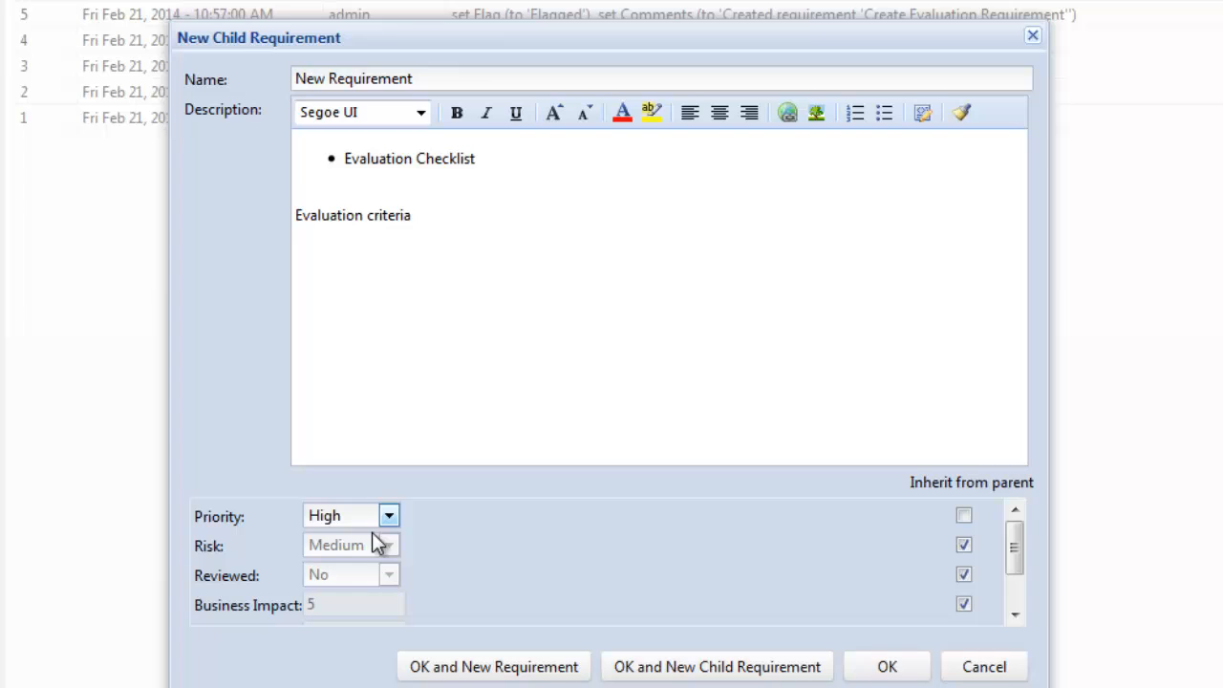
mouse_move(961, 533)
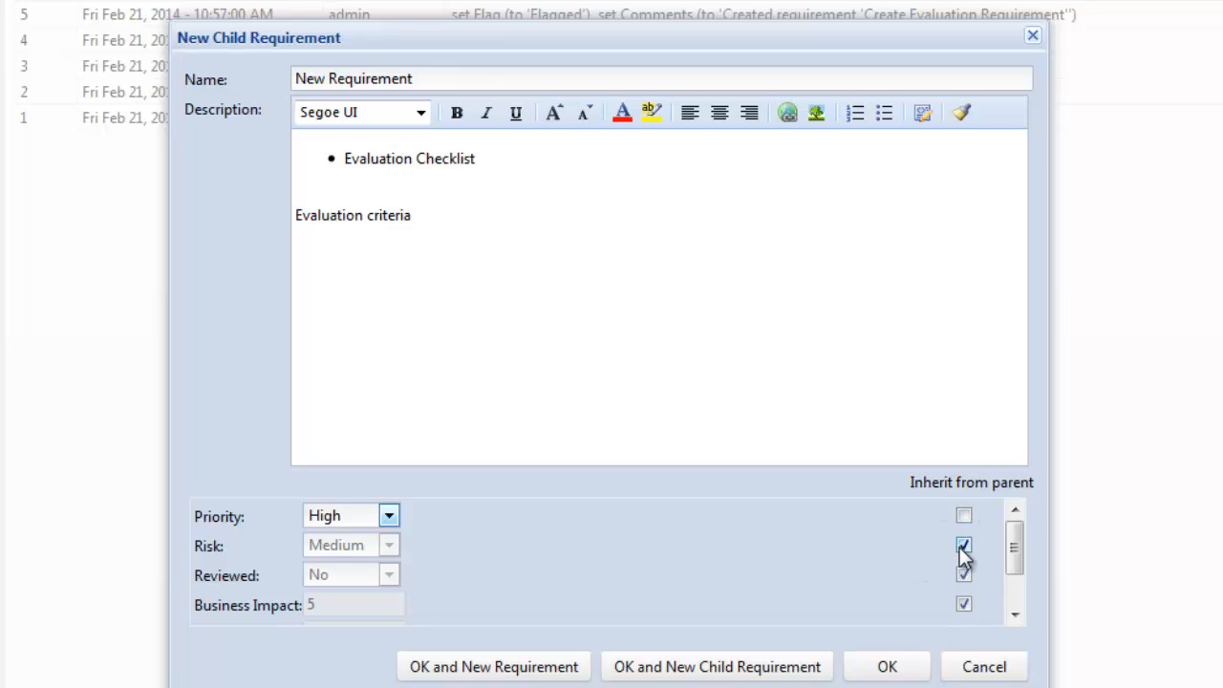
click(963, 546)
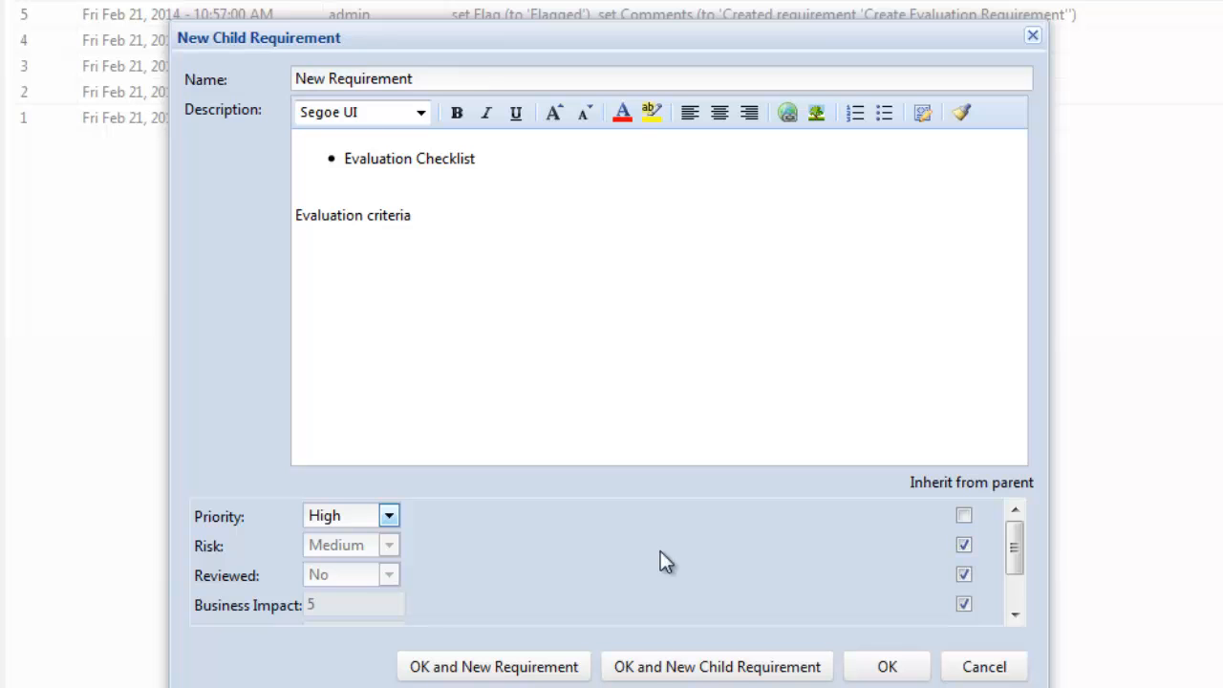
mouse_move(347, 561)
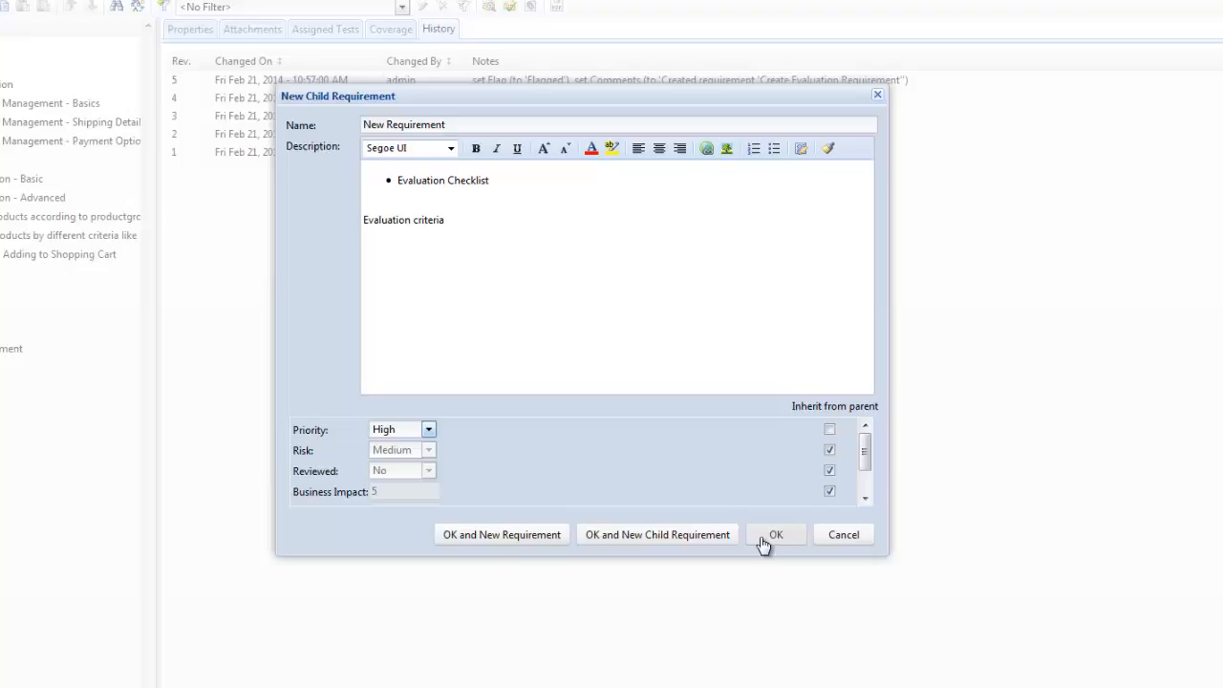
click(776, 534)
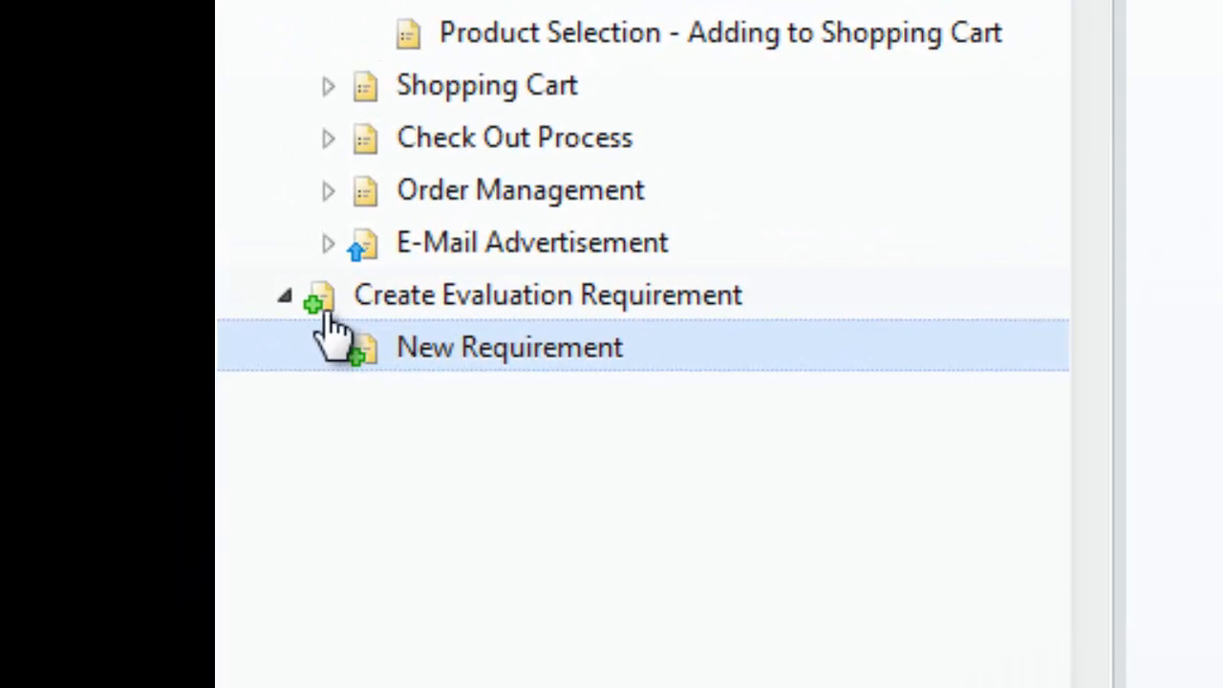
mouse_move(358, 368)
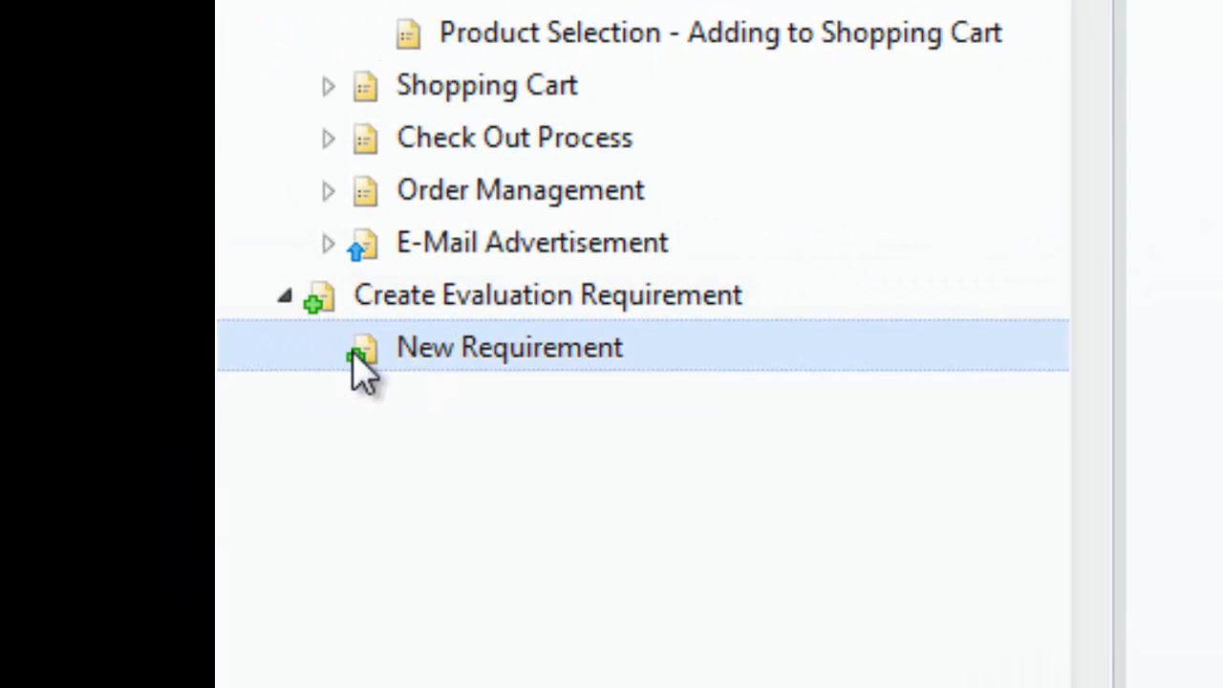
mouse_move(421, 373)
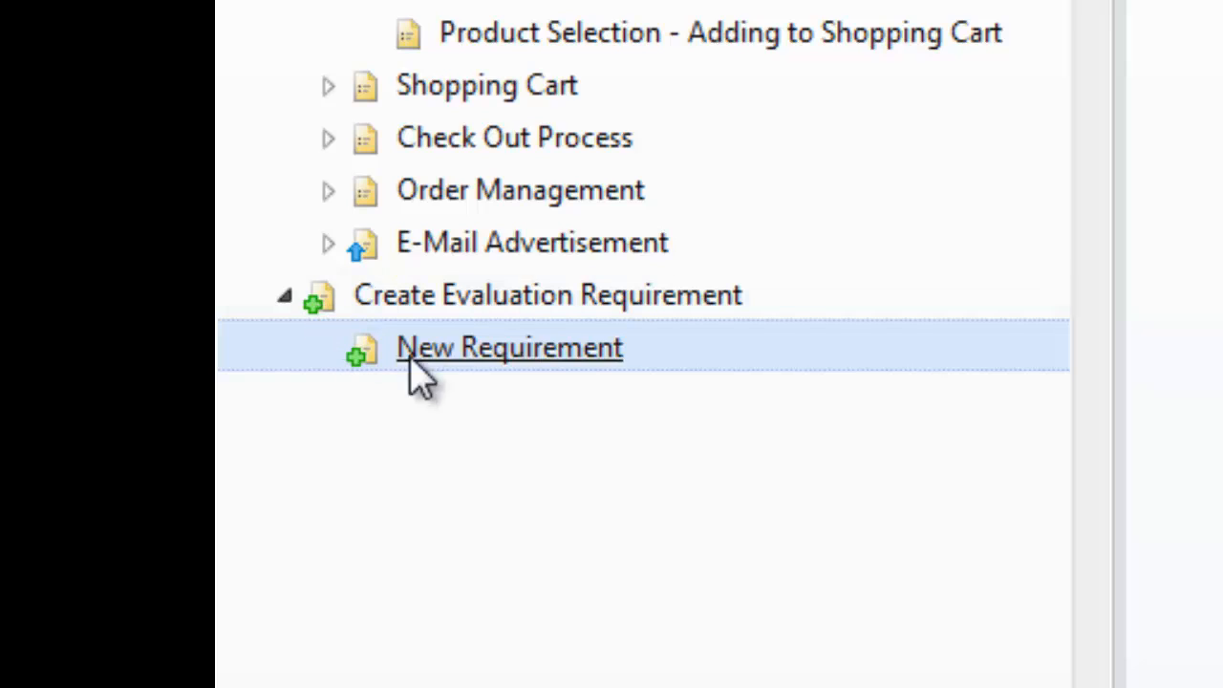
mouse_move(397, 359)
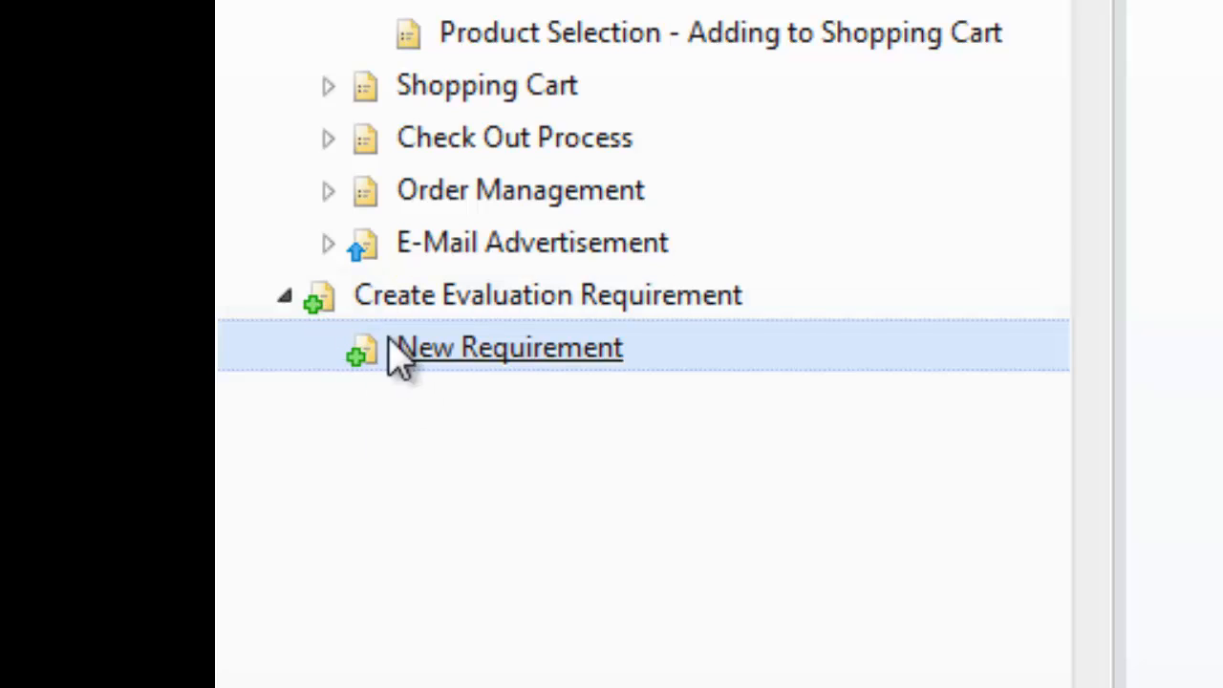
mouse_move(358, 268)
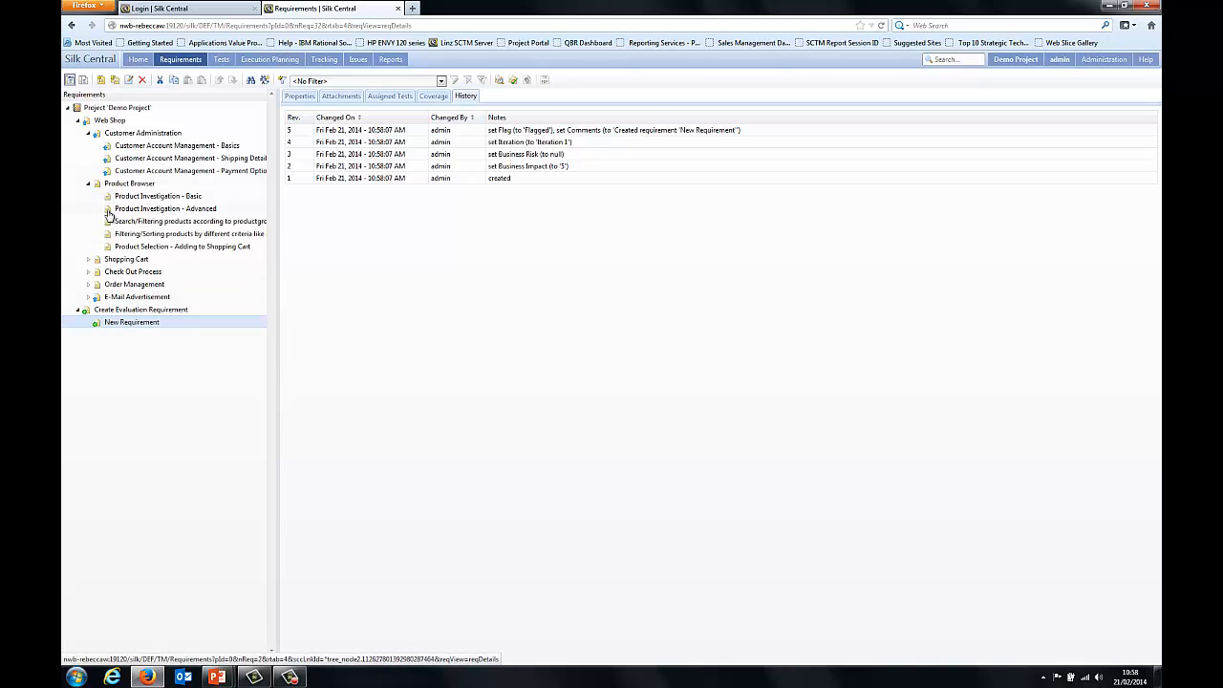
mouse_move(108, 248)
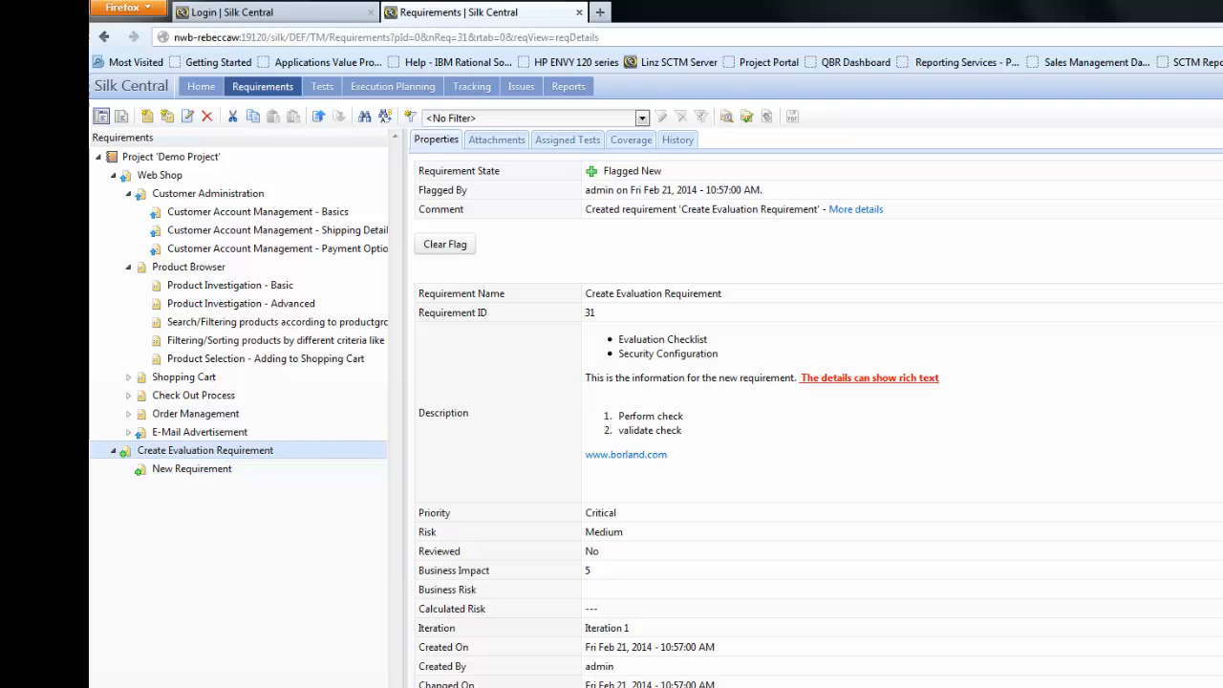
mouse_move(234, 457)
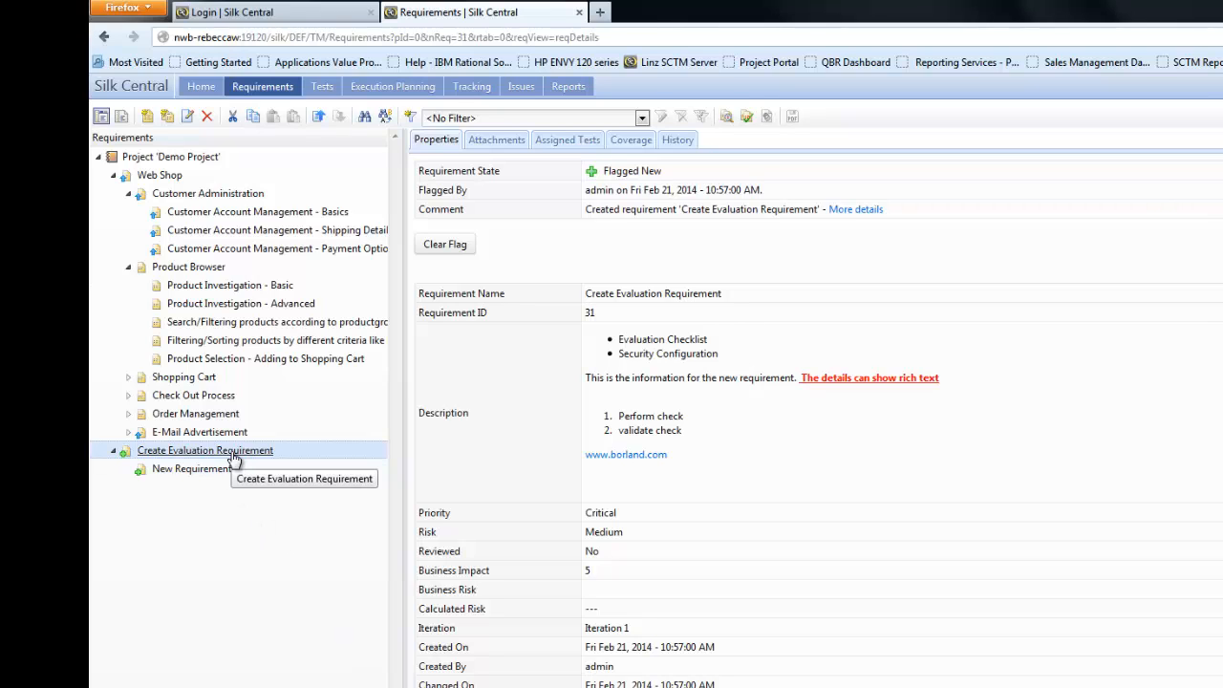
right_click(204, 451)
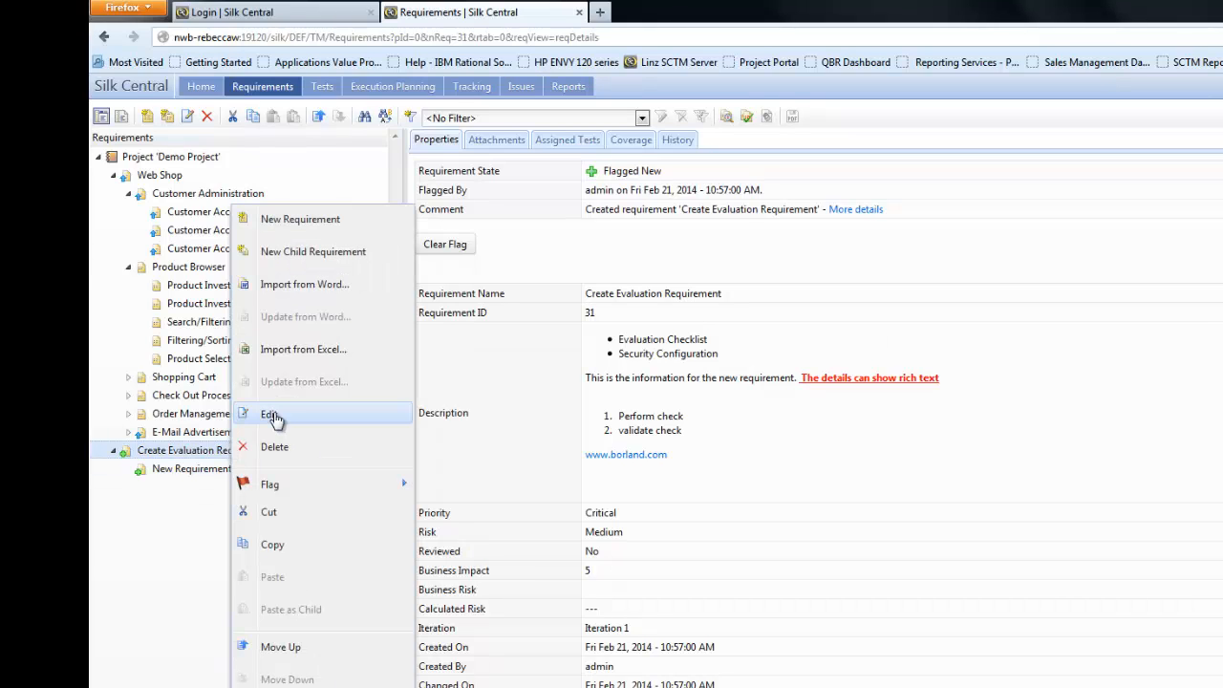
mouse_move(1039, 667)
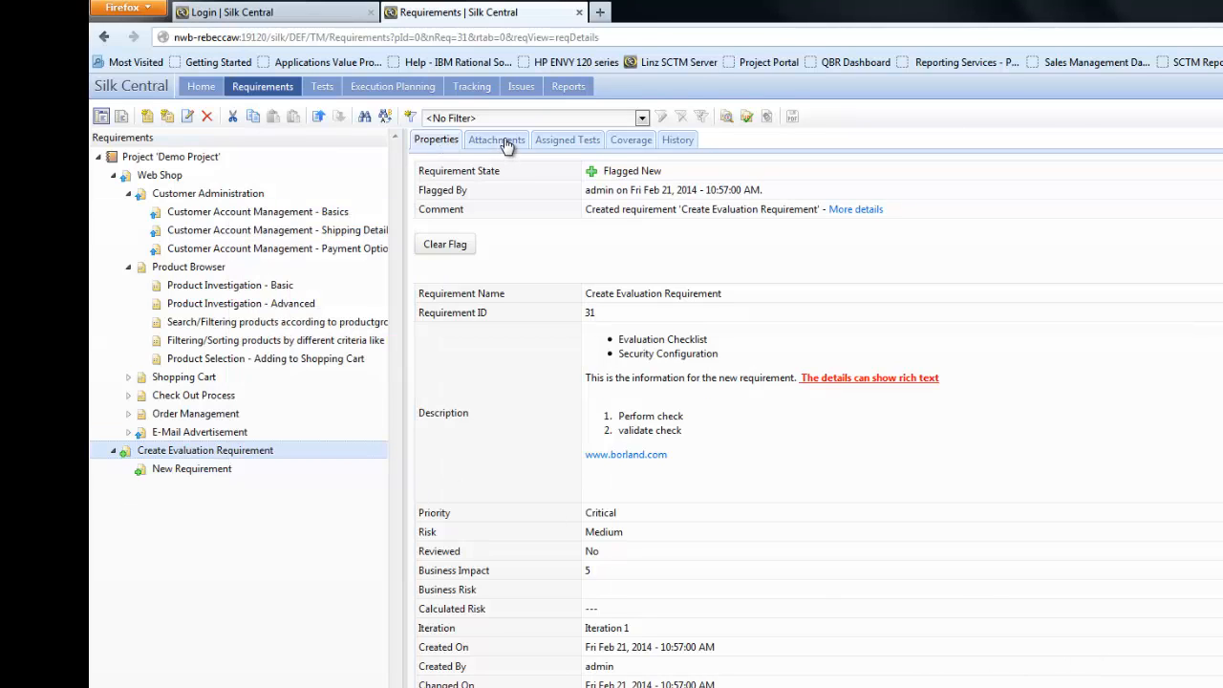
View Create Evaluation Requirement's attachments and abandon a started file upload.
click(497, 140)
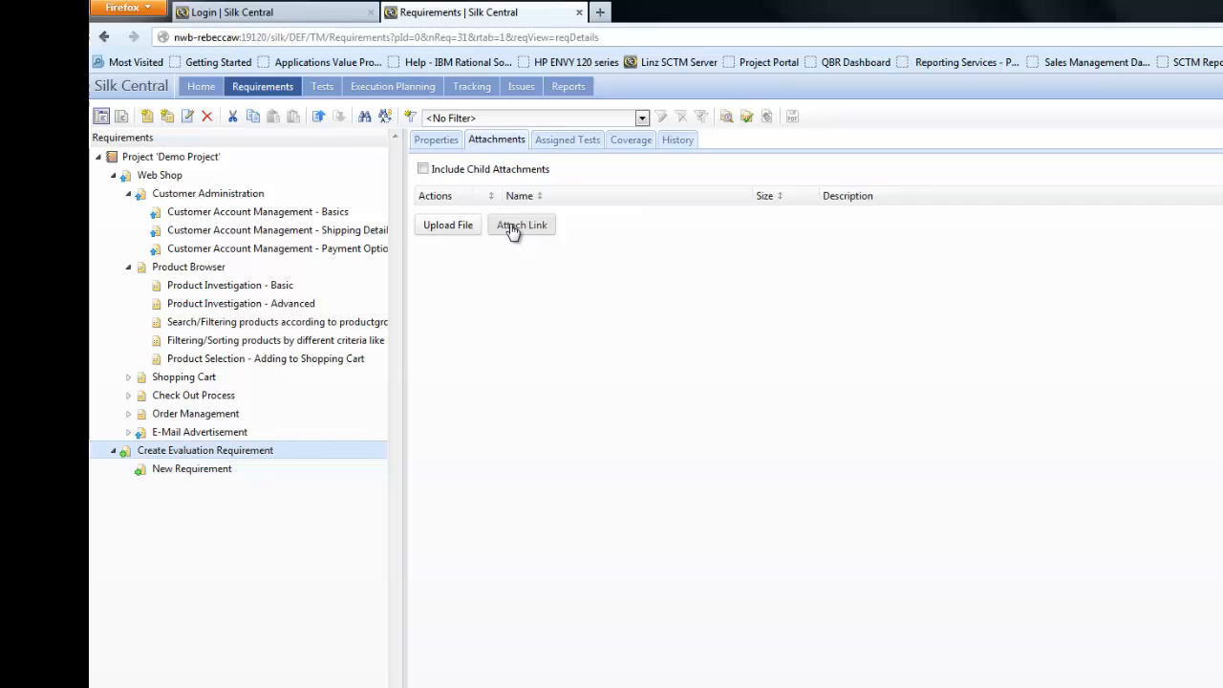
mouse_move(439, 236)
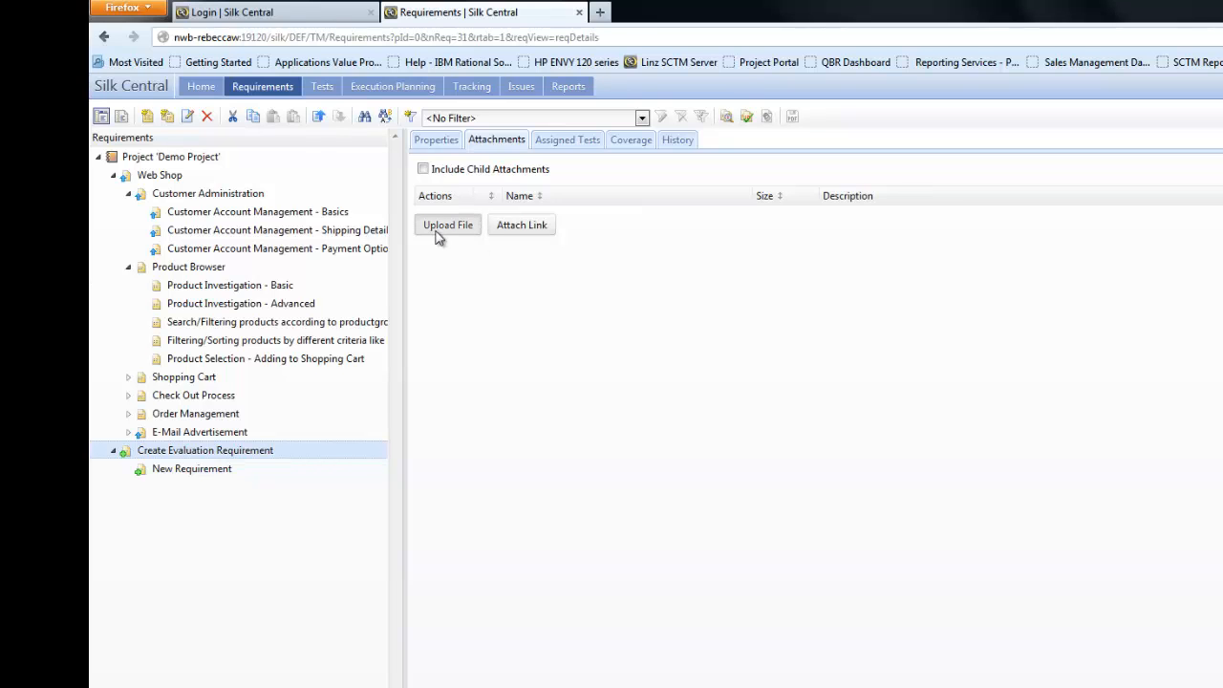
click(447, 224)
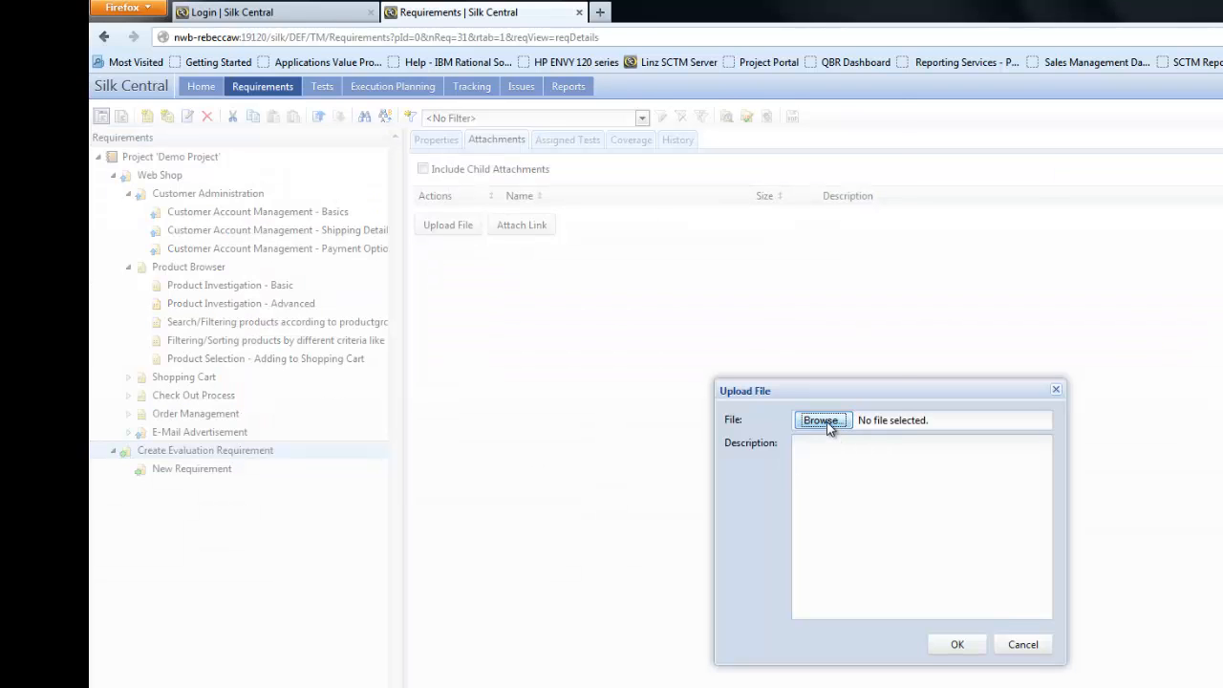
click(820, 421)
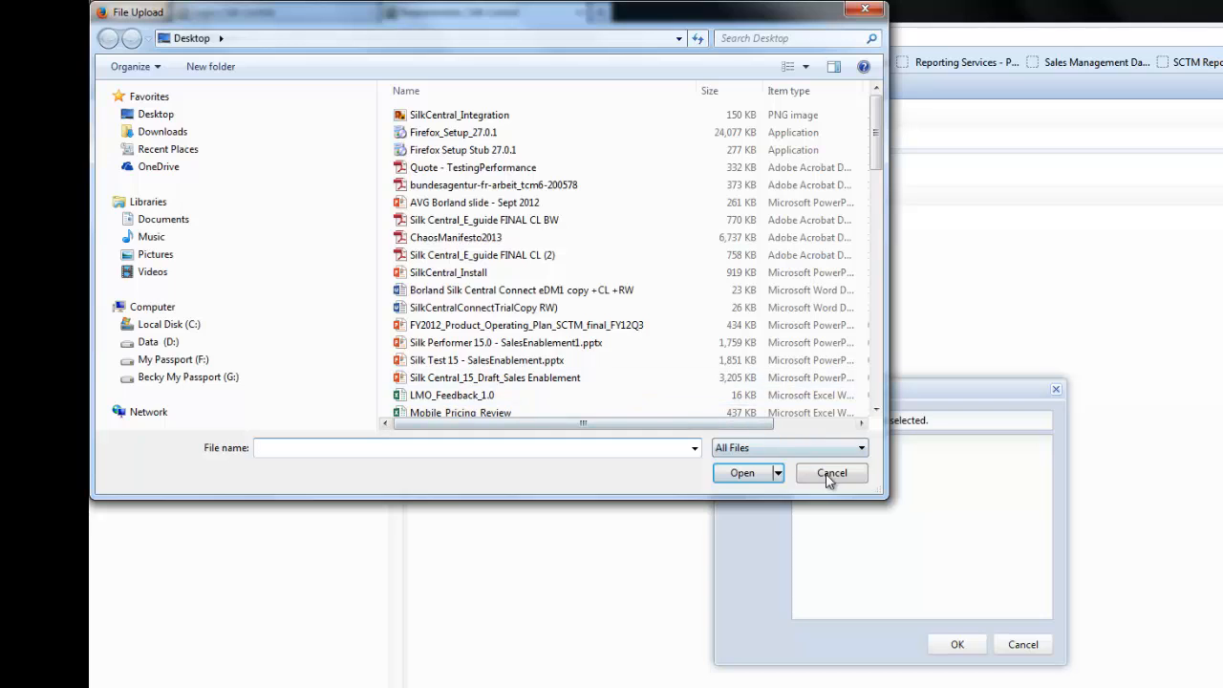
click(830, 472)
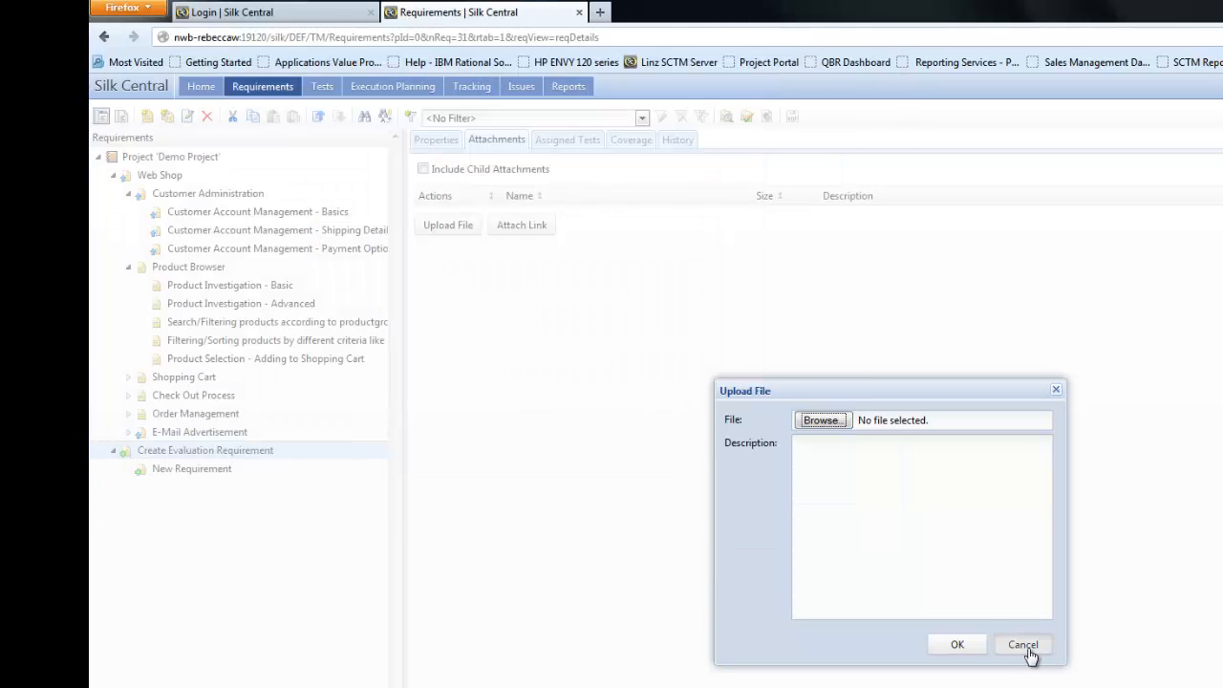
click(1024, 644)
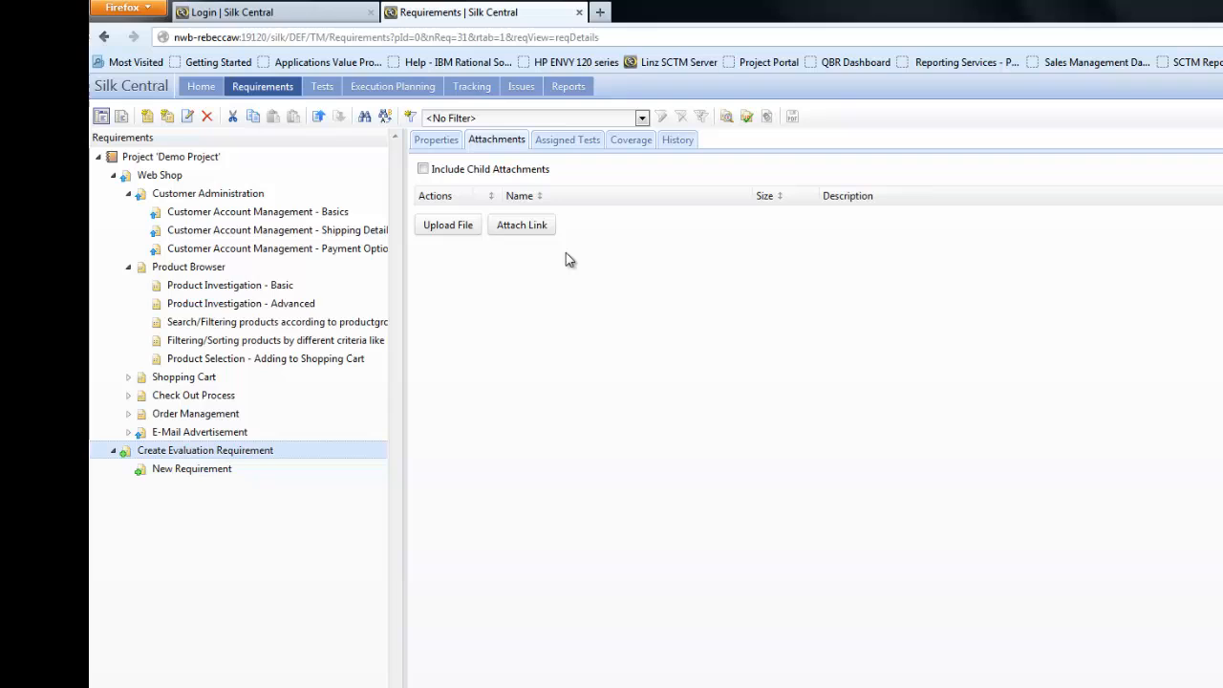
mouse_move(516, 237)
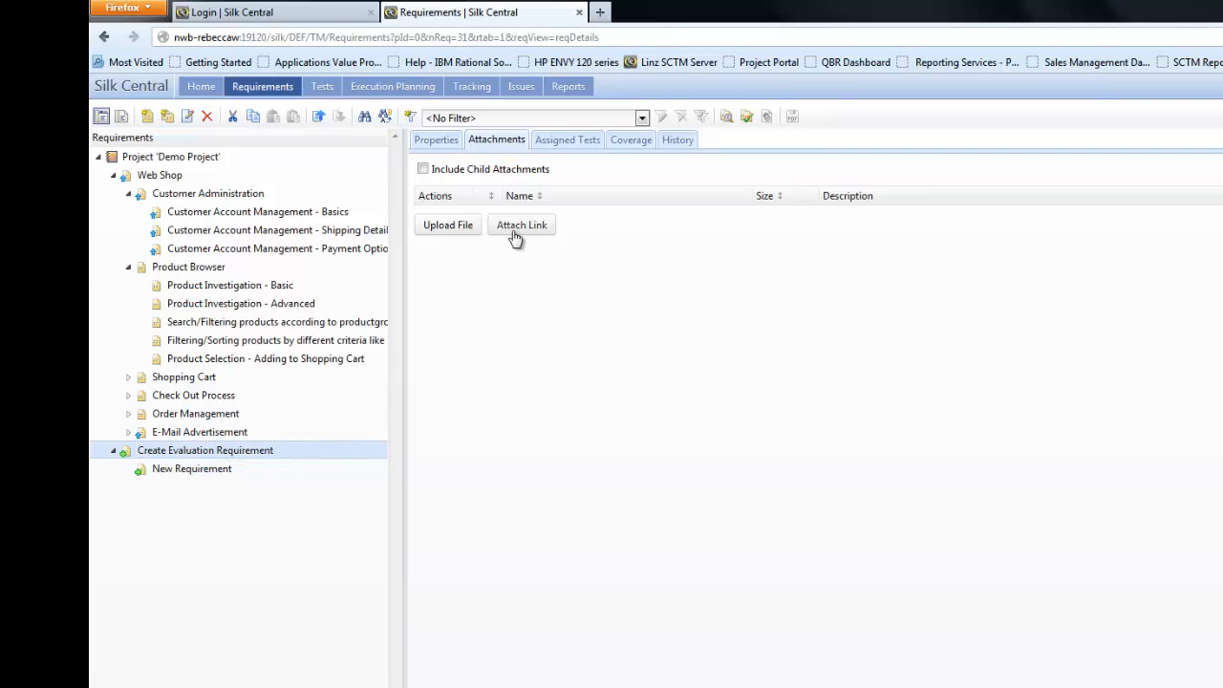
click(522, 225)
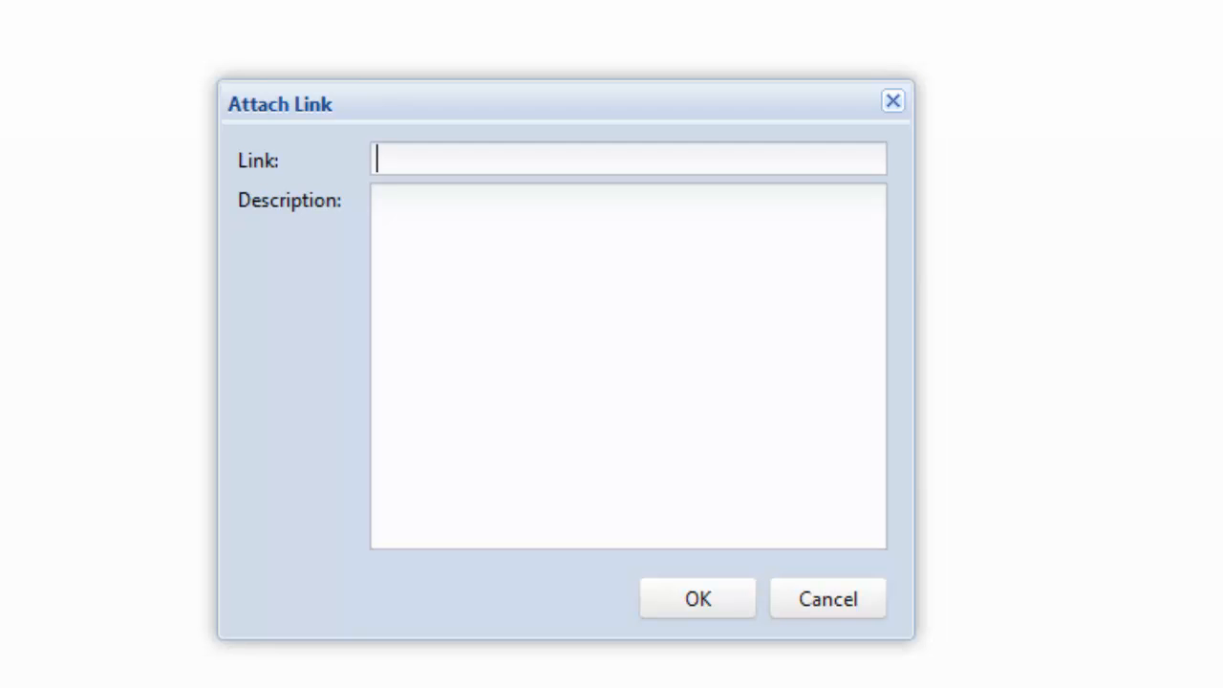
text(www.bo)
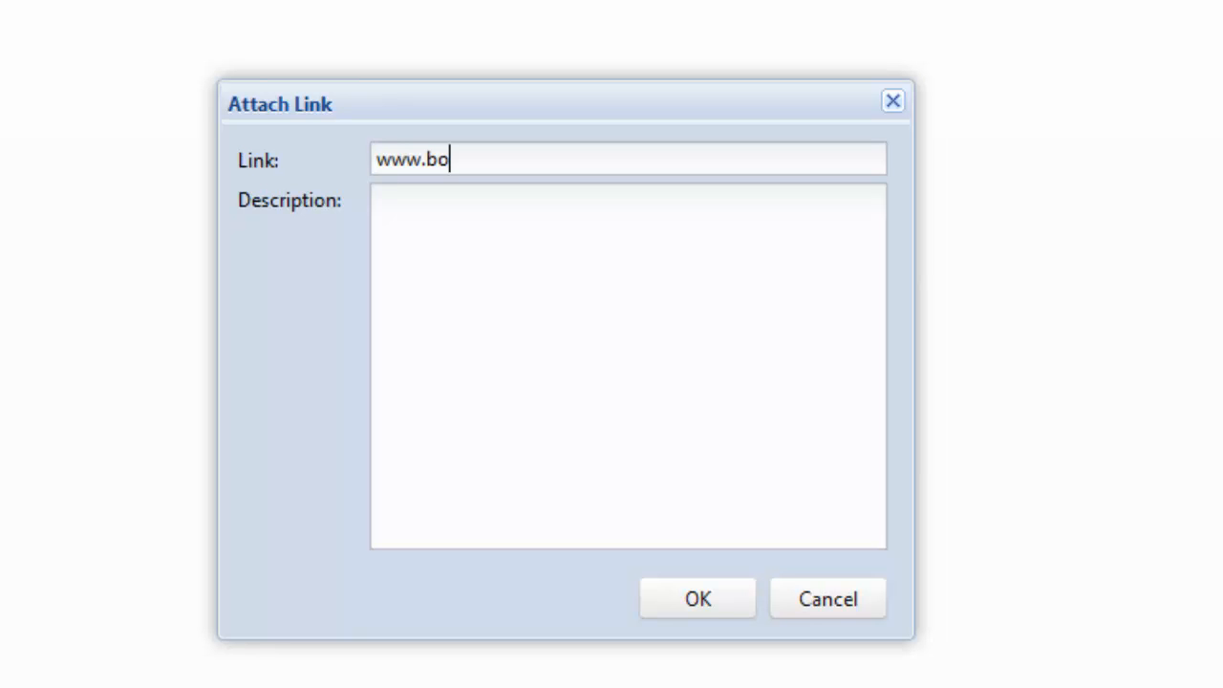
text(rland)
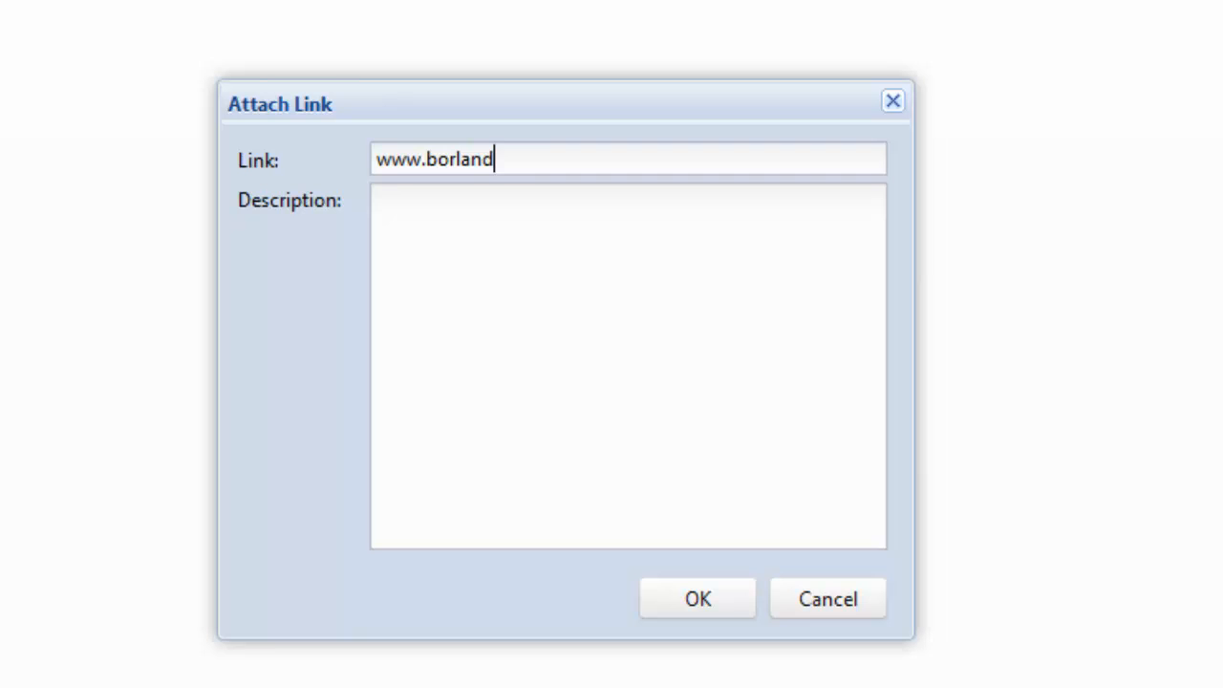
text(.com)
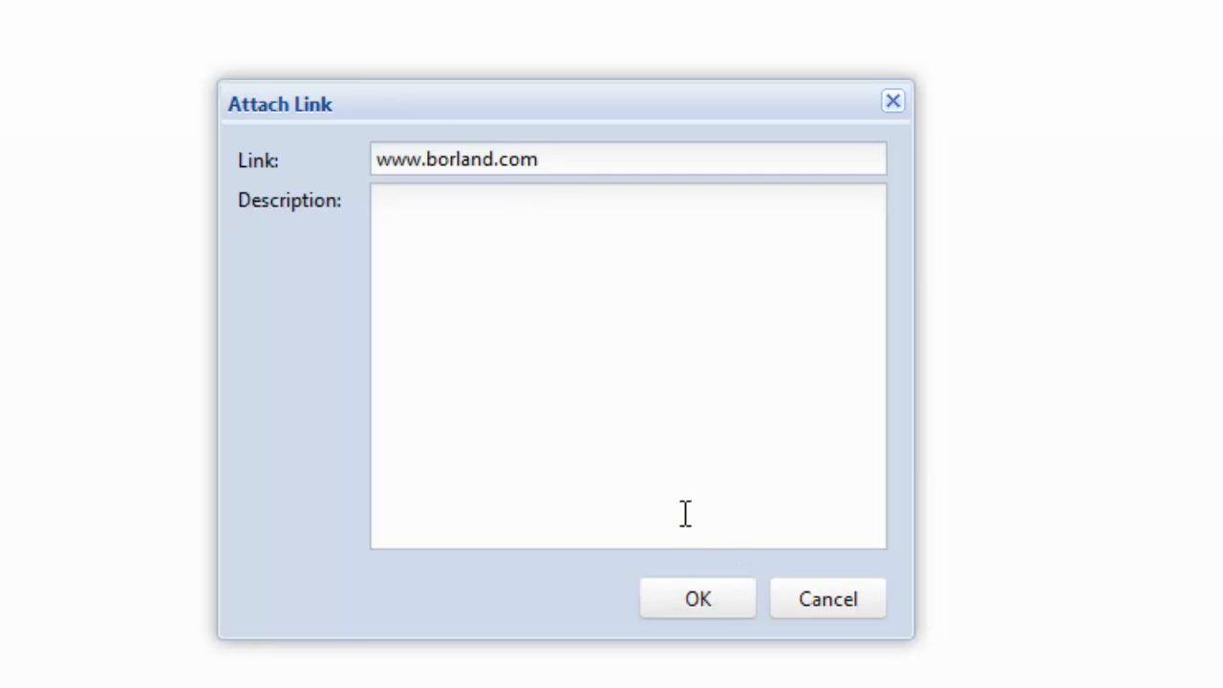
text(reference material)
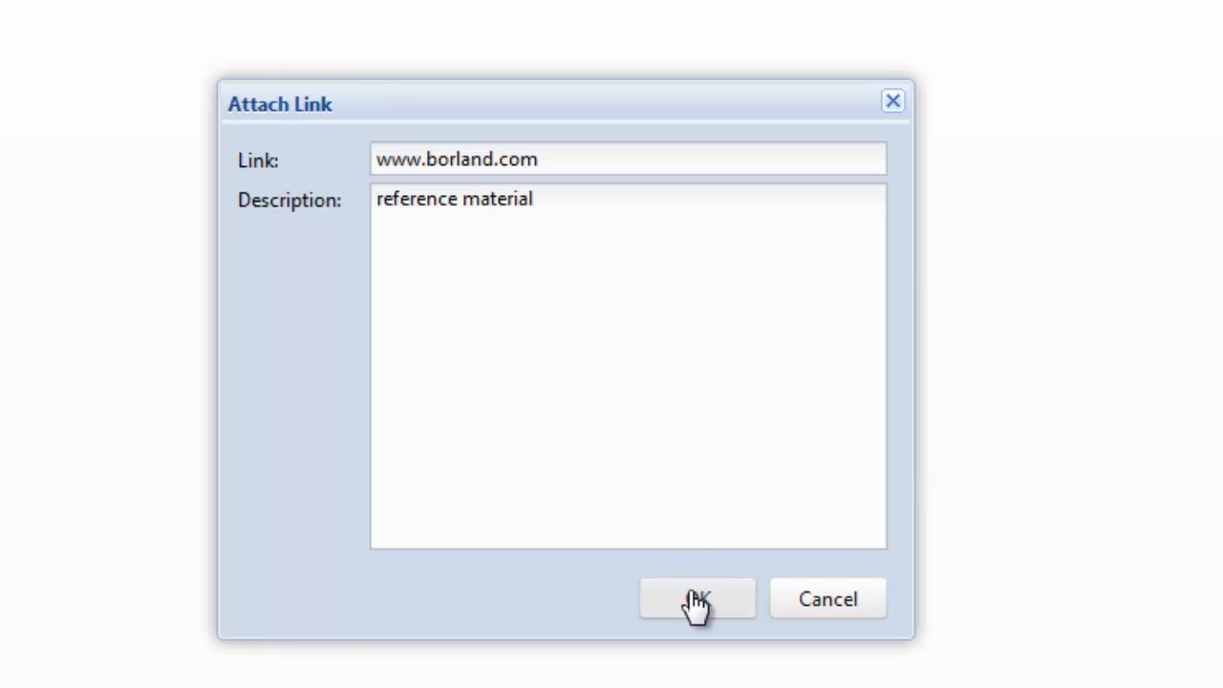
click(696, 599)
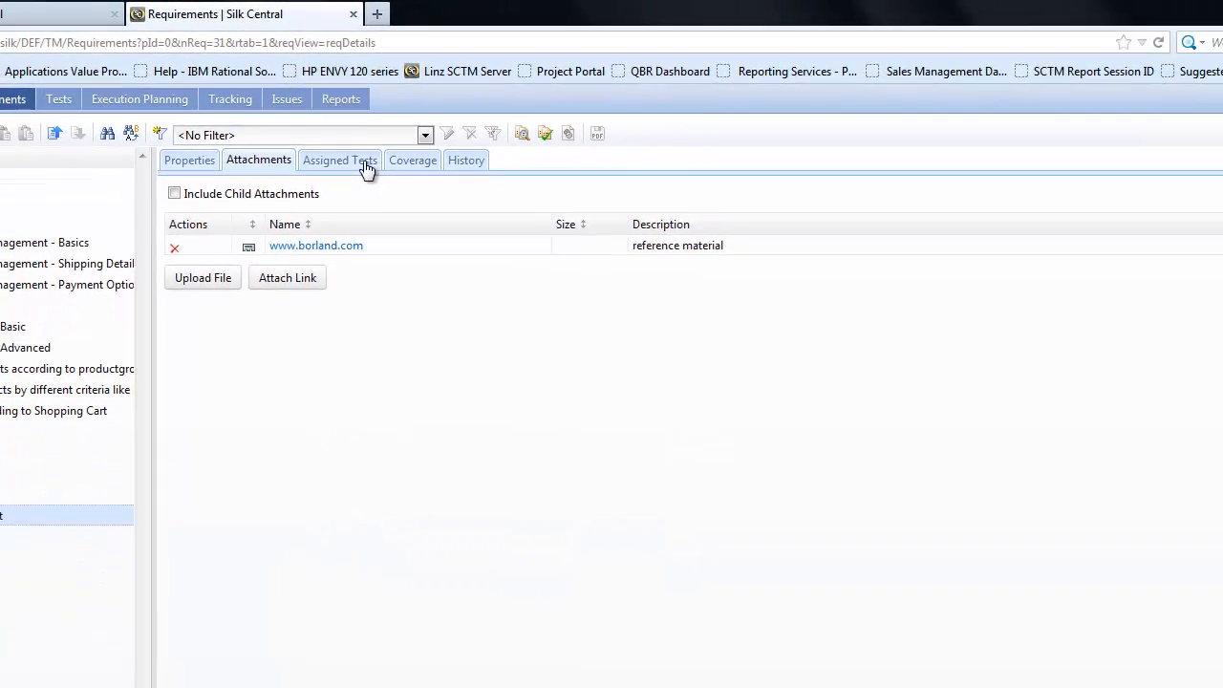
Review the requirement's assigned tests, test coverage and change history in turn.
click(340, 159)
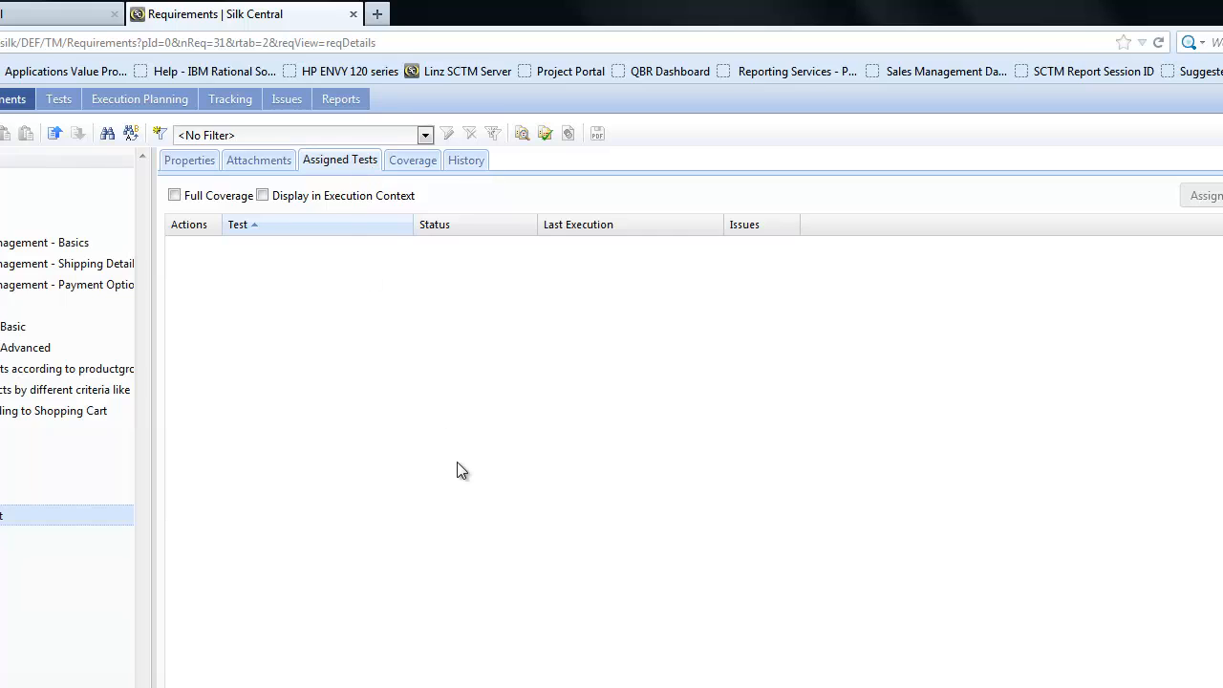
mouse_move(353, 274)
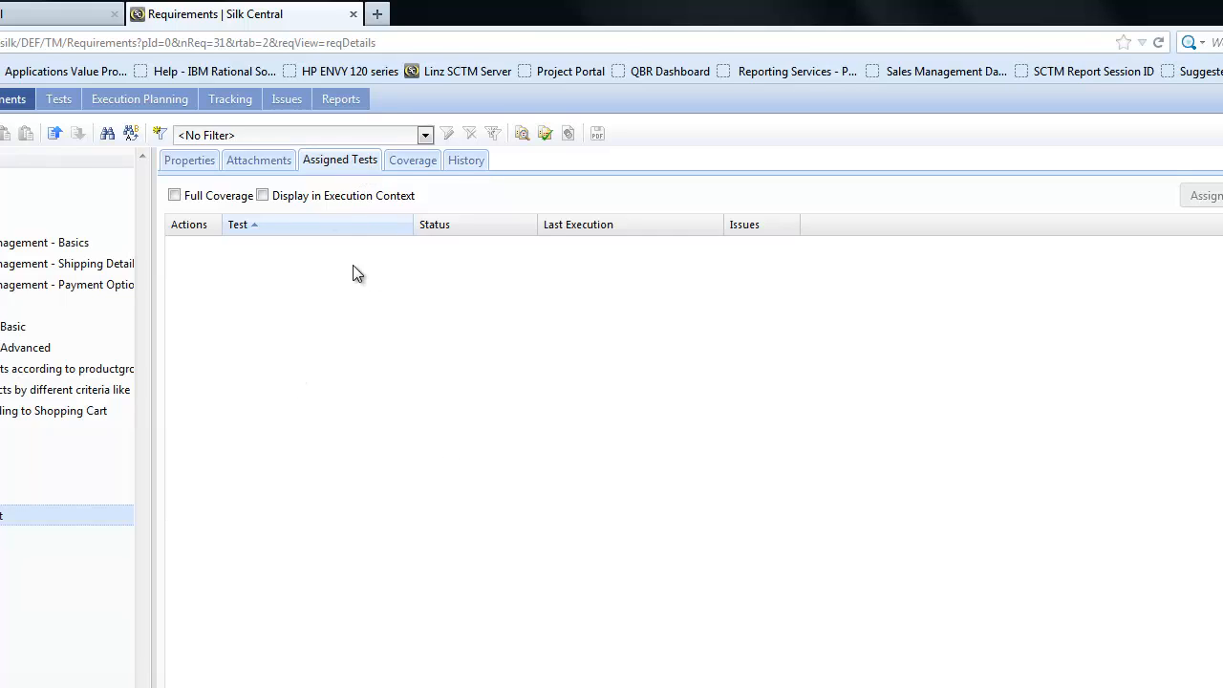
mouse_move(412, 160)
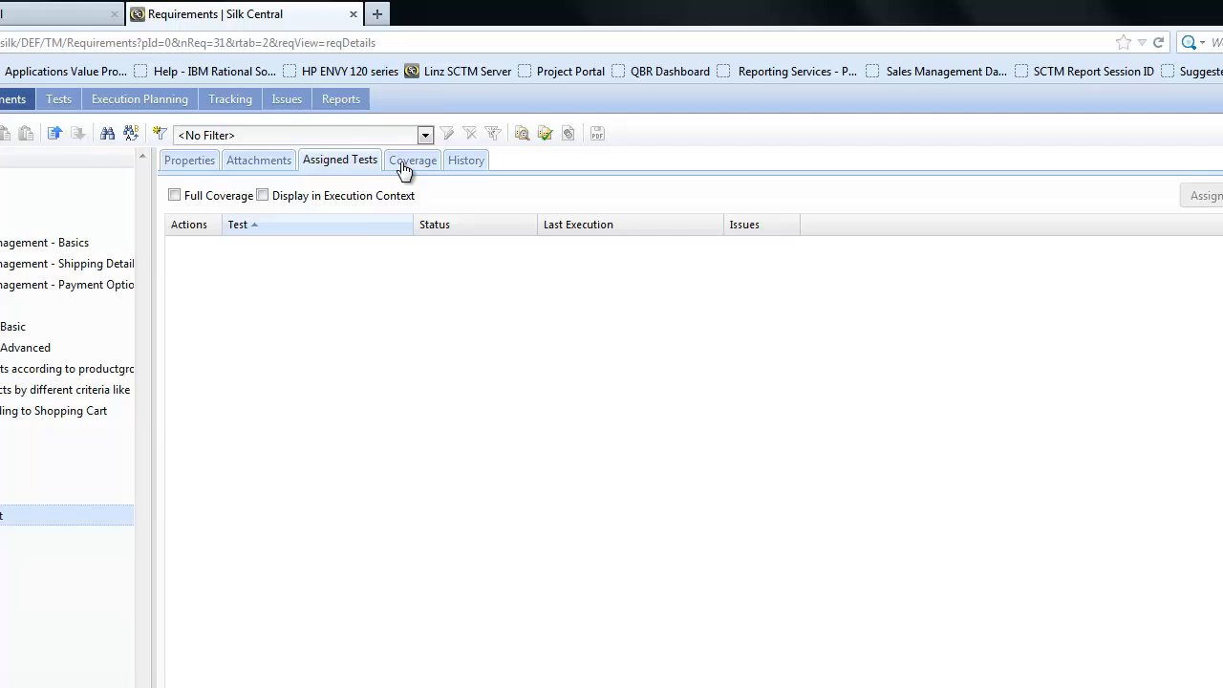
click(413, 160)
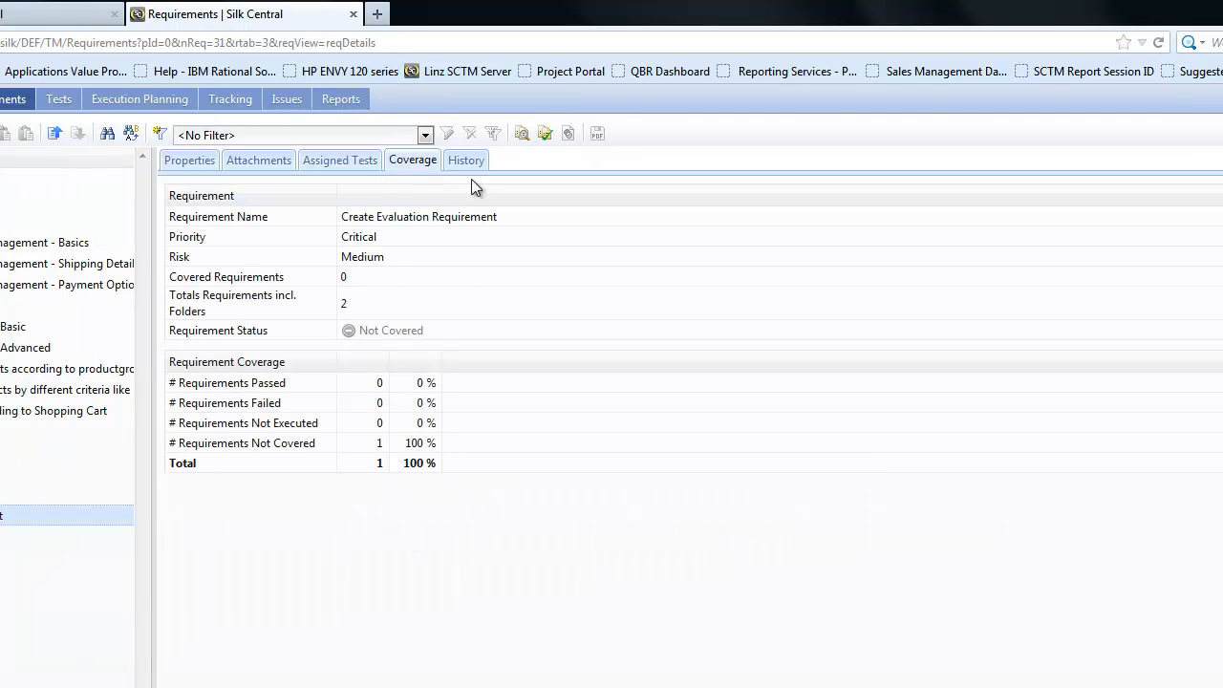
click(467, 159)
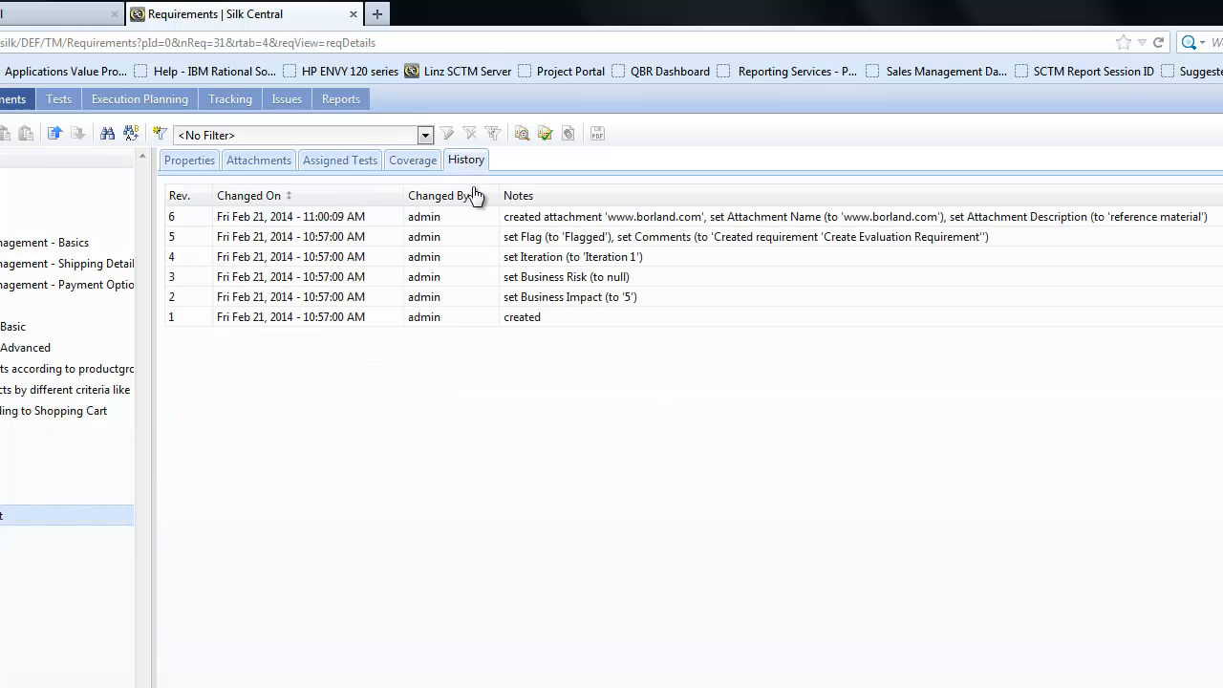
mouse_move(645, 407)
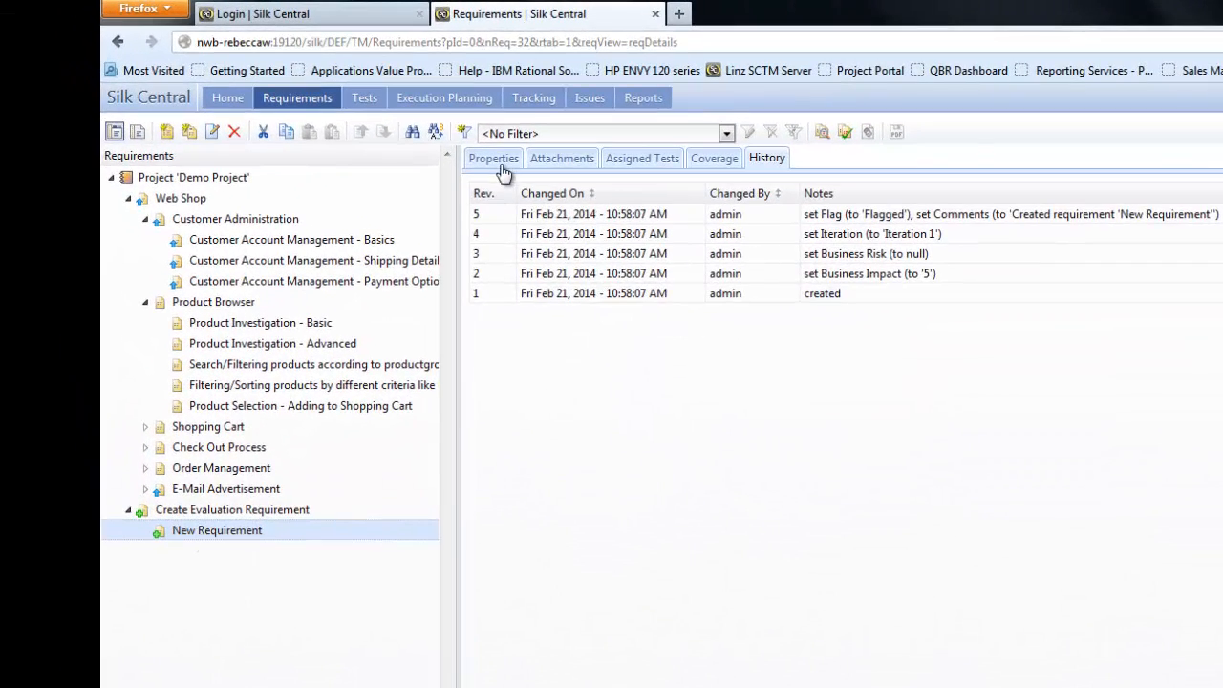
View New Requirement's properties, then return to Create Evaluation Requirement's details.
click(493, 157)
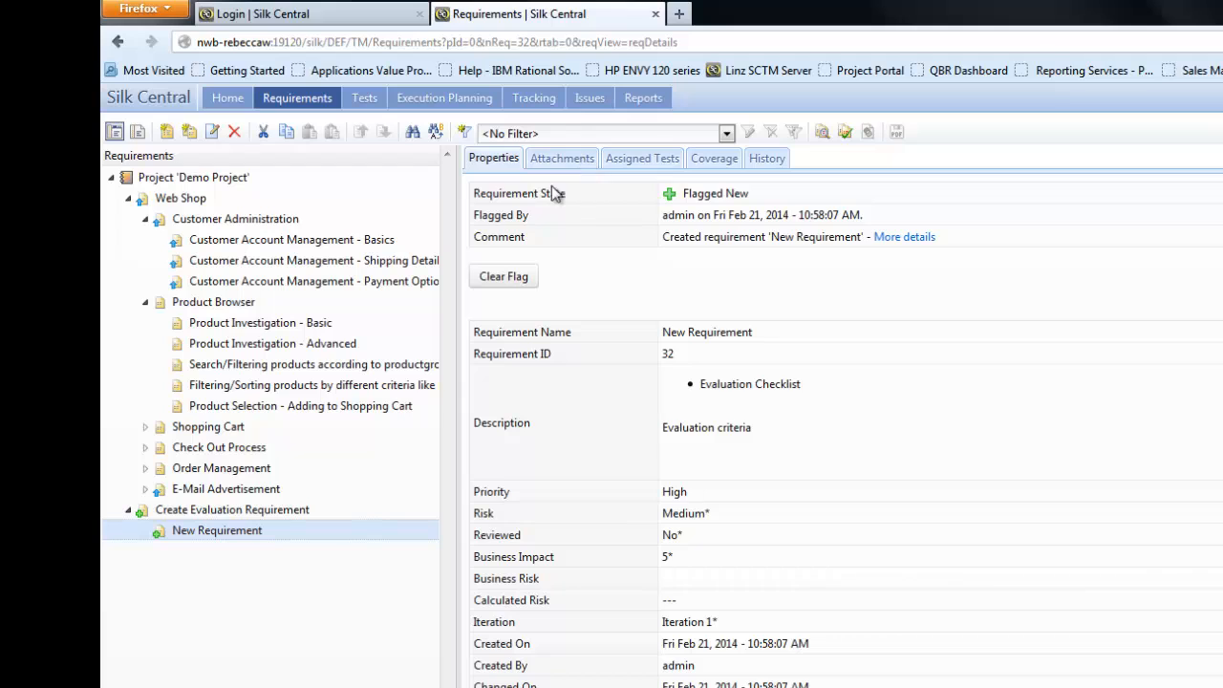
click(232, 509)
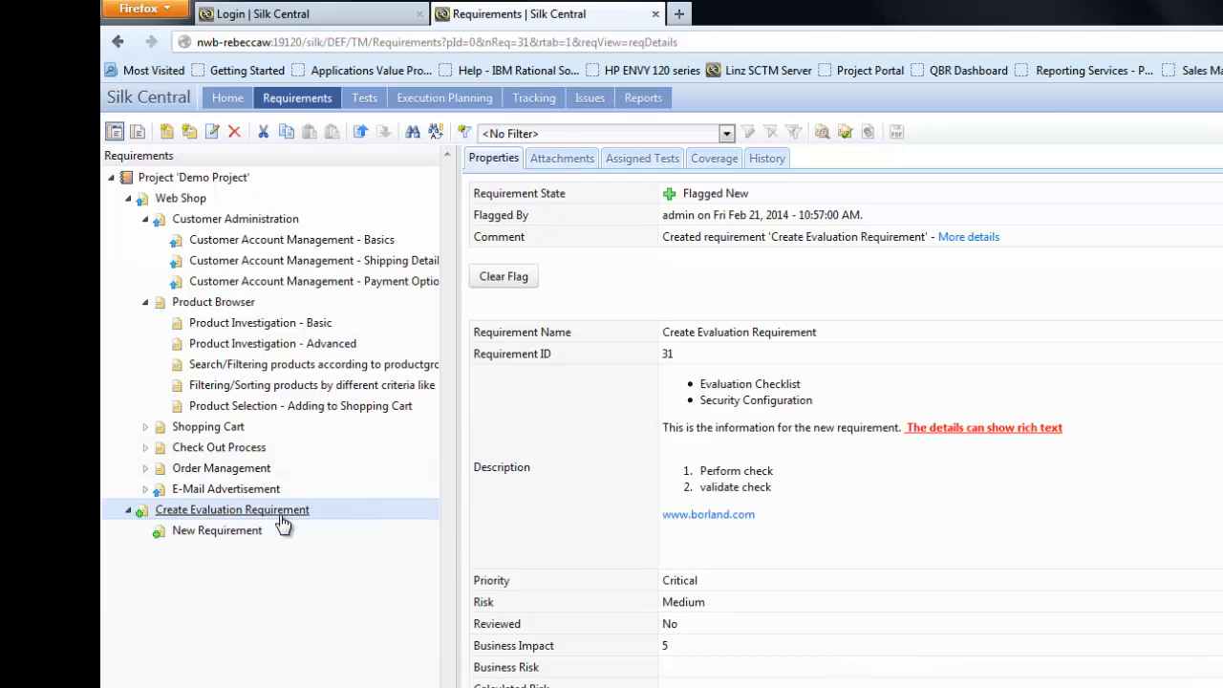